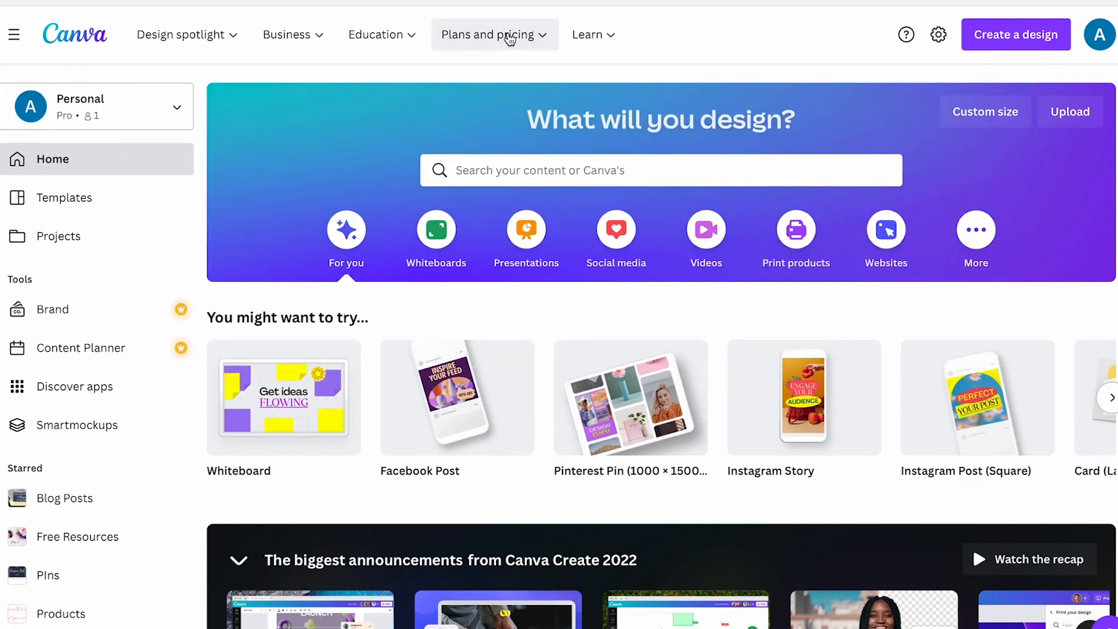
mouse_move(524, 41)
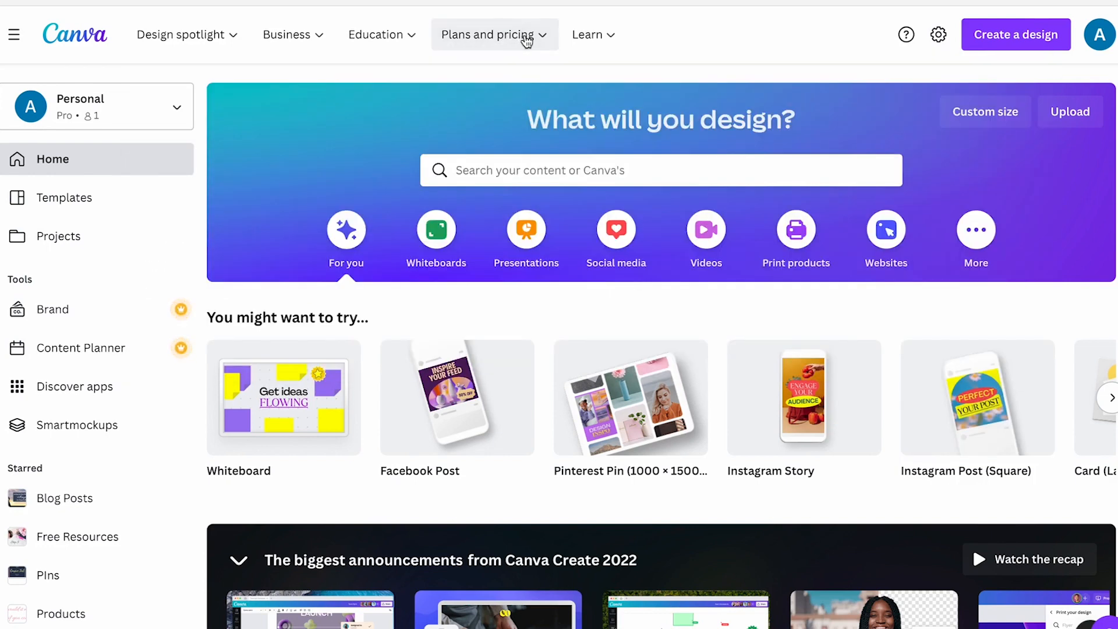
mouse_move(527, 194)
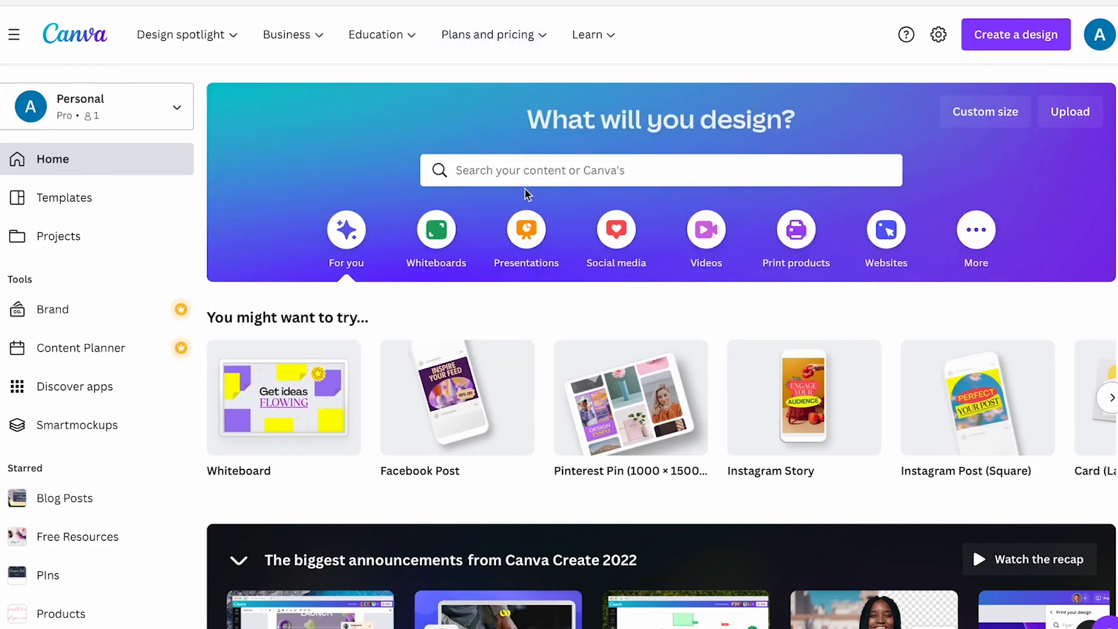
mouse_move(744, 147)
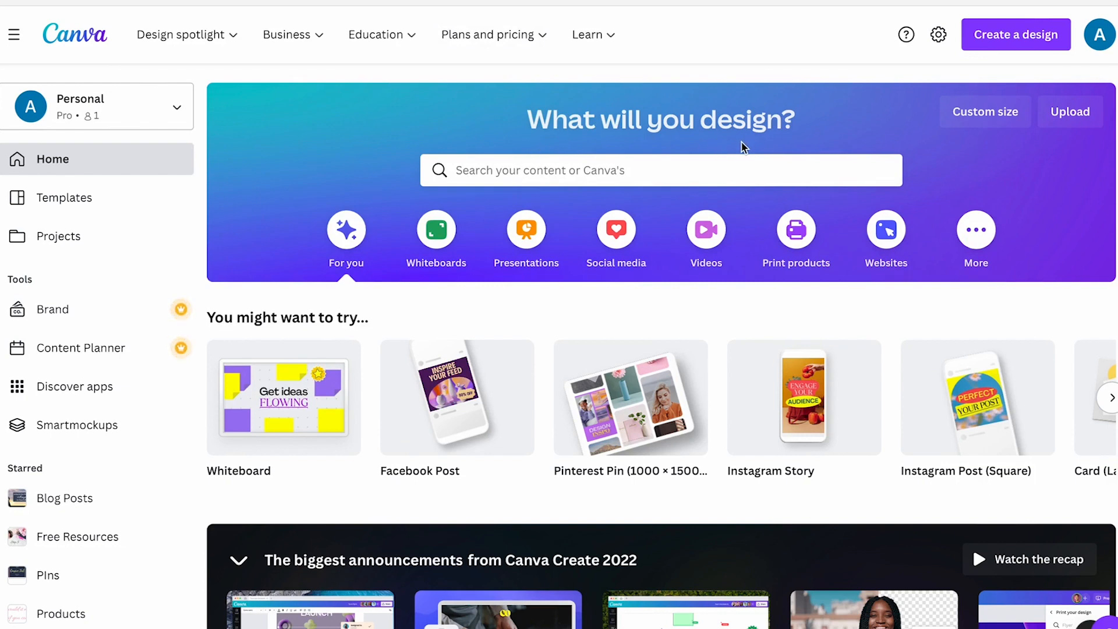
Search Canva's home page for 'phone wallpaper' to list matching template suggestions
left_click(660, 170)
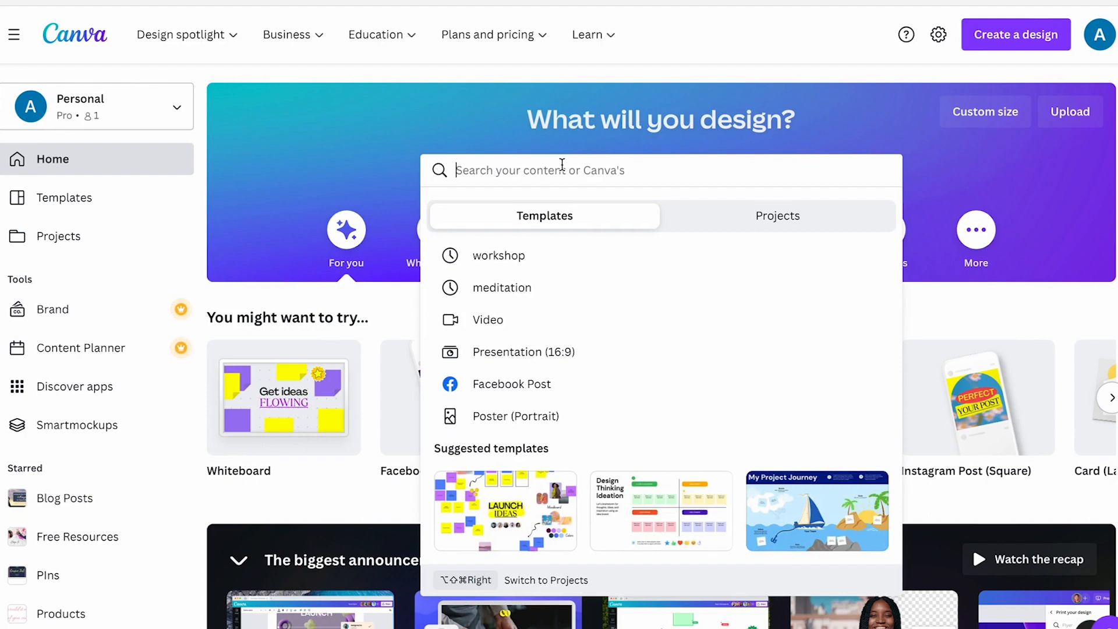
type("phone wallpaper")
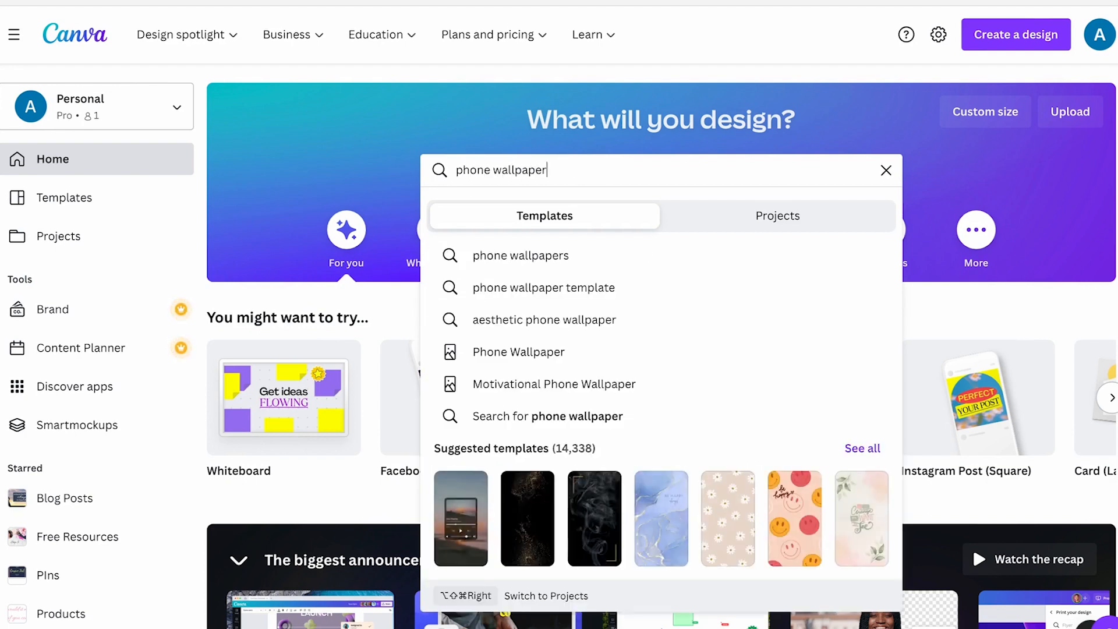
mouse_move(520, 255)
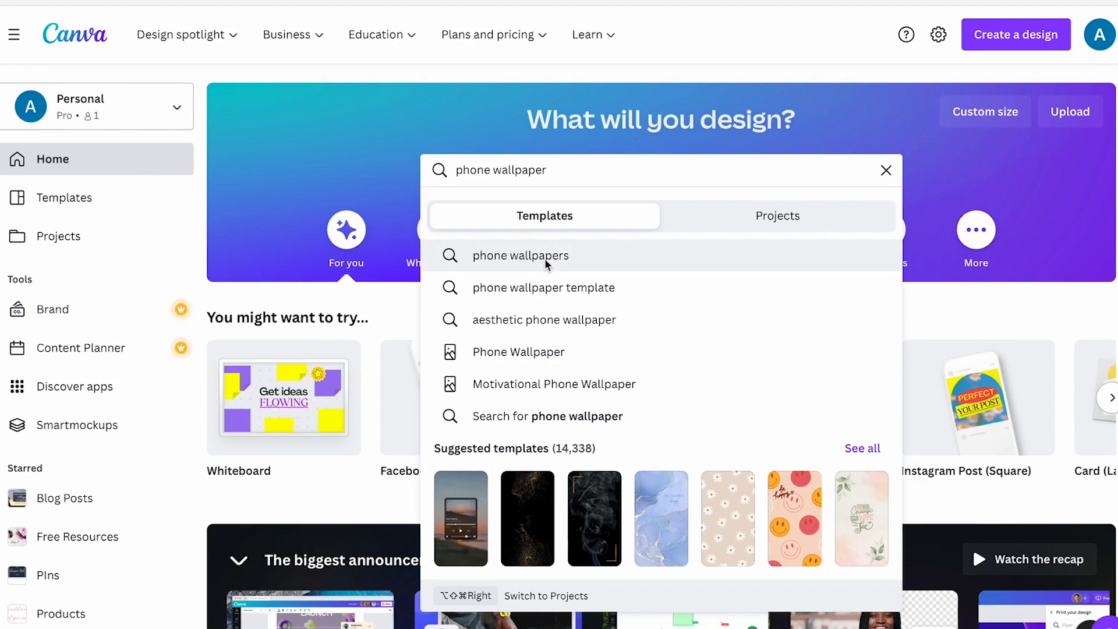
Show all 'phone wallpapers' results and scroll through the template grid
left_click(521, 255)
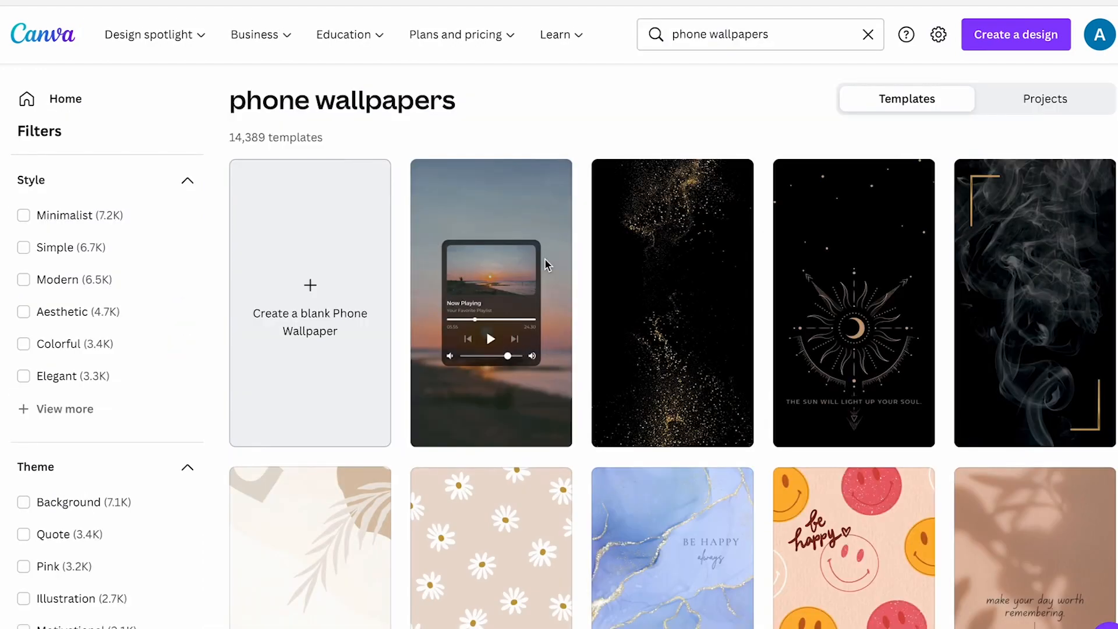
scroll("down", 3)
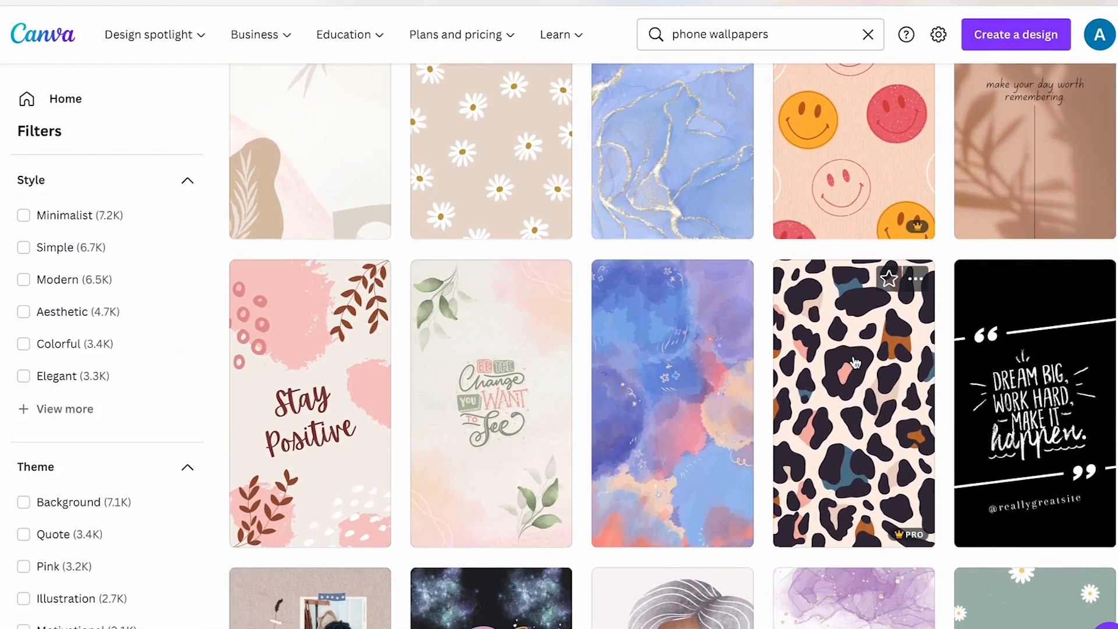
scroll("down", 3)
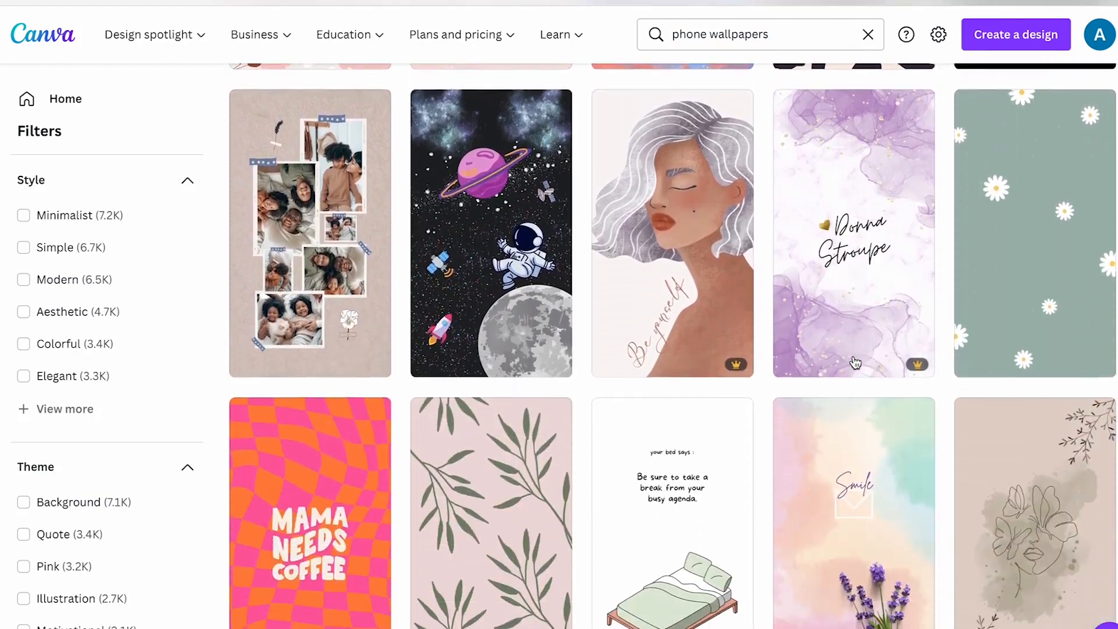
scroll("down", 3)
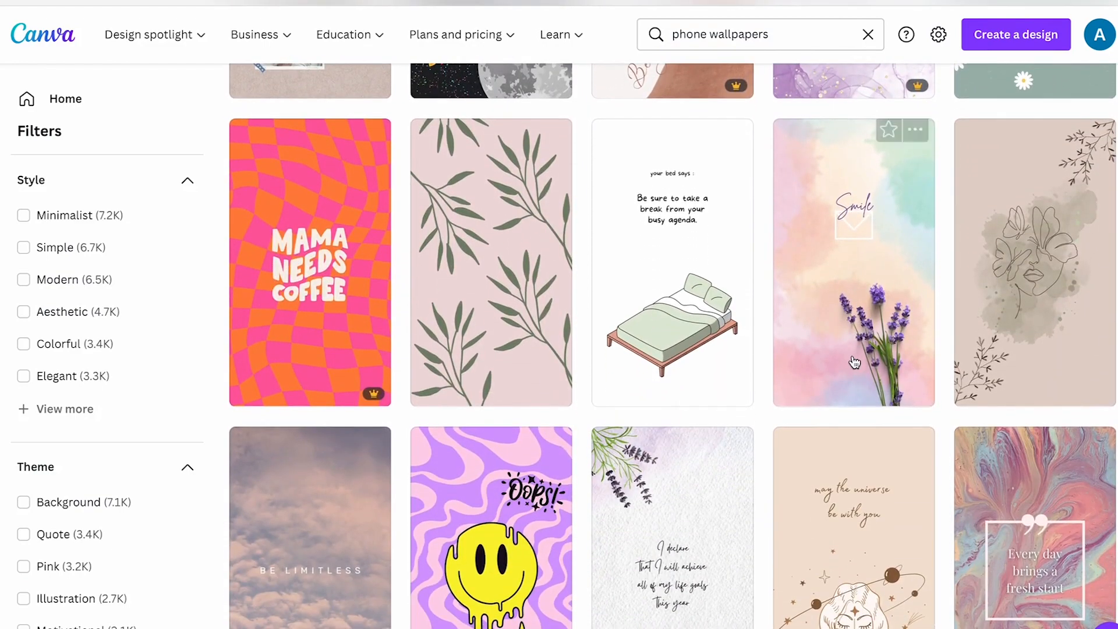
scroll("down", 3)
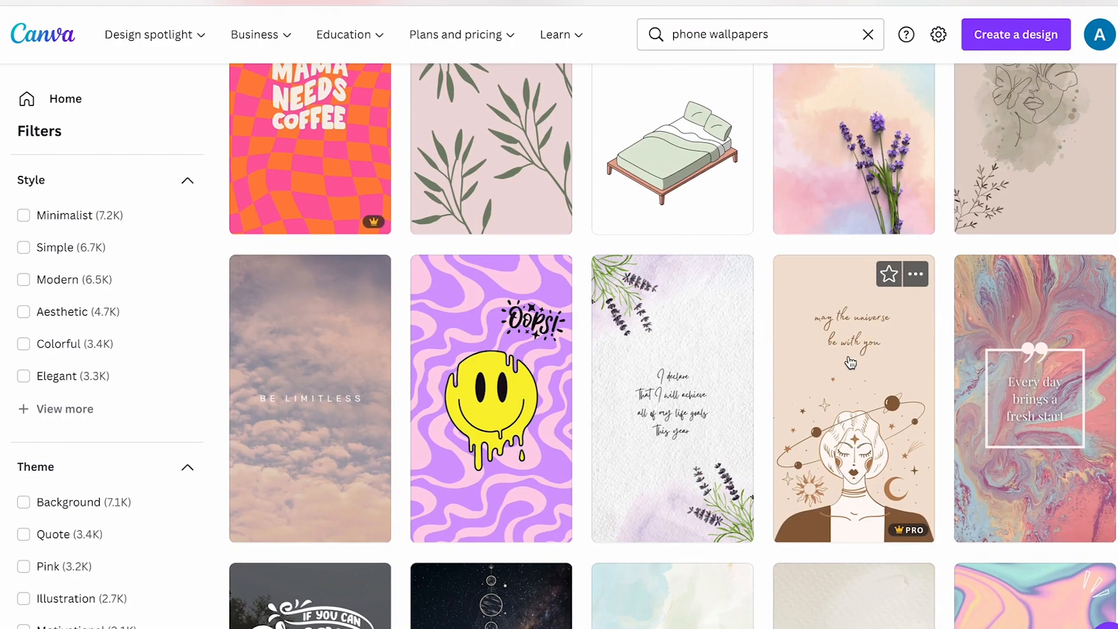
scroll("down", 3)
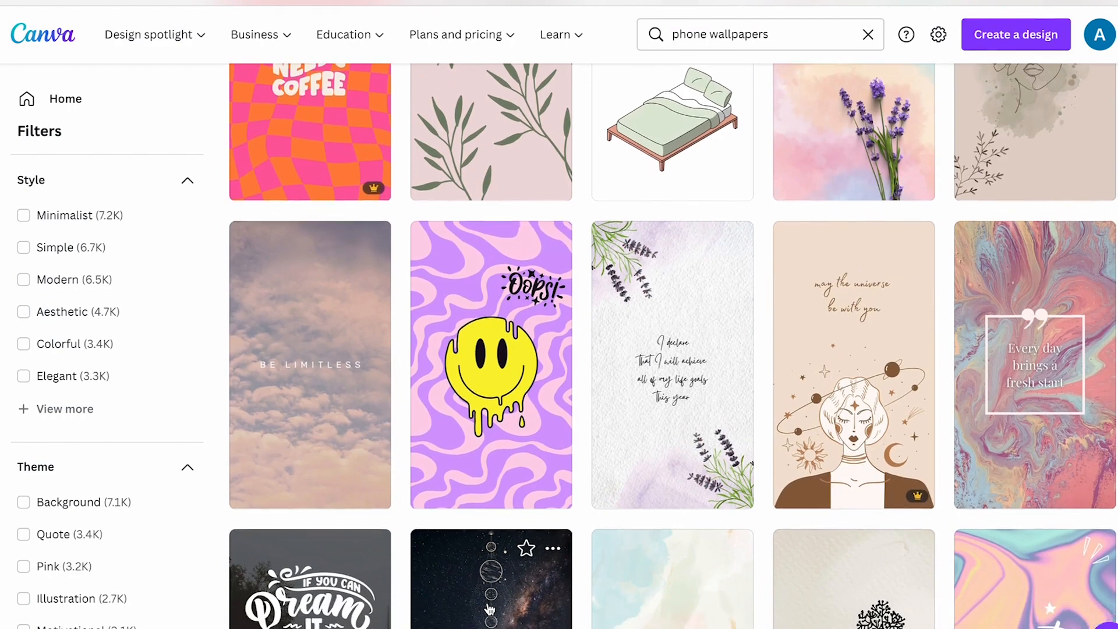
scroll("down", 3)
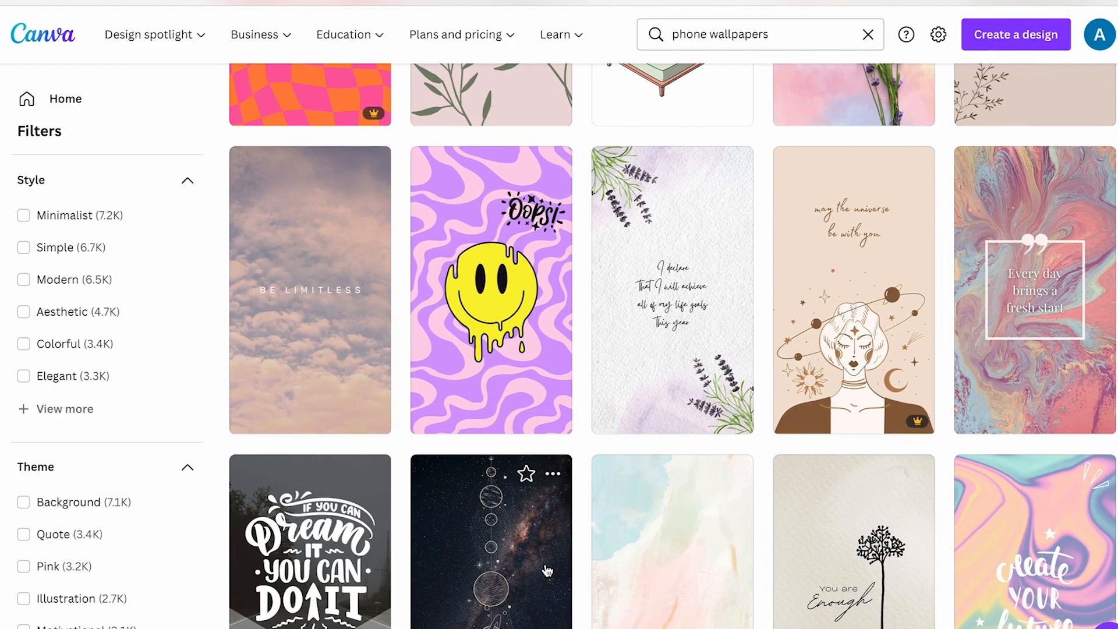
mouse_move(595, 505)
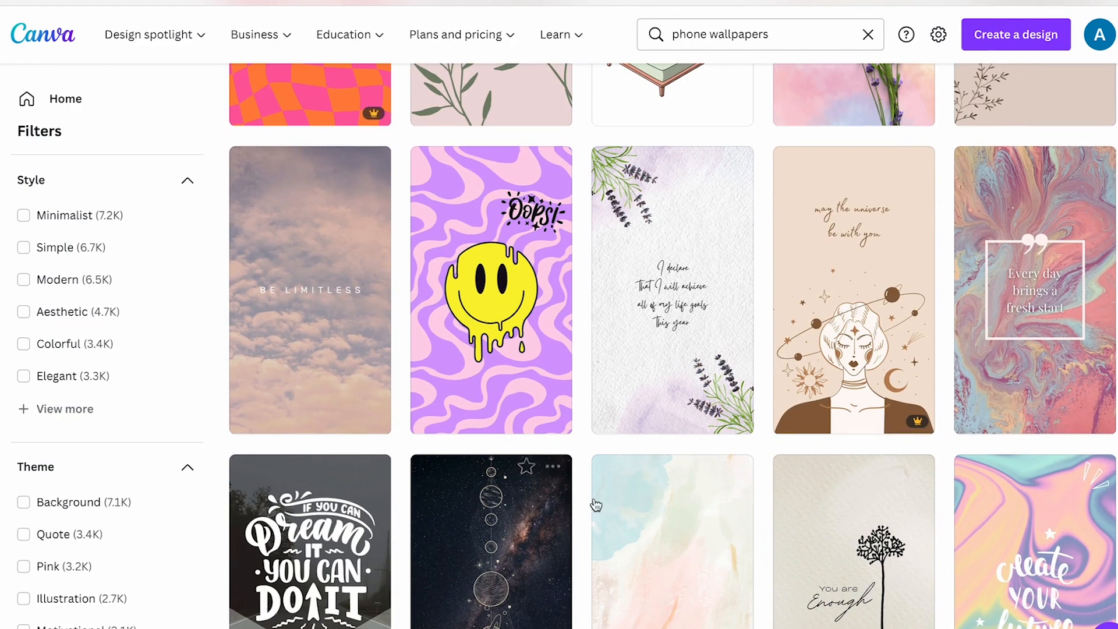
Open the Pastel Marble Watercolor Fresh Start Quote wallpaper template in the editor
left_click(1033, 291)
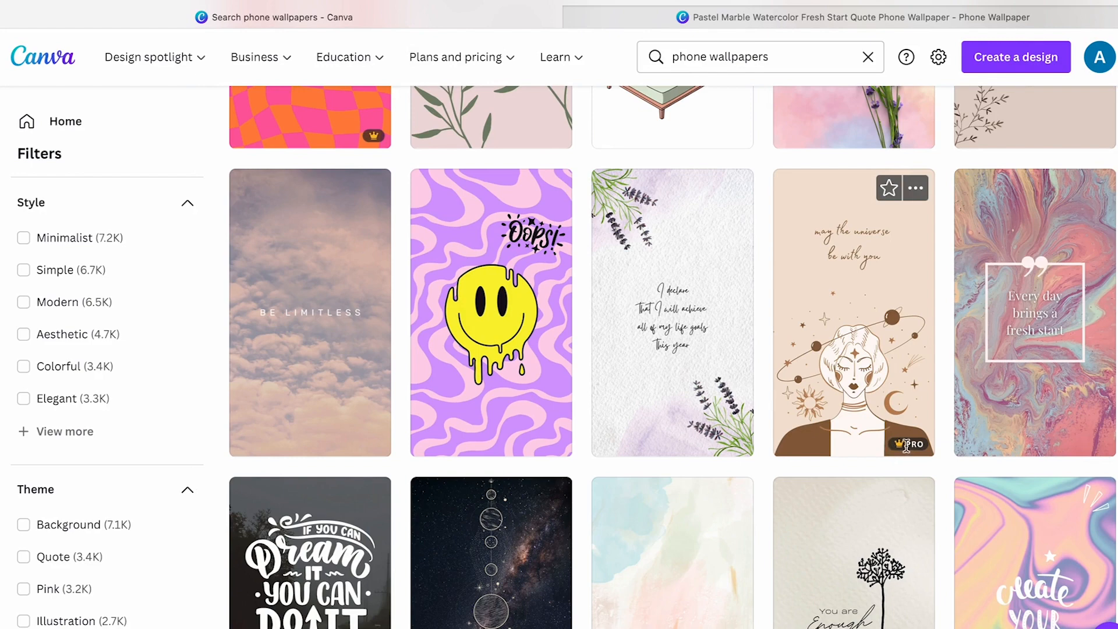
mouse_move(905, 448)
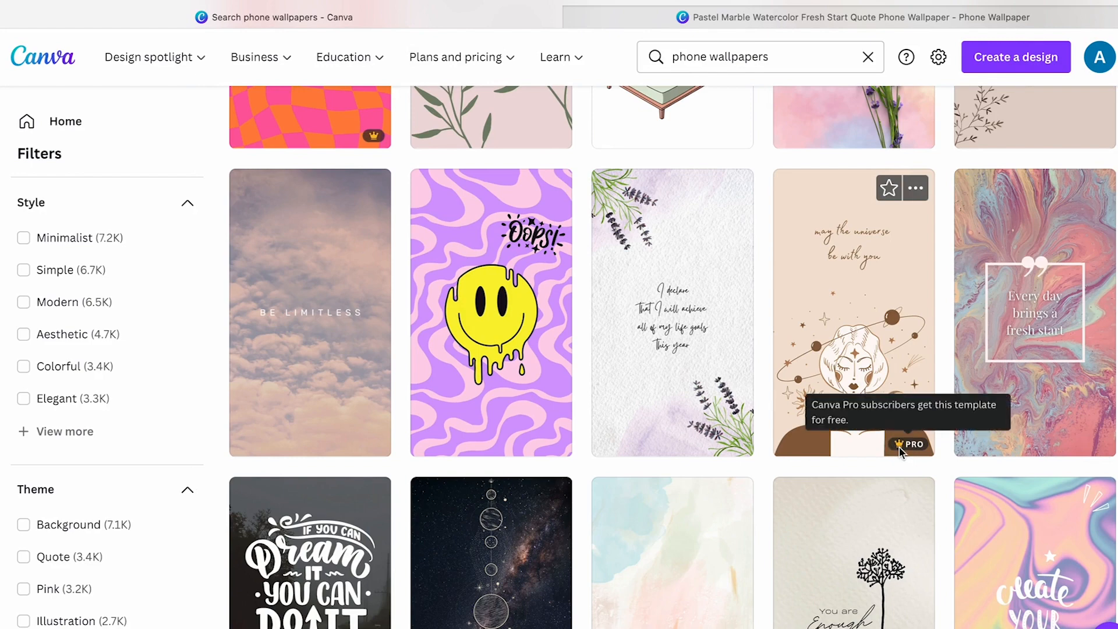
mouse_move(669, 503)
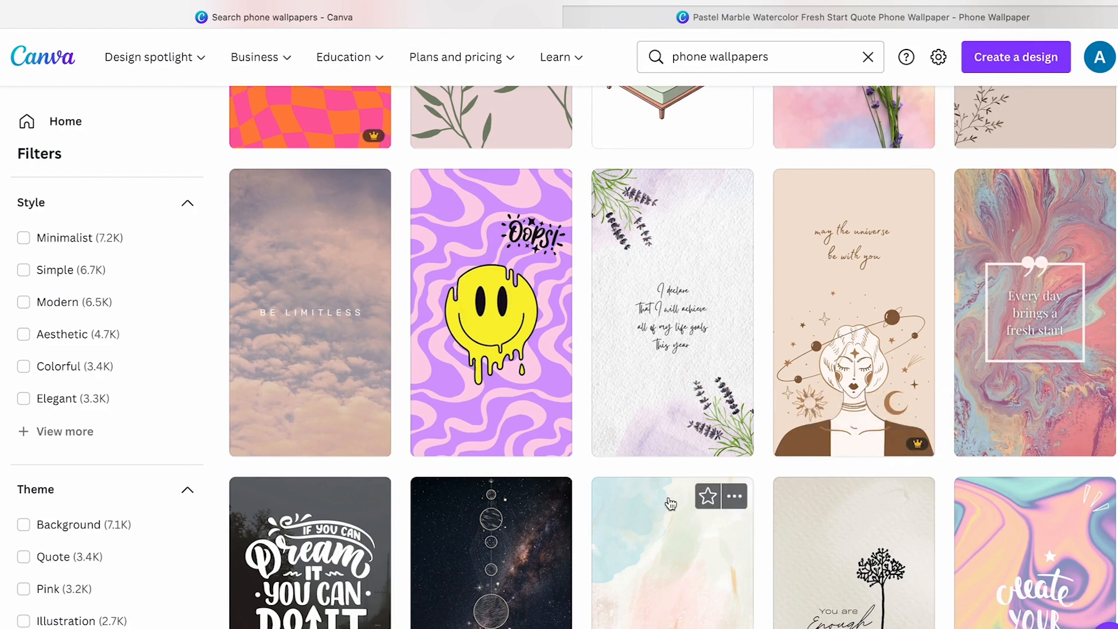
scroll("down", 3)
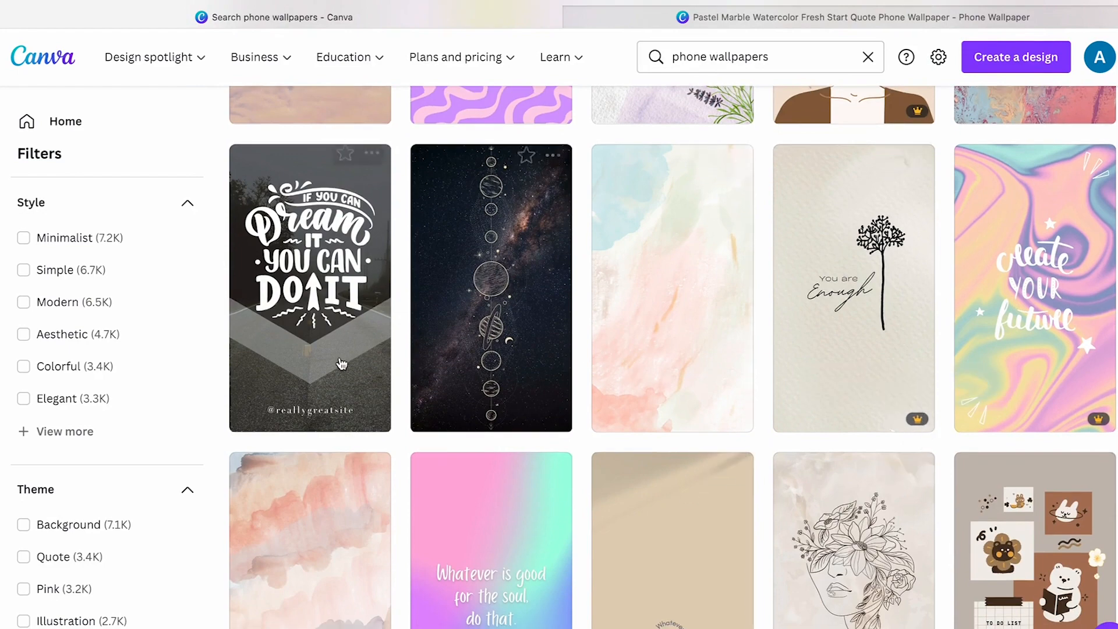
scroll("down", 3)
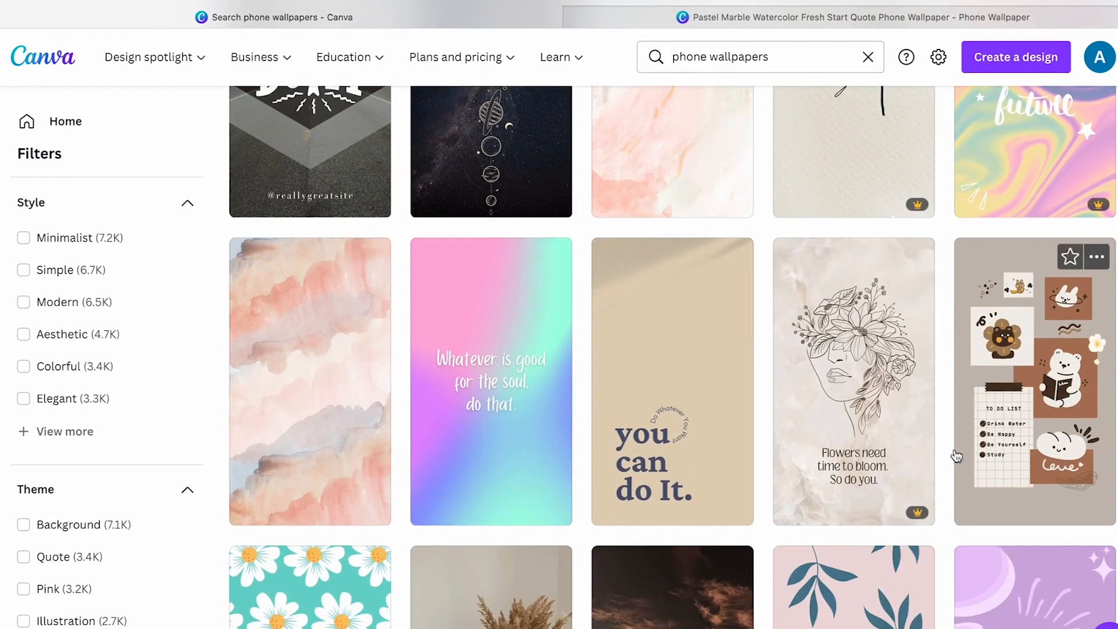
scroll("down", 3)
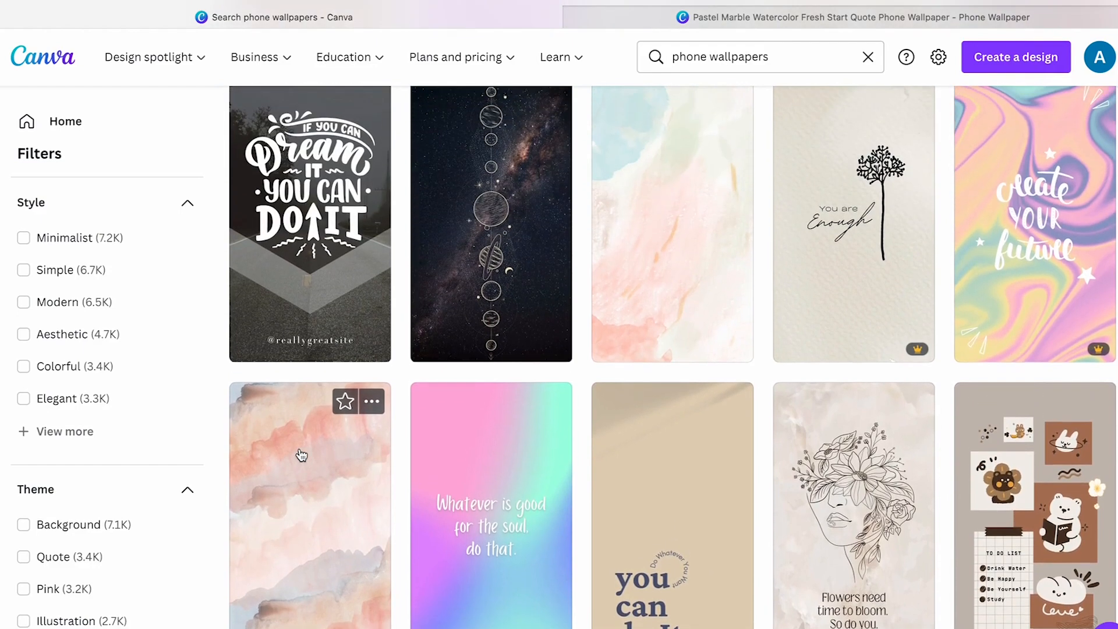
scroll("down", 3)
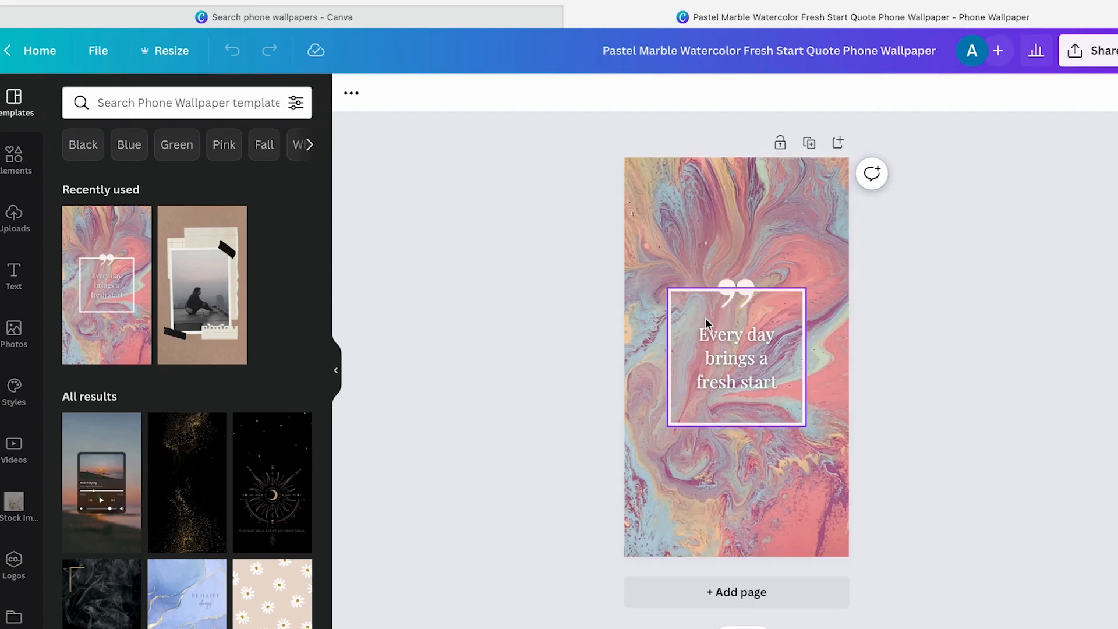
Delete the quote text and browse the Elements library down to Grids
left_click(737, 296)
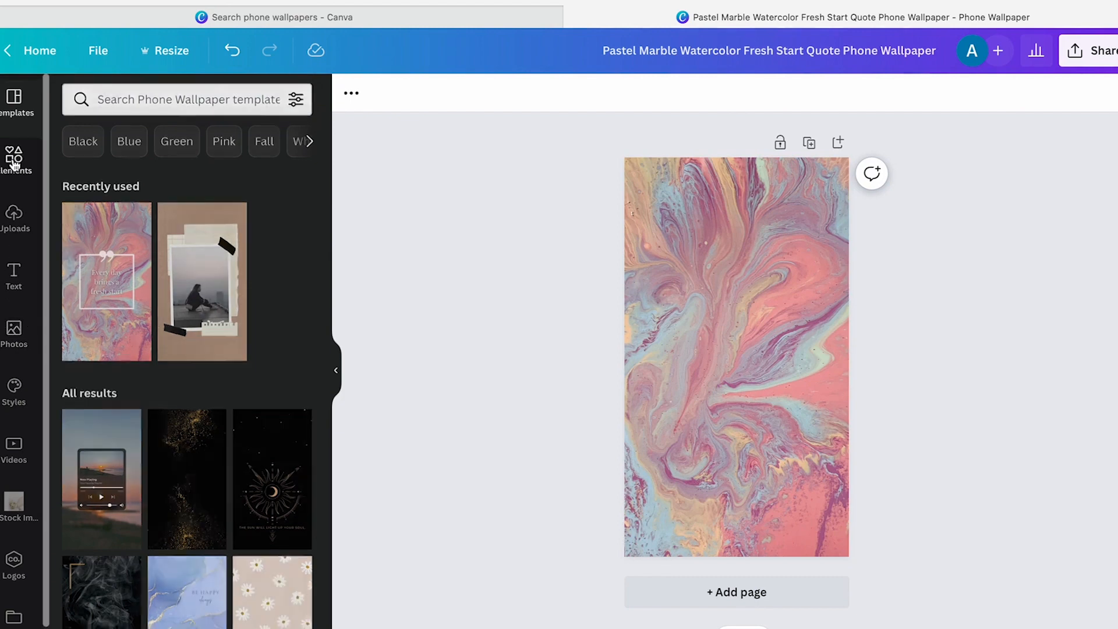
left_click(14, 160)
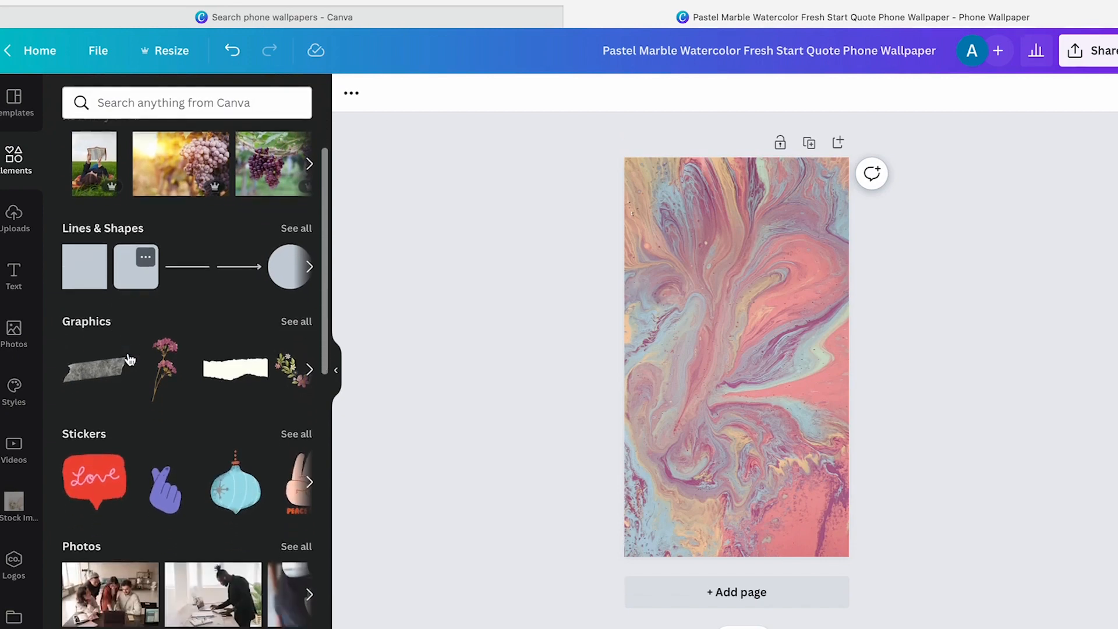
scroll("down", 3)
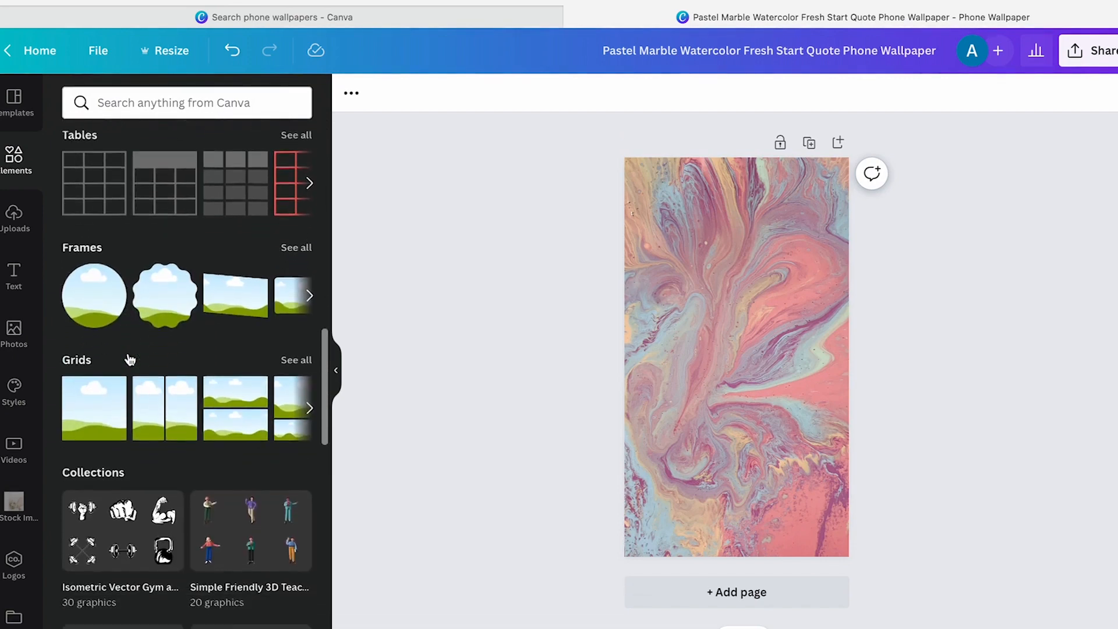
scroll("down", 3)
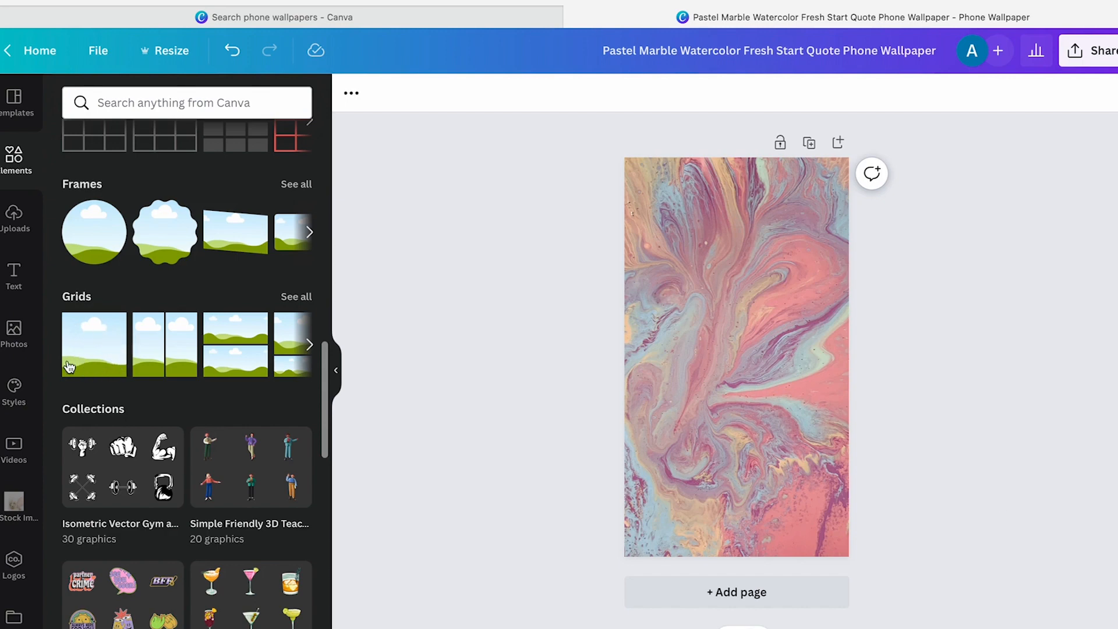
mouse_move(139, 365)
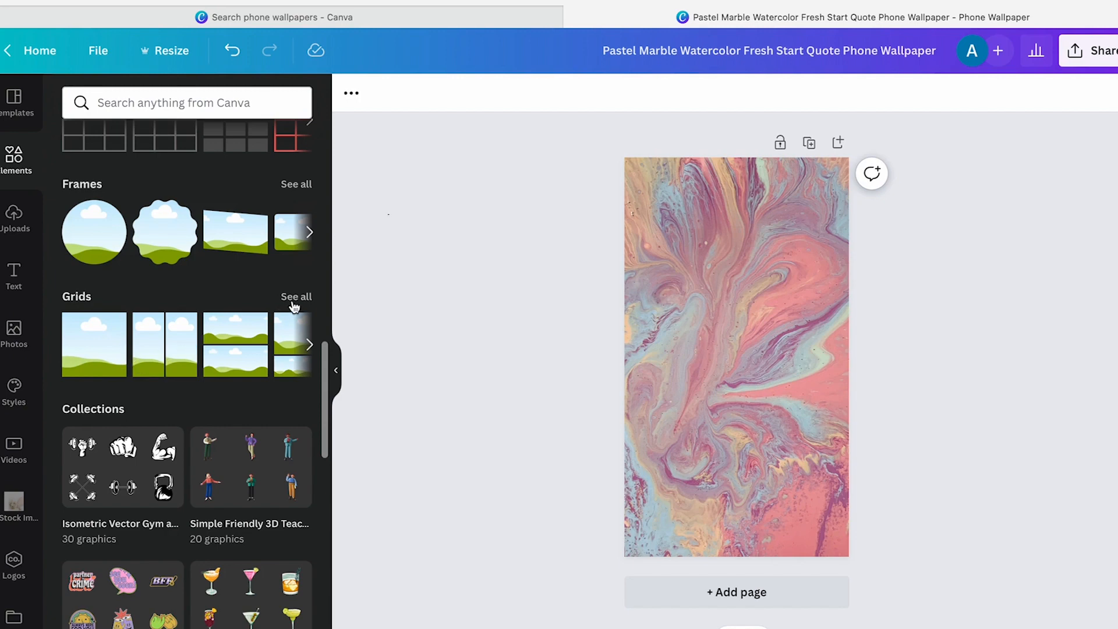
Add a three-cell grid shortened to the upper page, plus a second grid below
left_click(295, 296)
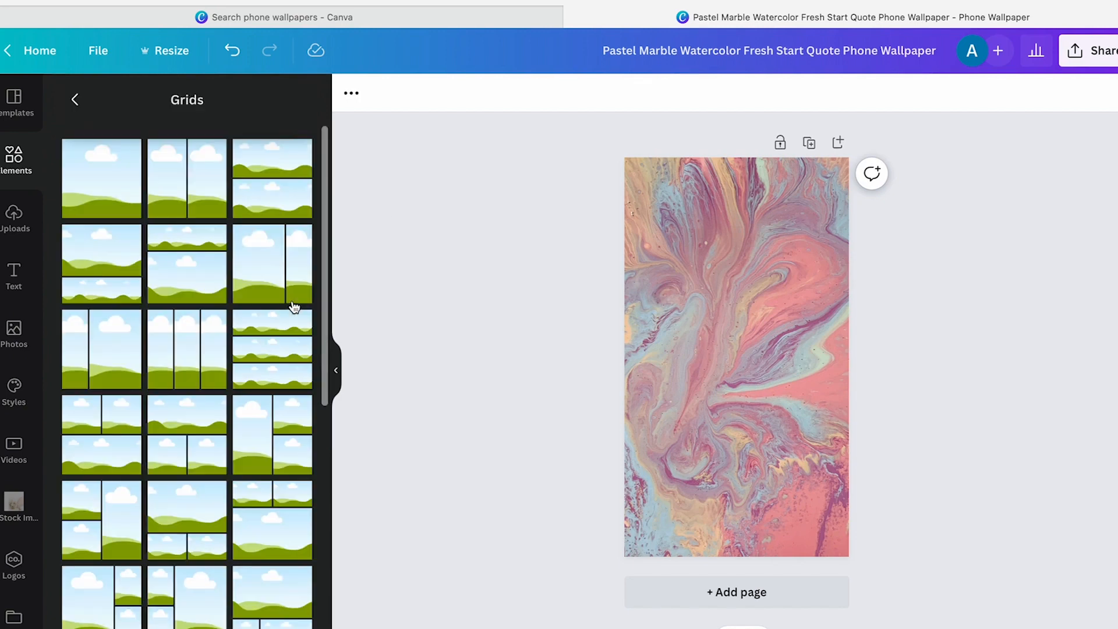
scroll("down", 3)
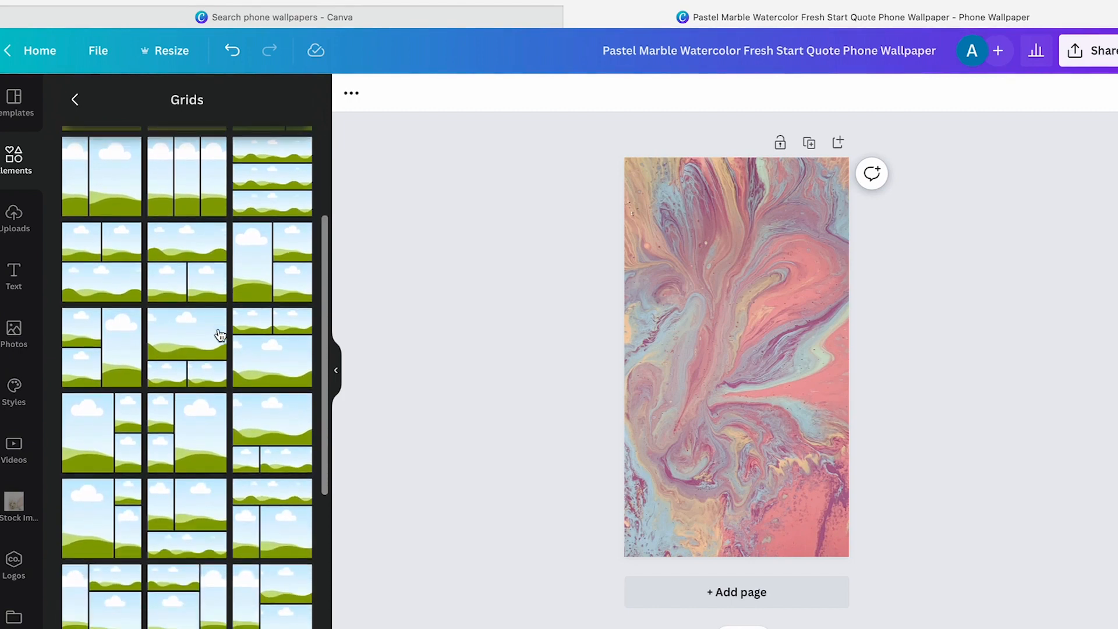
scroll("down", 3)
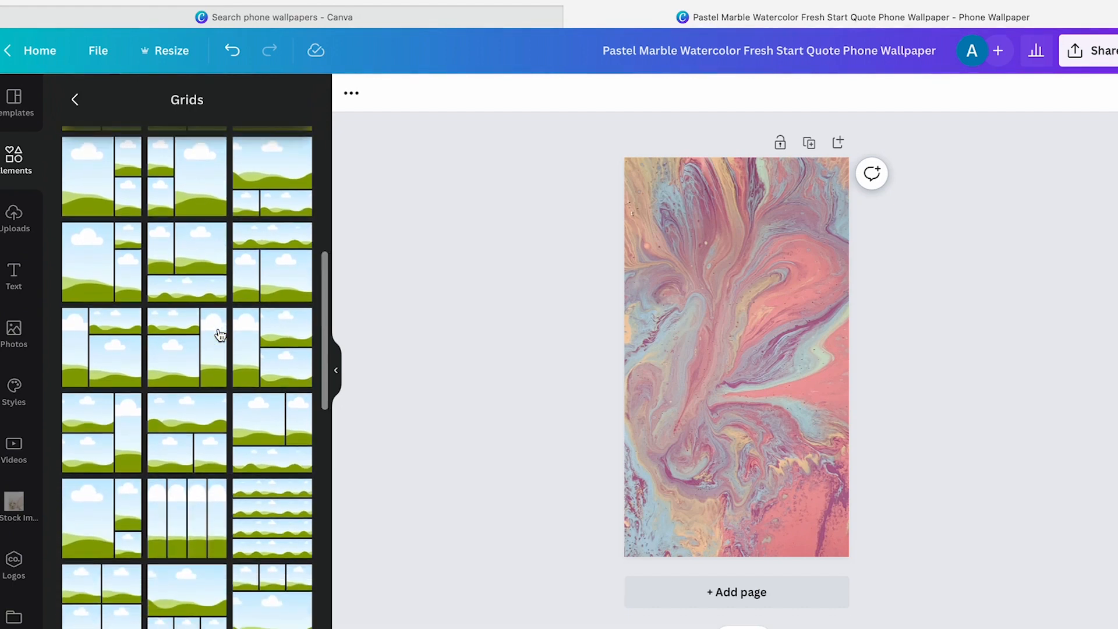
scroll("down", 3)
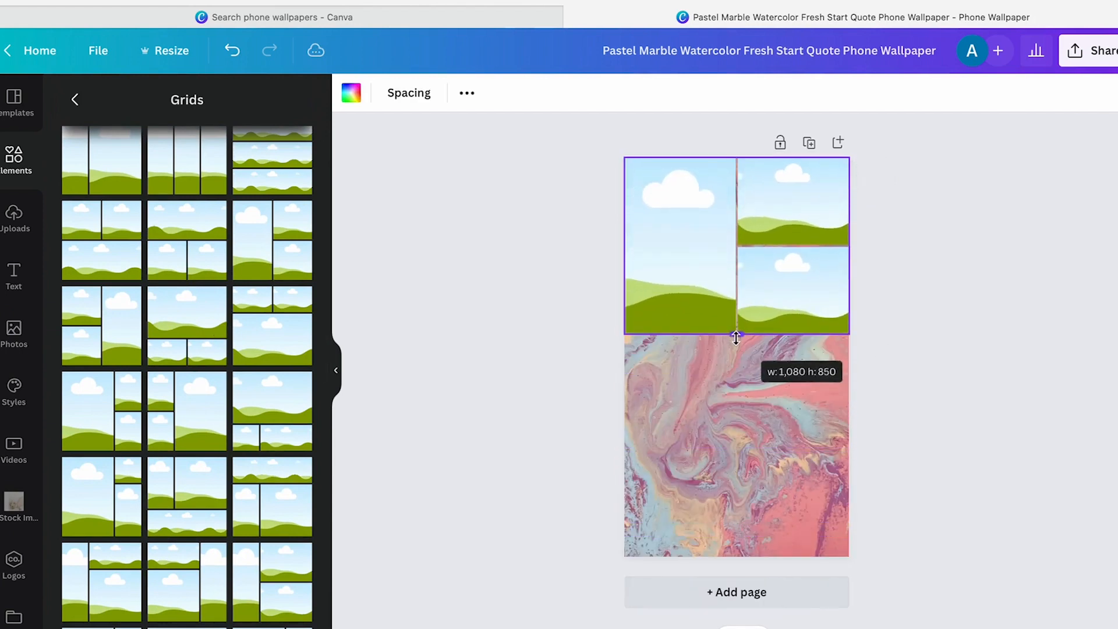
left_click_drag(737, 336, 732, 308)
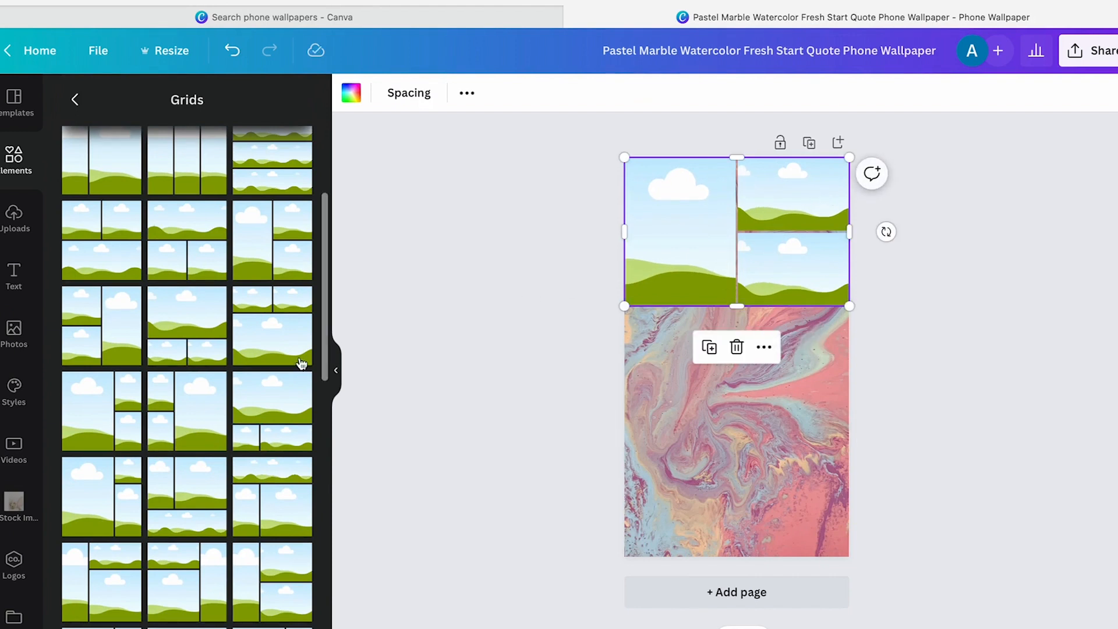
scroll("down", 3)
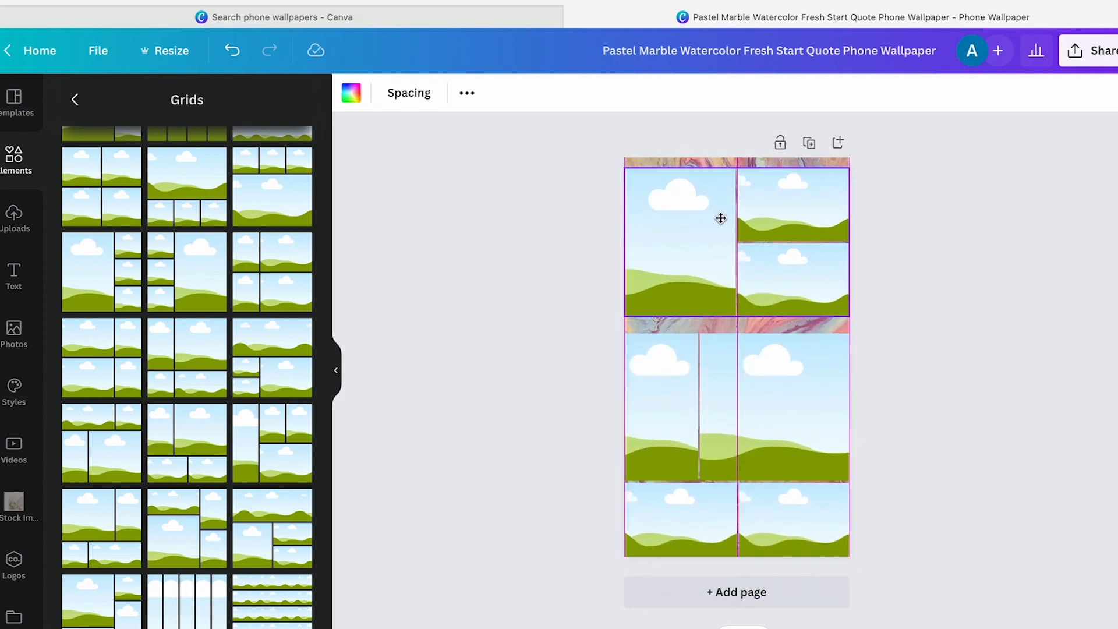
Inset both grids and resize the lower grid's middle cells, leaving a marble border
left_click_drag(623, 239, 632, 241)
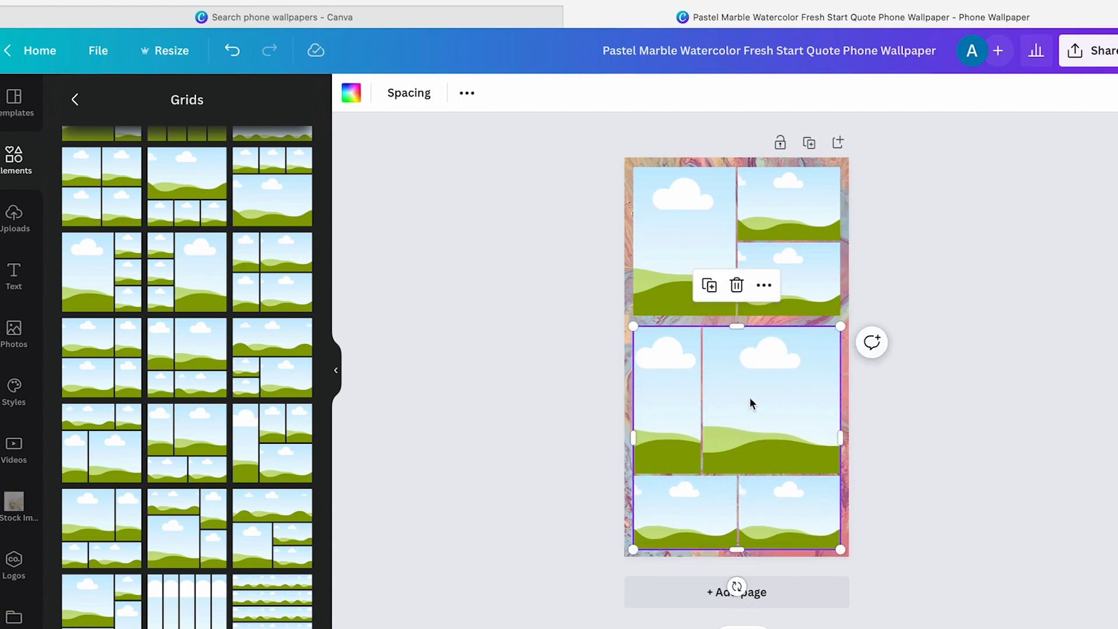
left_click_drag(736, 326, 737, 316)
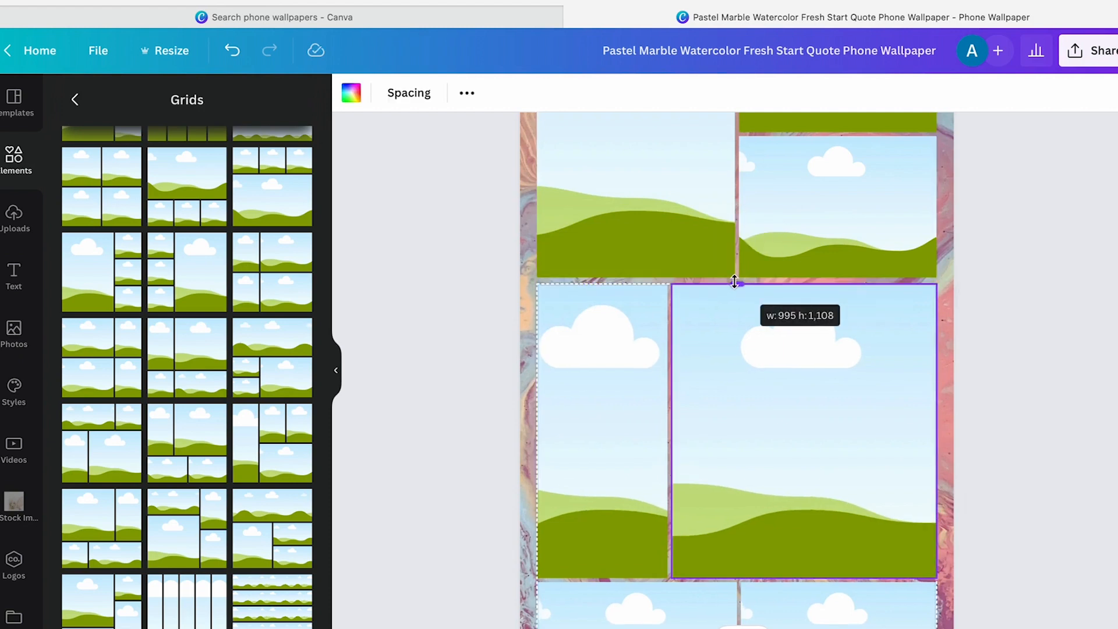
left_click_drag(735, 282, 735, 280)
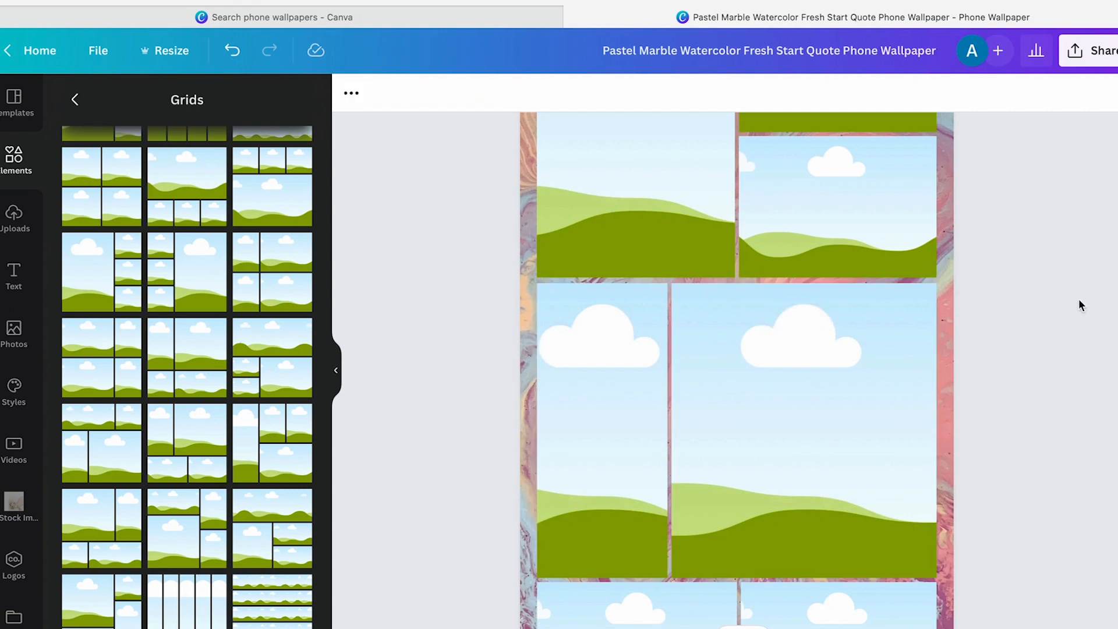
mouse_move(1019, 583)
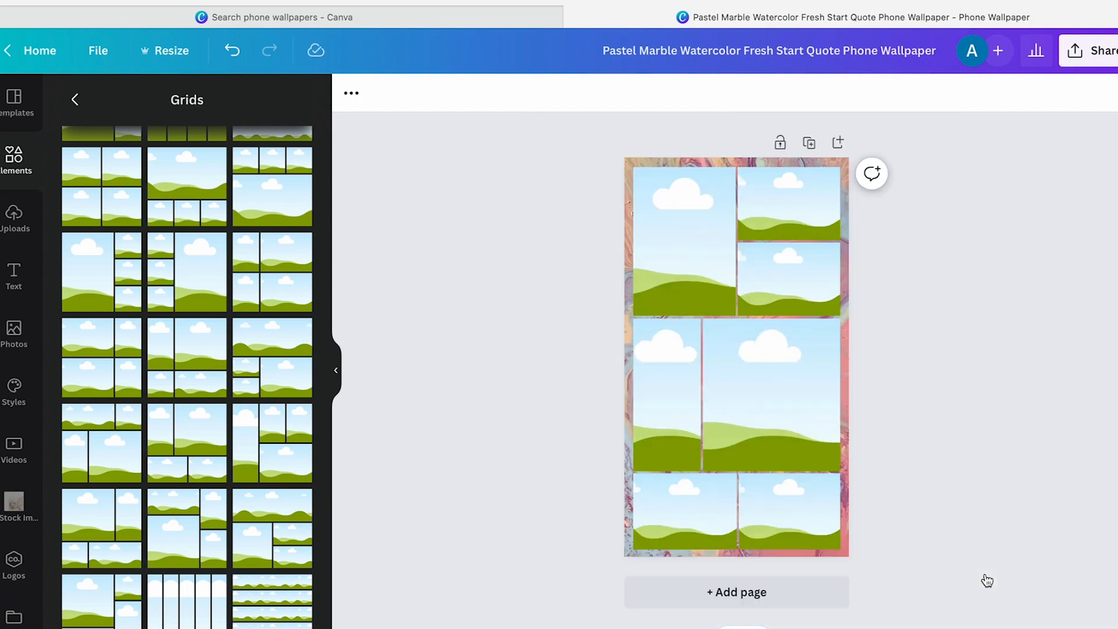
left_click(794, 524)
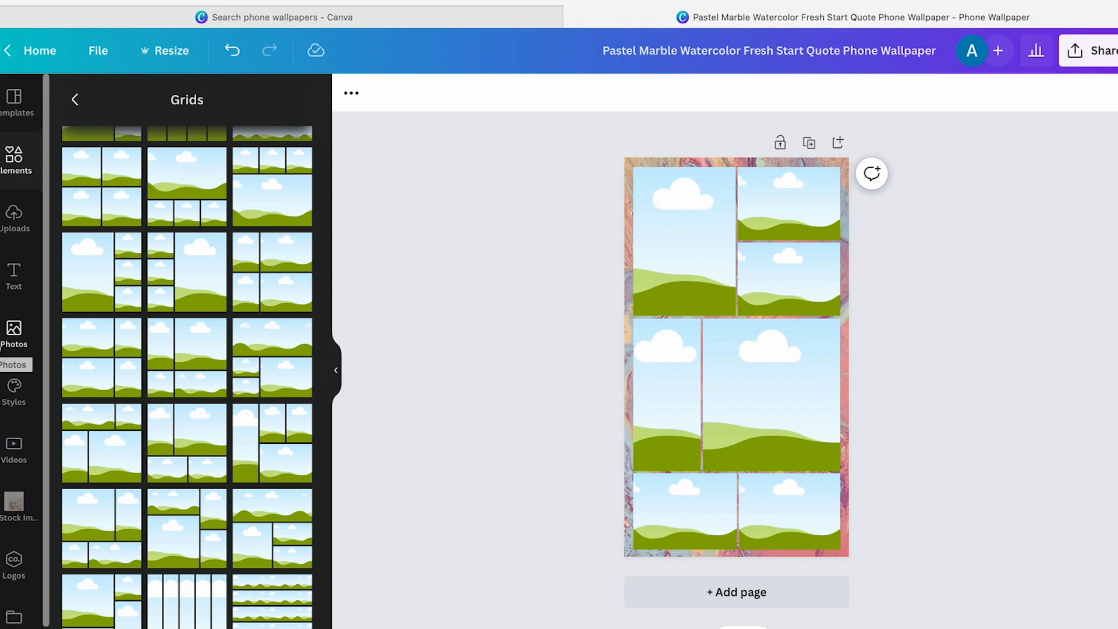
Search the stock photo library for 'fitness'
left_click(13, 333)
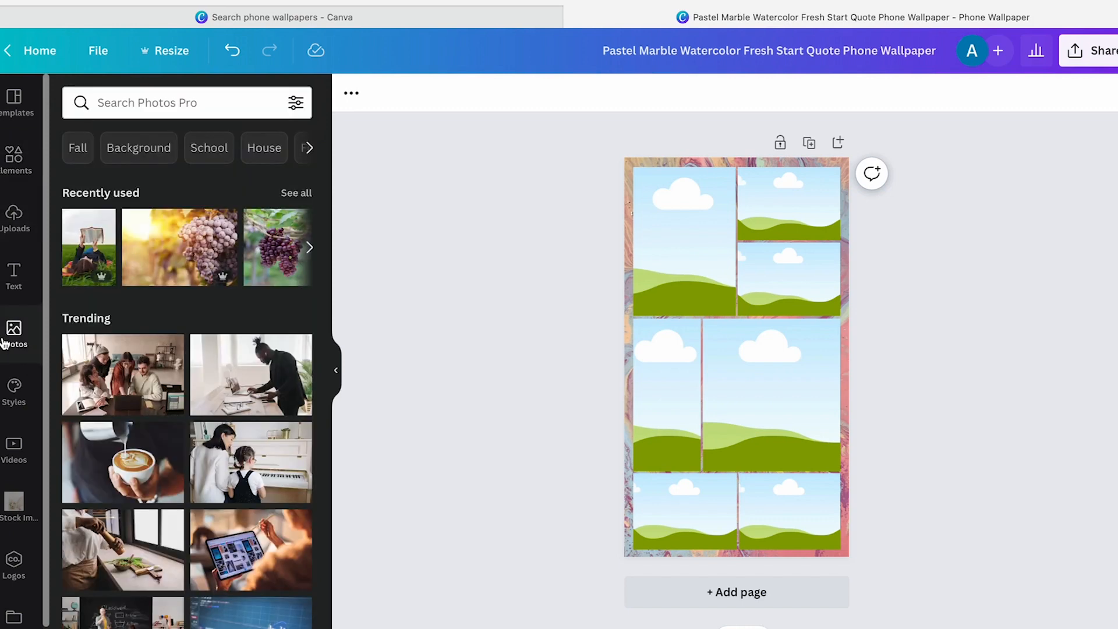
scroll("down", 3)
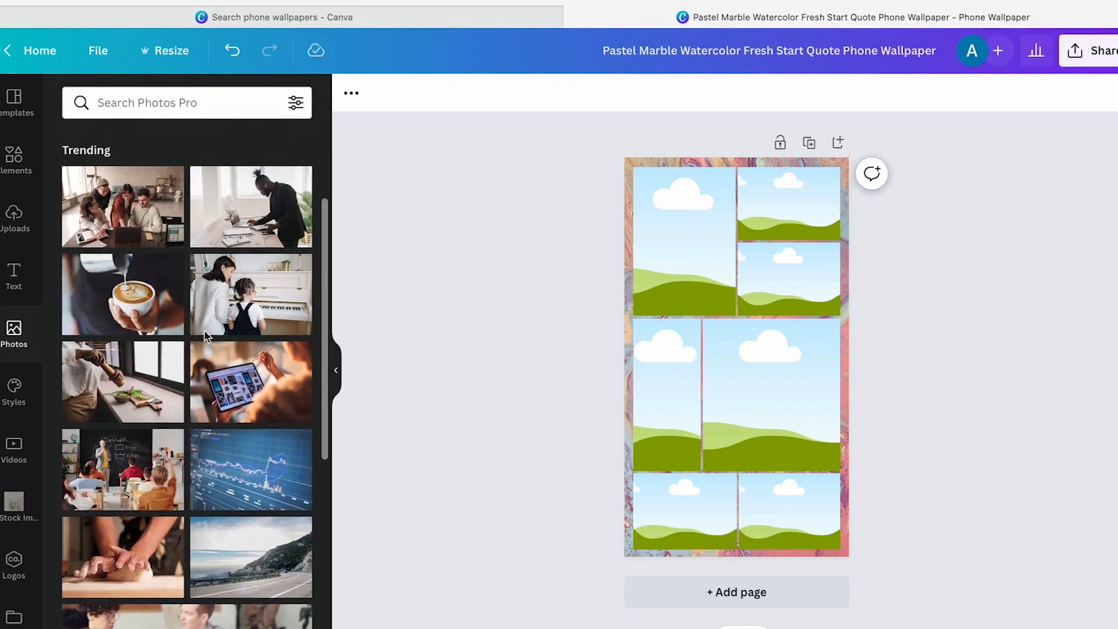
left_click(171, 102)
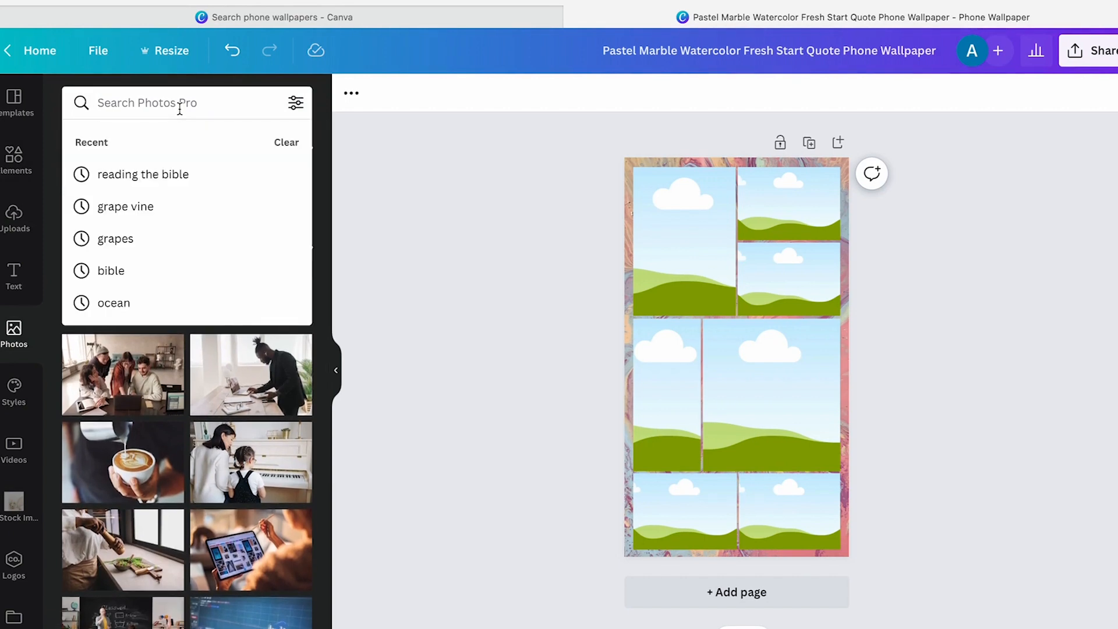
type("fitness")
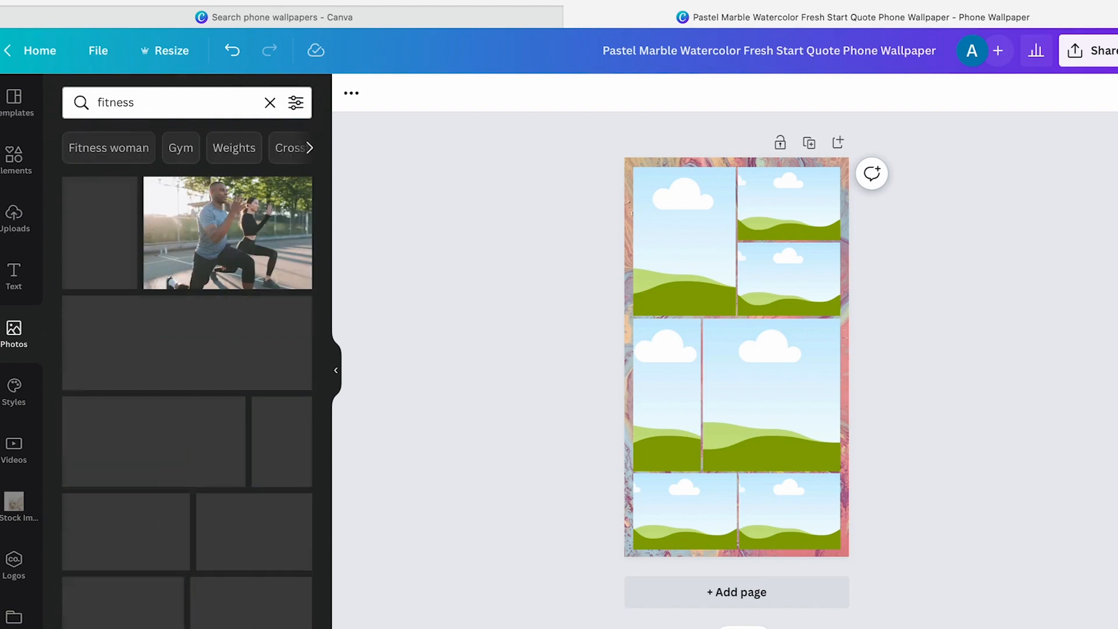
scroll("down", 3)
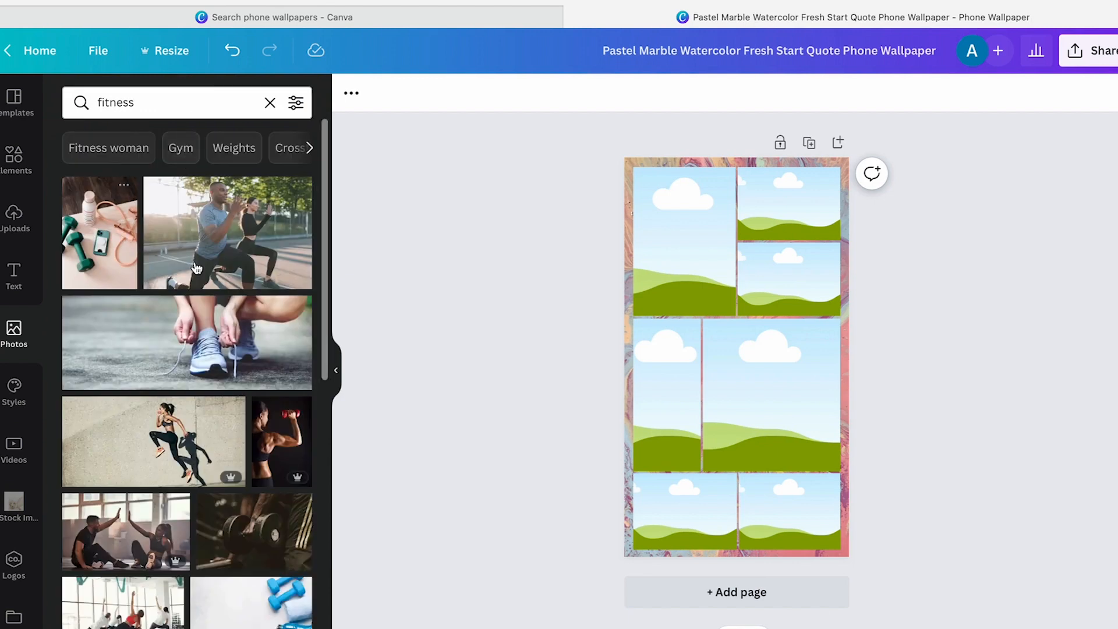
scroll("down", 3)
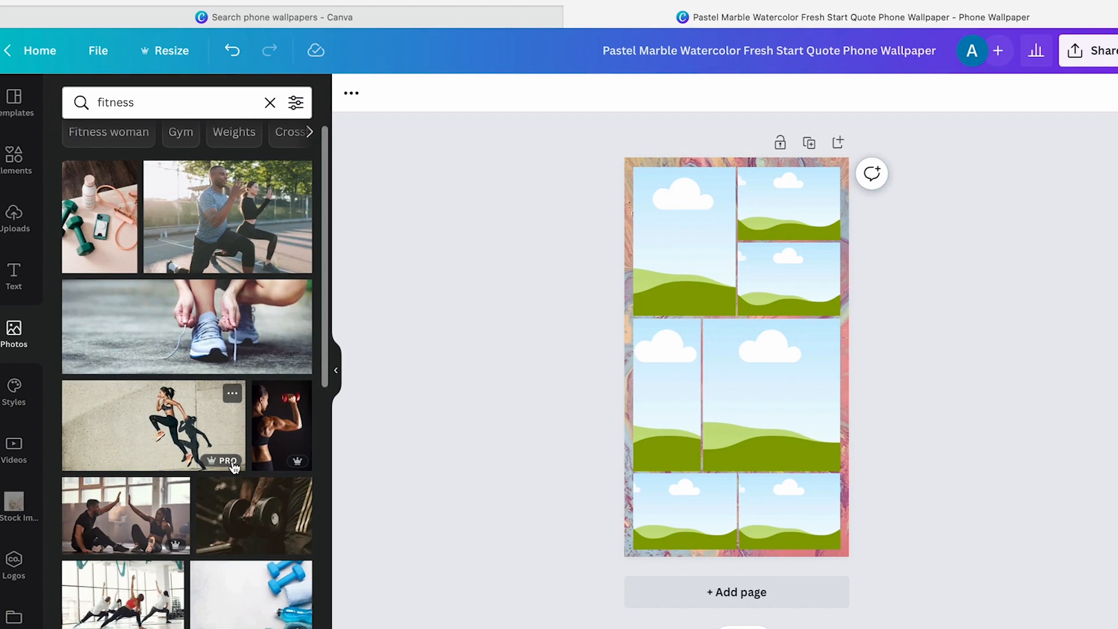
mouse_move(129, 217)
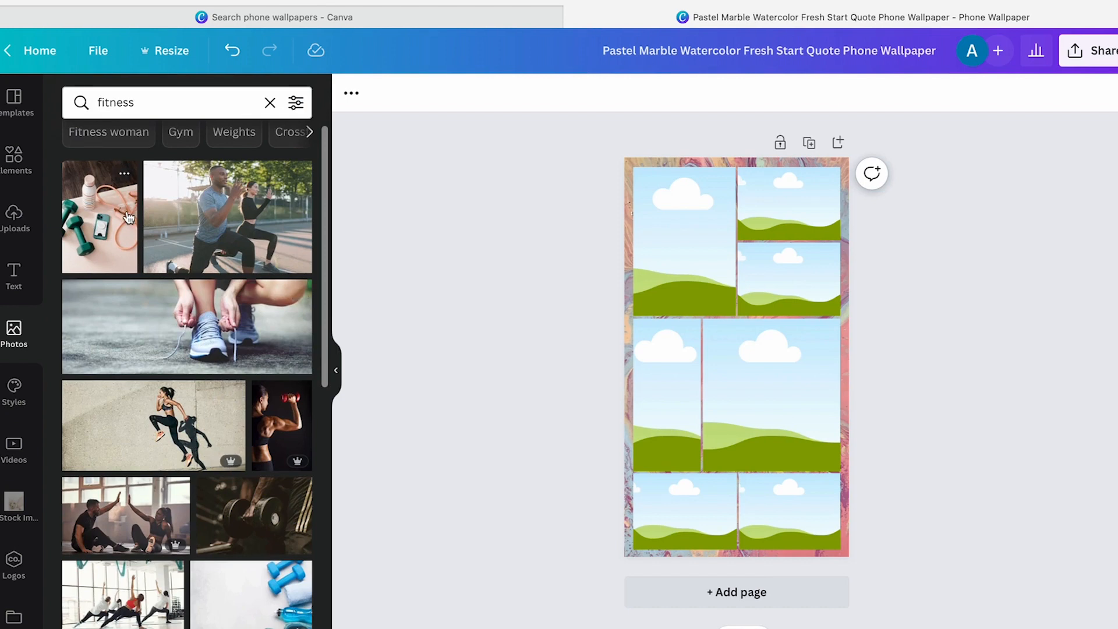
mouse_move(89, 225)
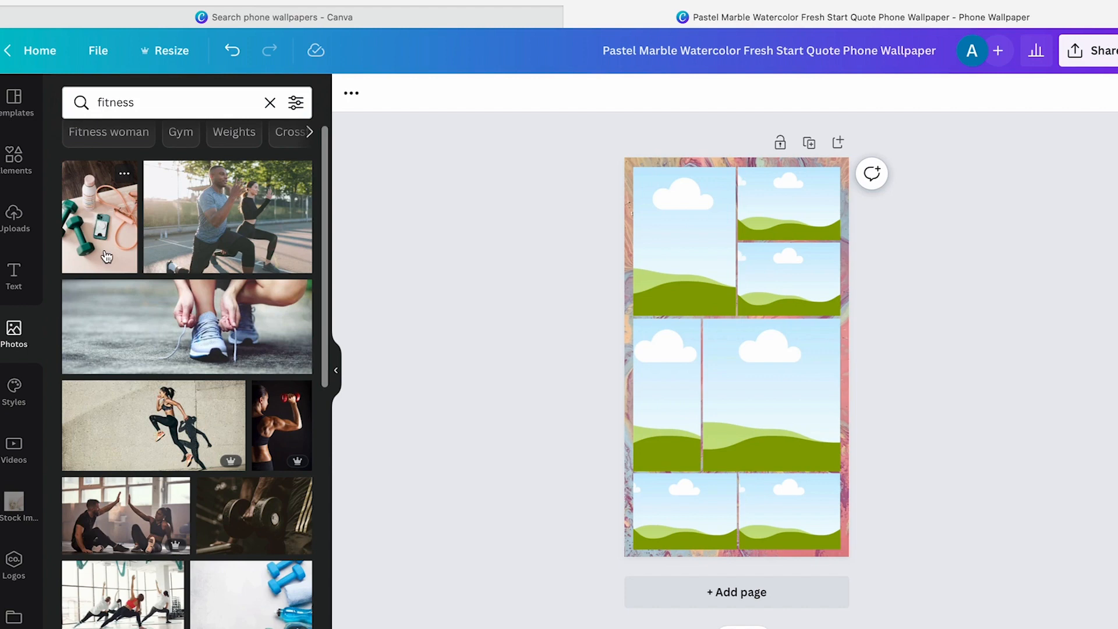
Place the dumbbell photo in the top-left cell and reposition its framing
left_click_drag(99, 215, 502, 246)
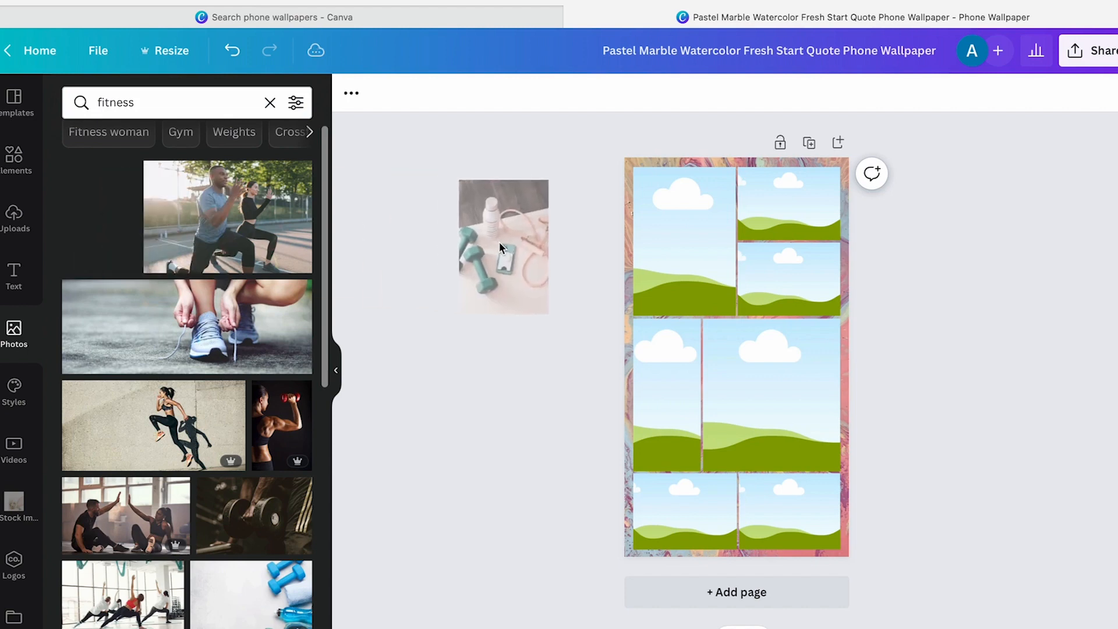
left_click_drag(503, 246, 685, 239)
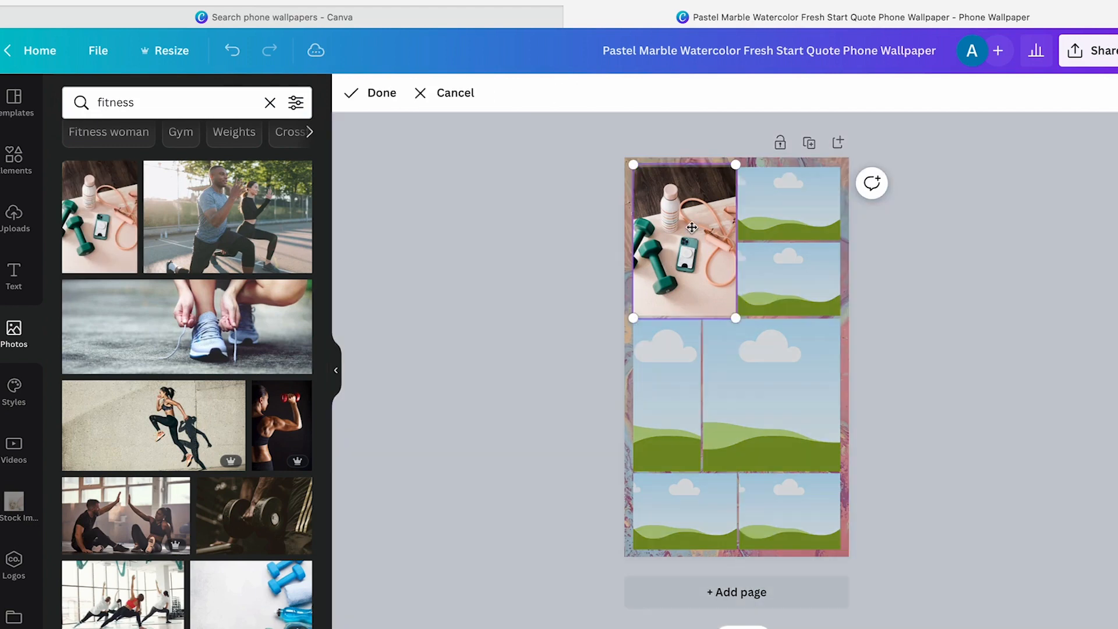
left_click_drag(736, 317, 823, 450)
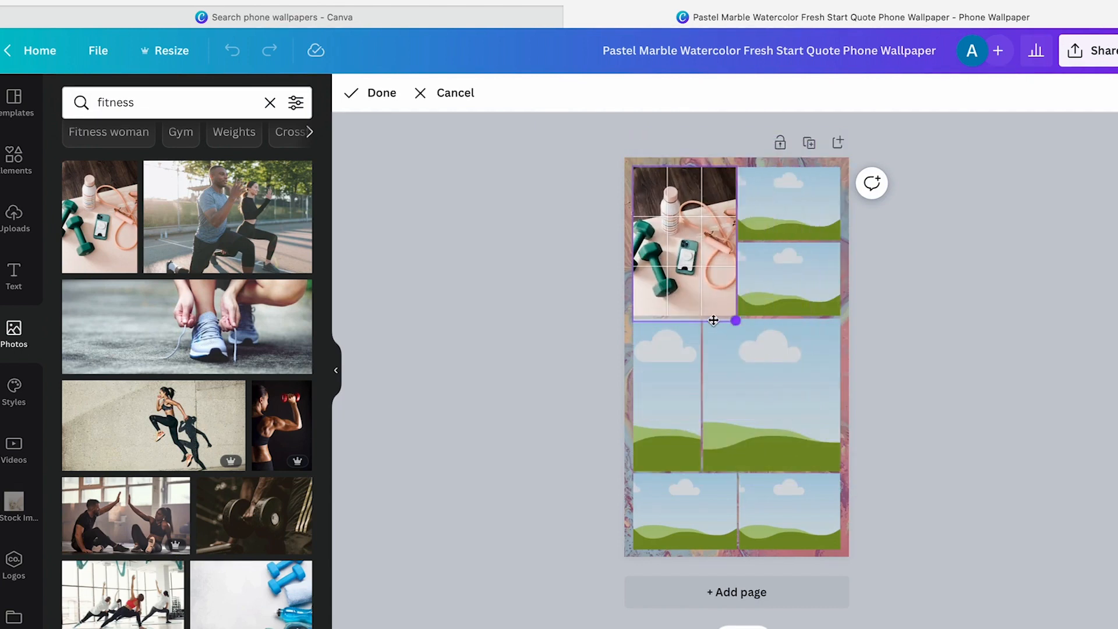
left_click(382, 92)
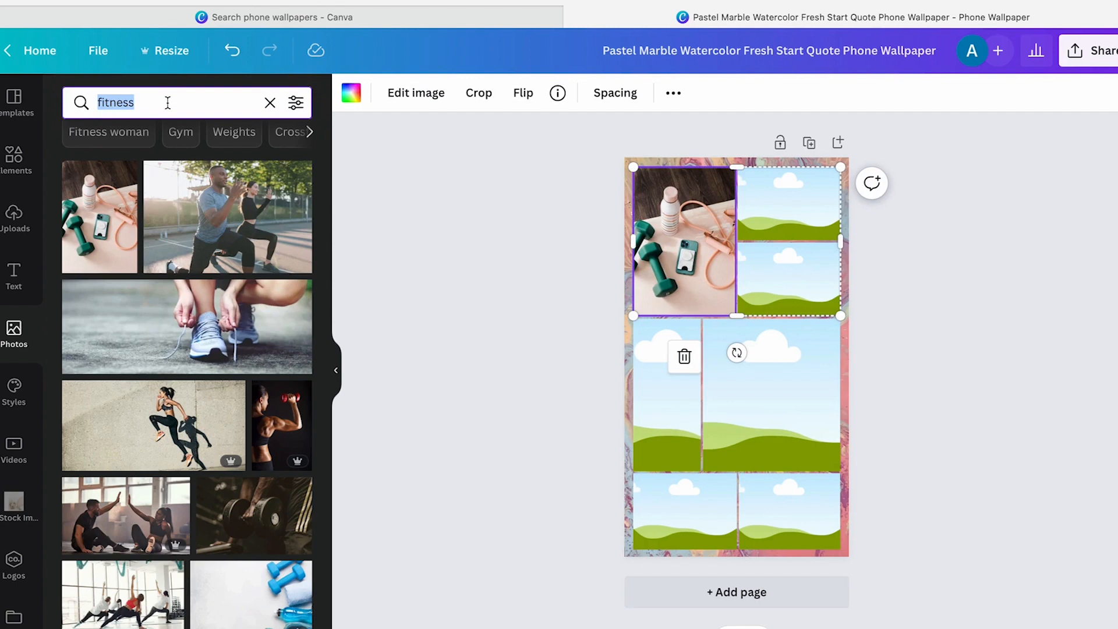
Search photos for 'chicago' and drop the skyline into the top grid's lower-right cell
type("chicago")
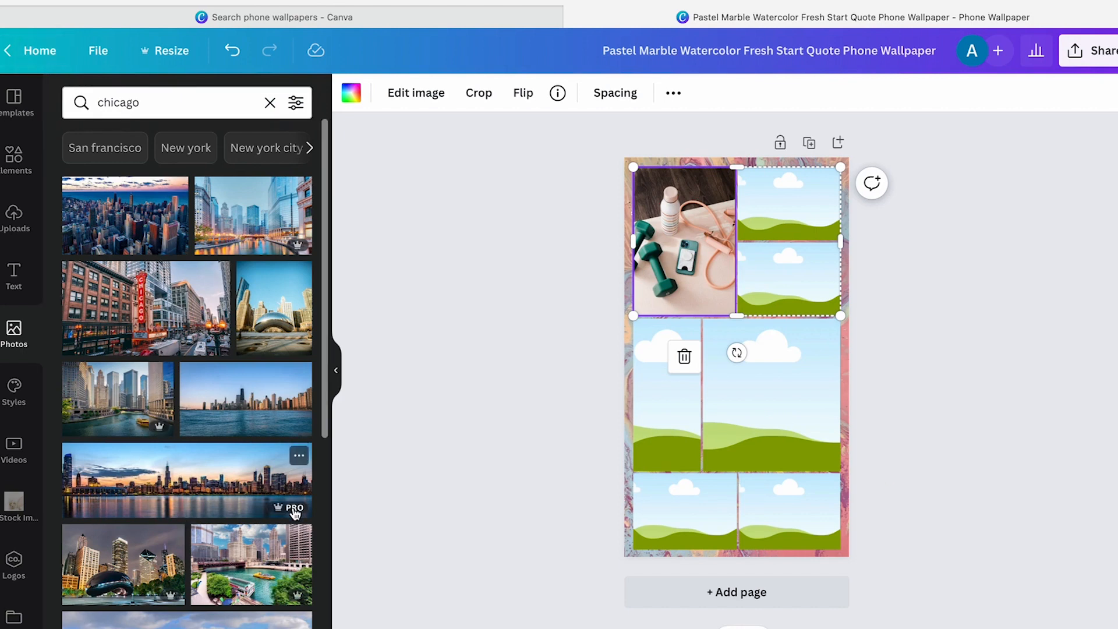
mouse_move(117, 216)
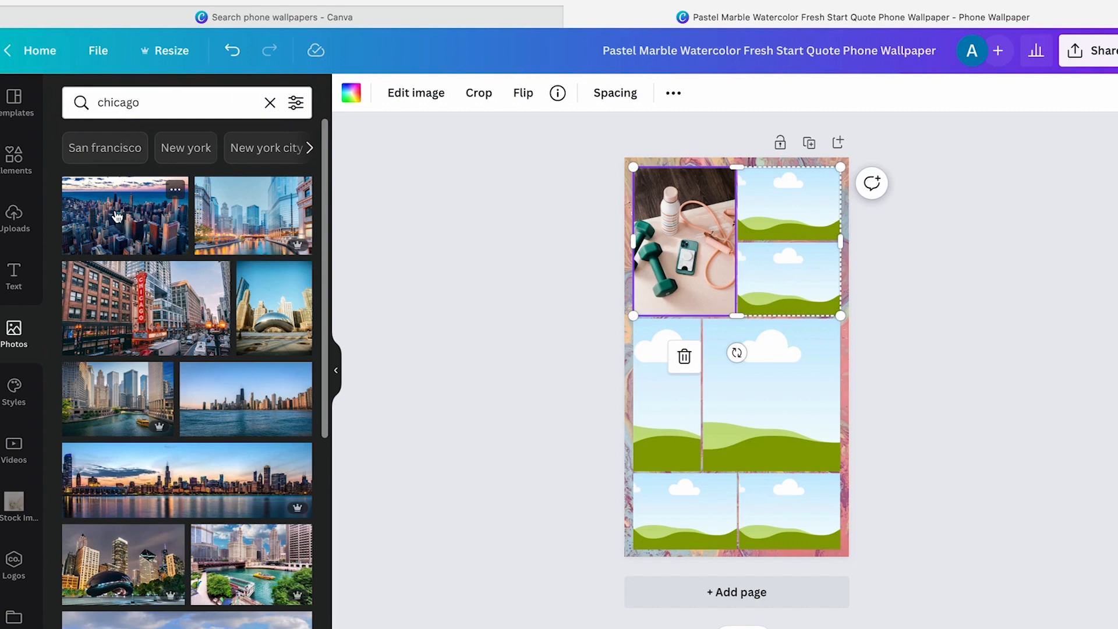
left_click_drag(125, 213, 774, 396)
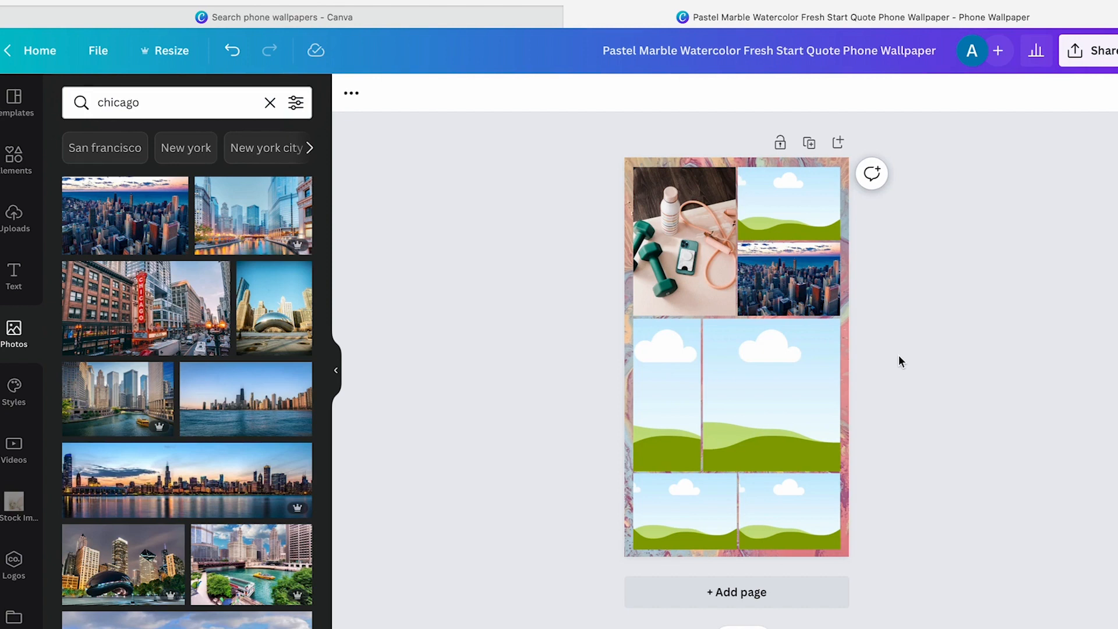
left_click(171, 102)
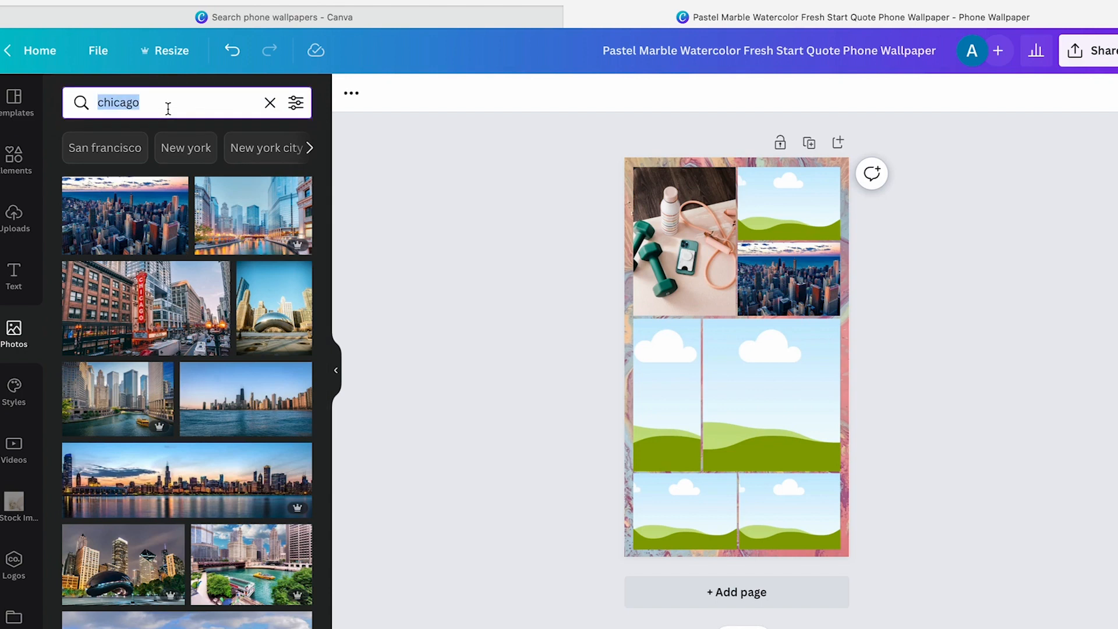
Search photos for 'bible', apply a filter, and add the Bible-and-mug photo to the bottom-left cell
type("bible")
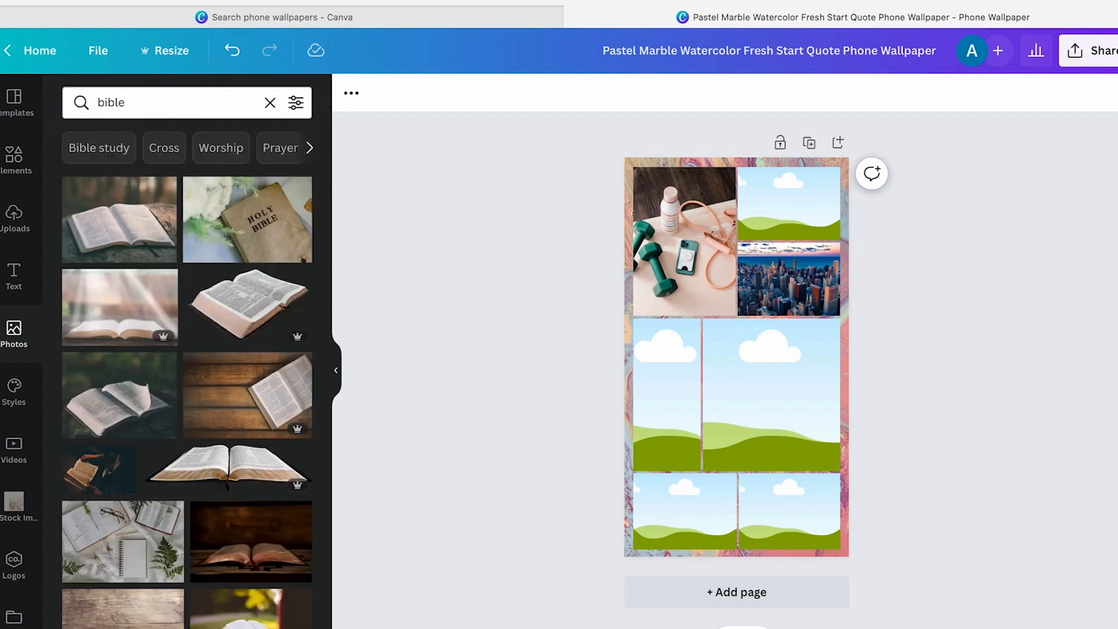
scroll("down", 3)
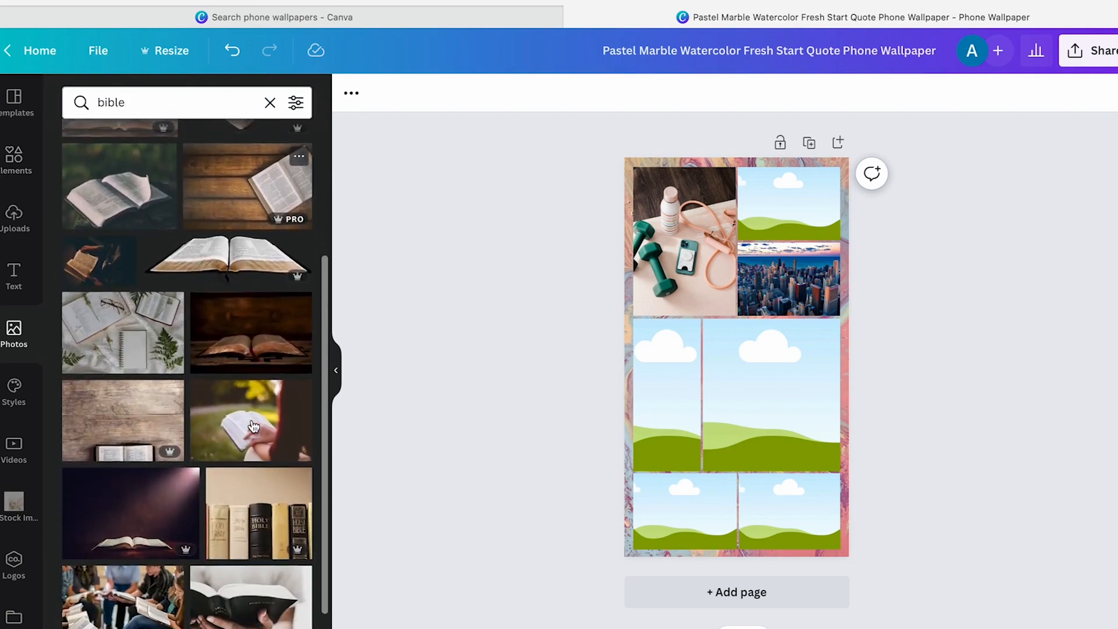
scroll("down", 3)
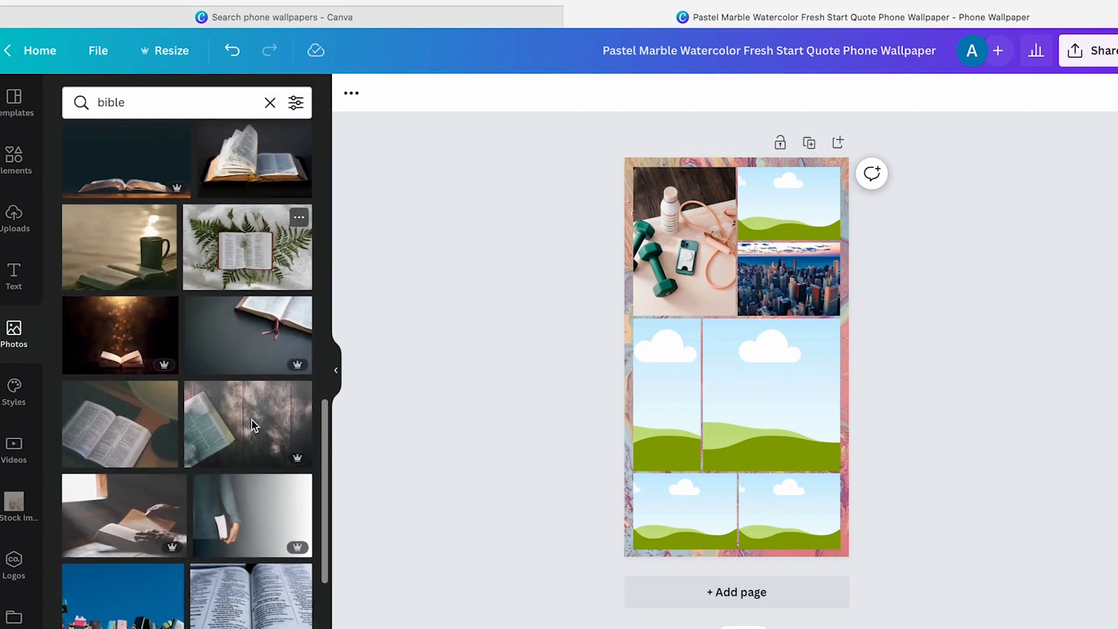
scroll("down", 3)
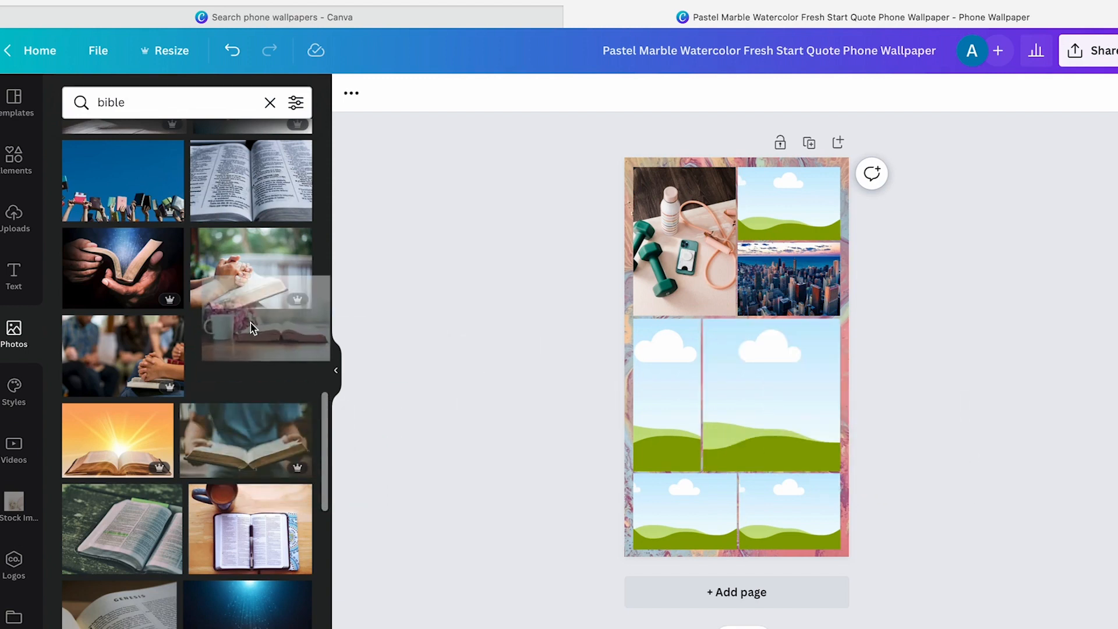
left_click(782, 399)
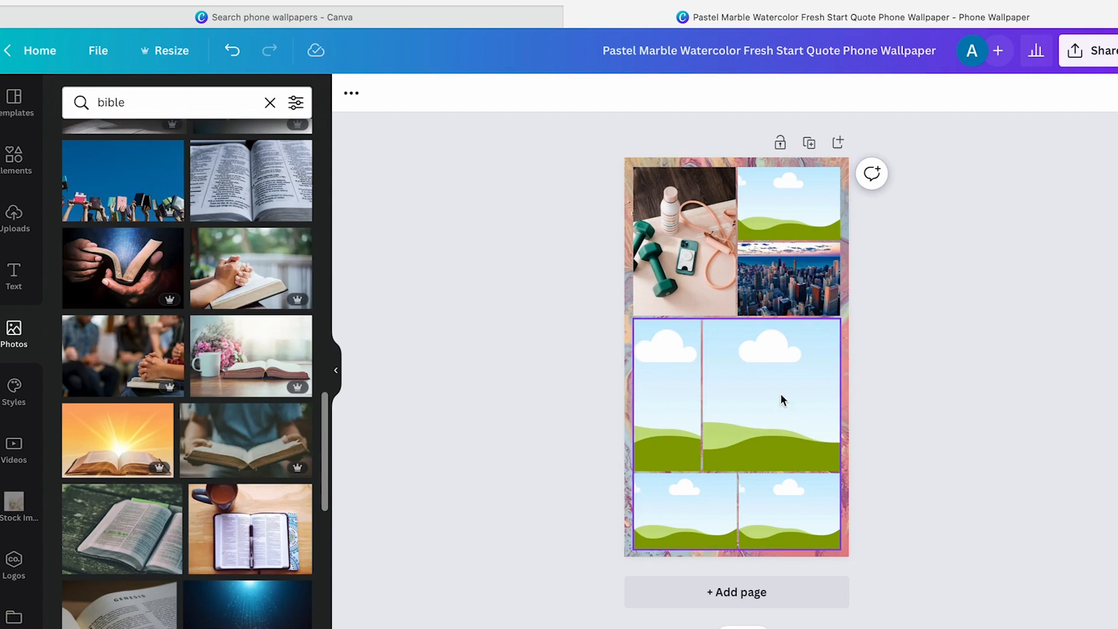
scroll("down", 3)
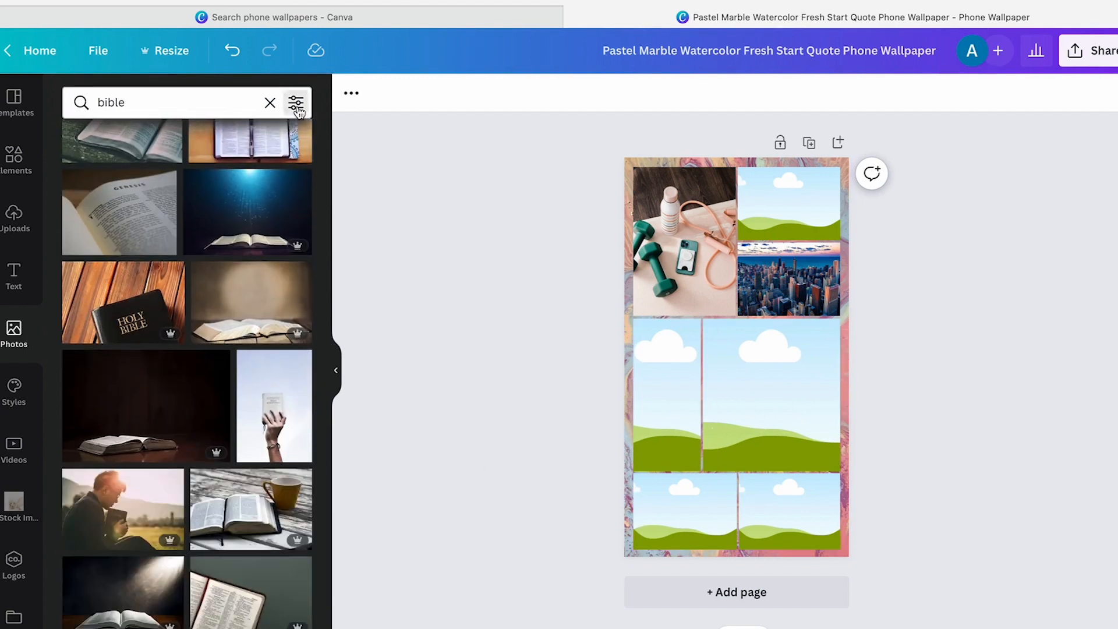
left_click(296, 102)
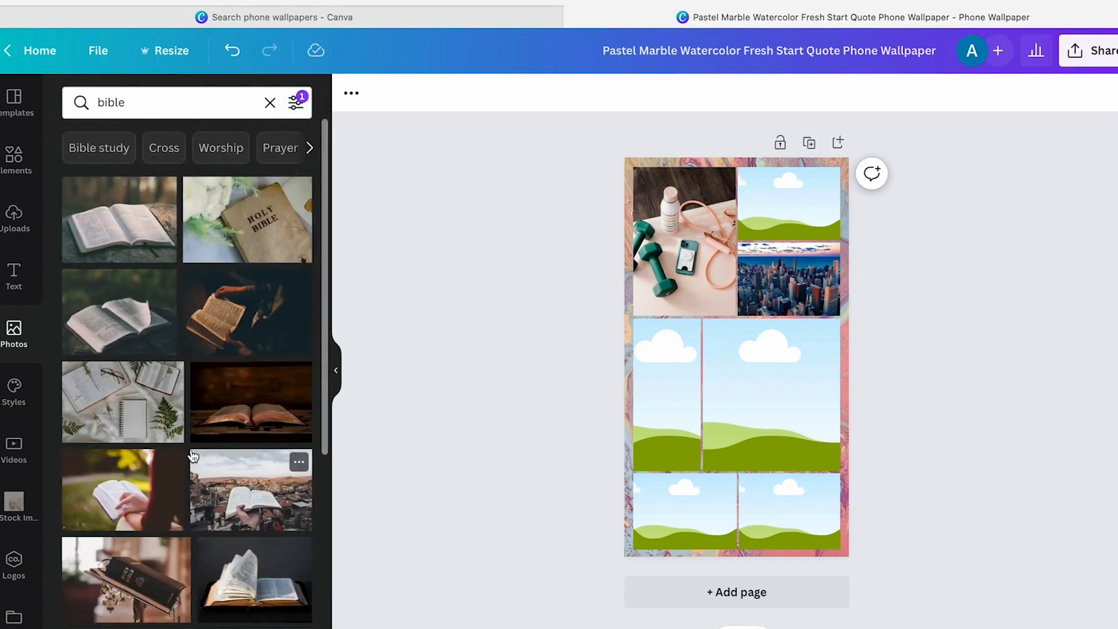
scroll("down", 3)
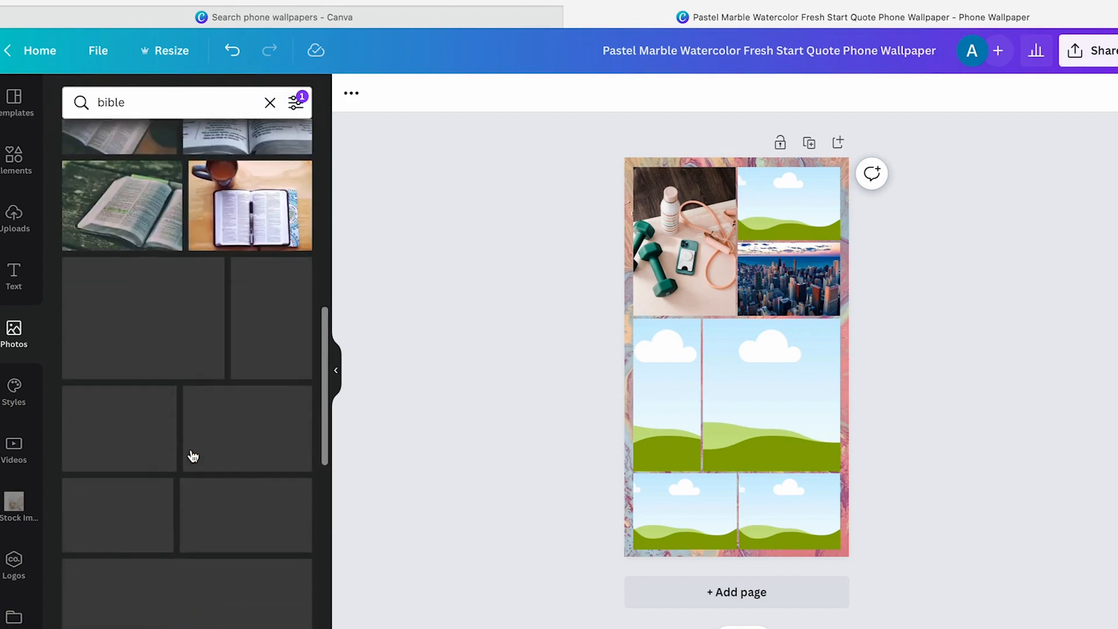
scroll("down", 3)
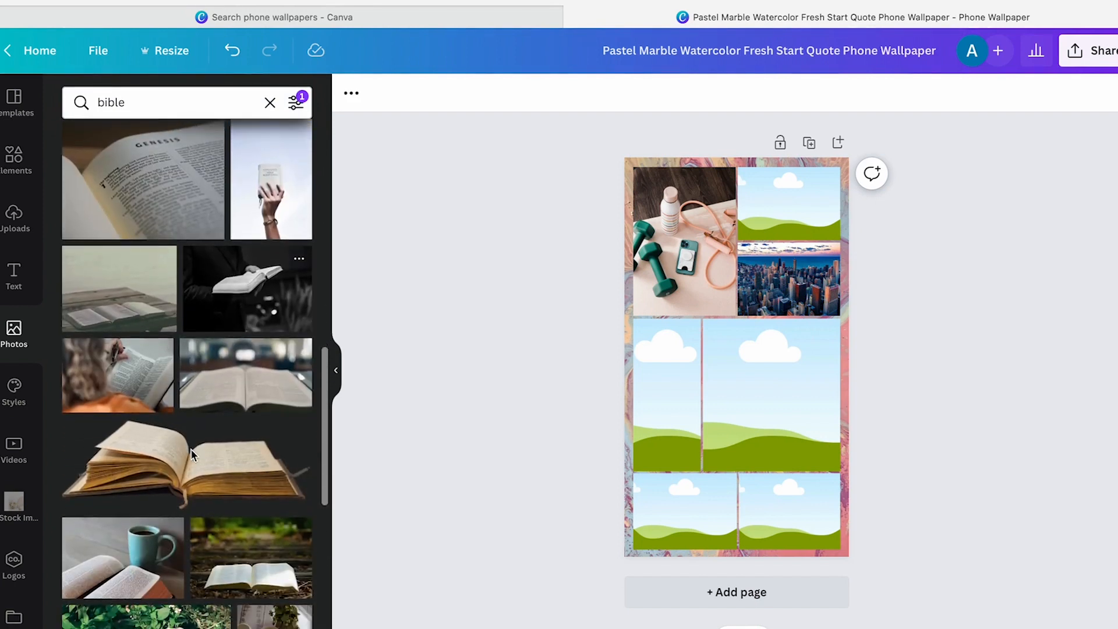
mouse_move(131, 384)
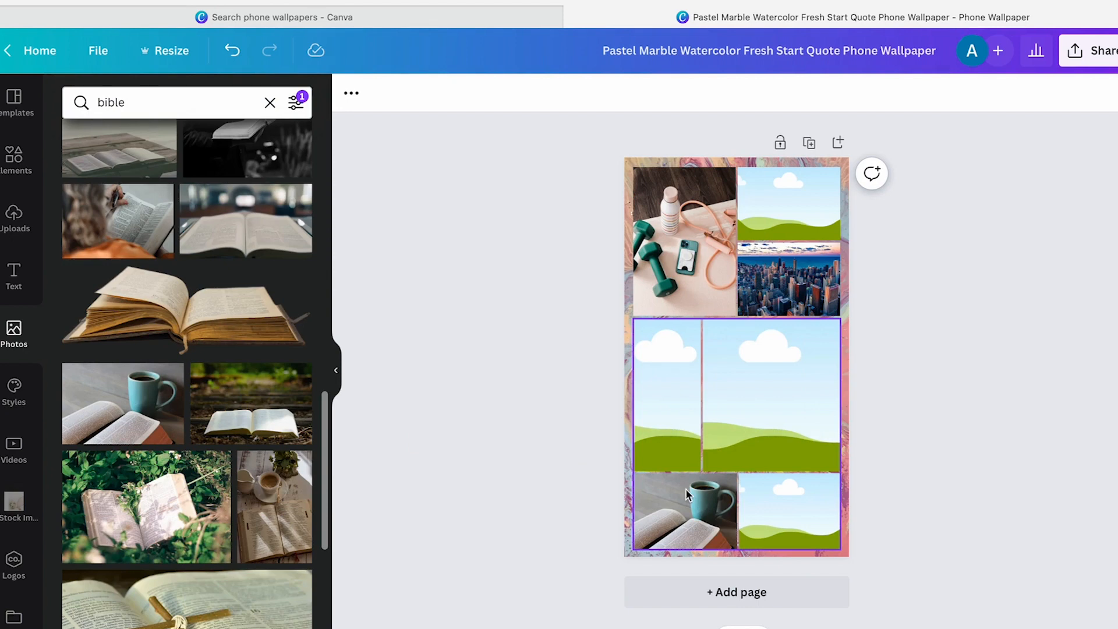
mouse_move(685, 490)
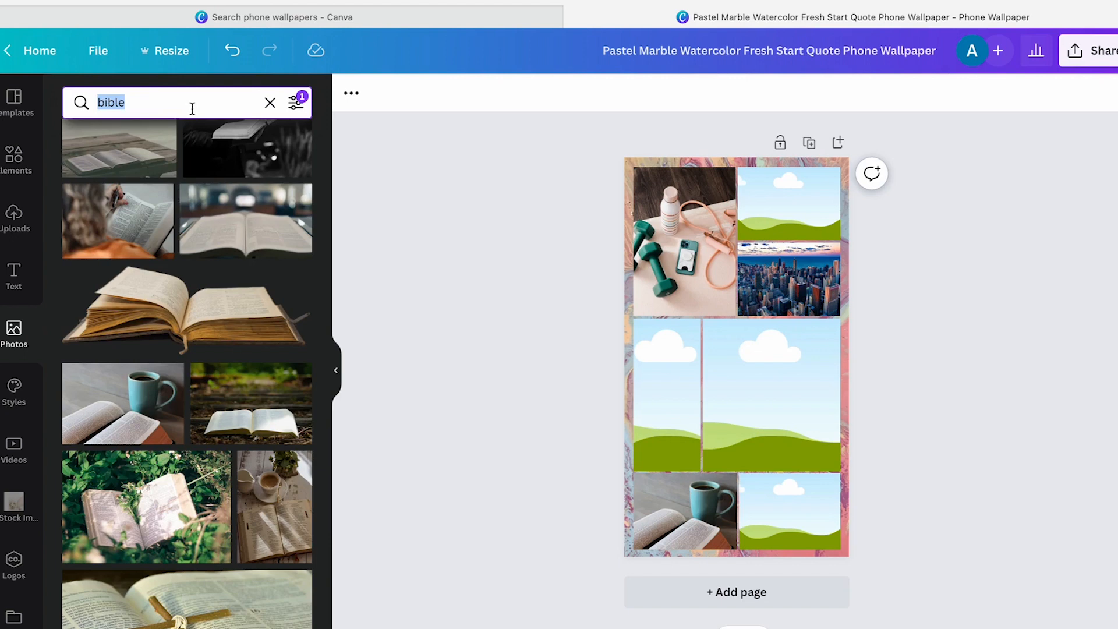
Replace the photo search with 'marriage' and scroll the rings and couples results
type("pare")
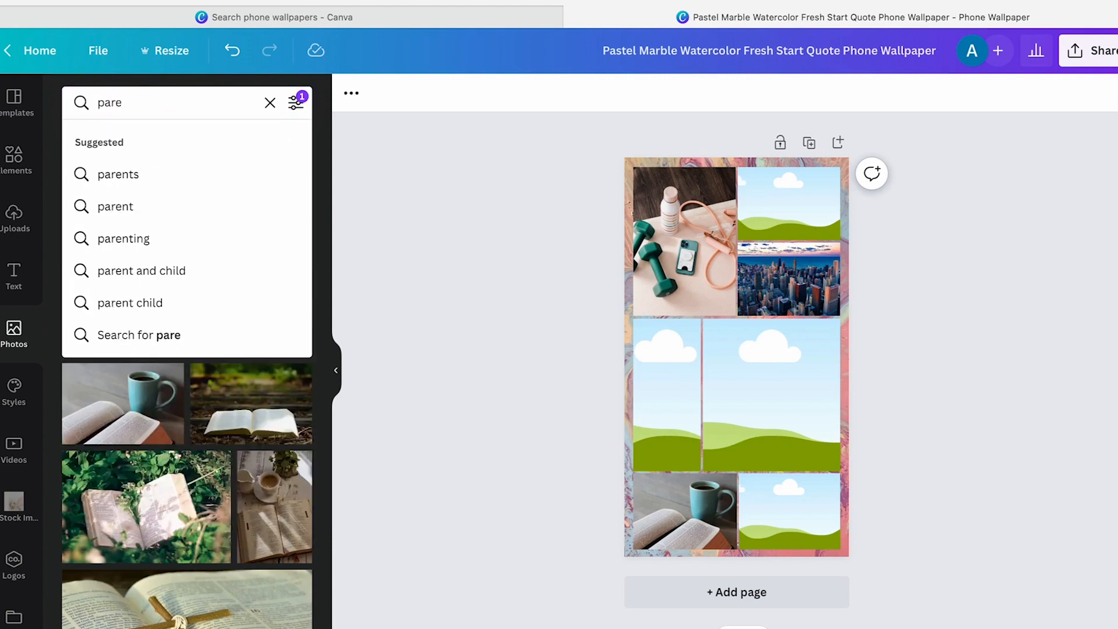
left_click(269, 102)
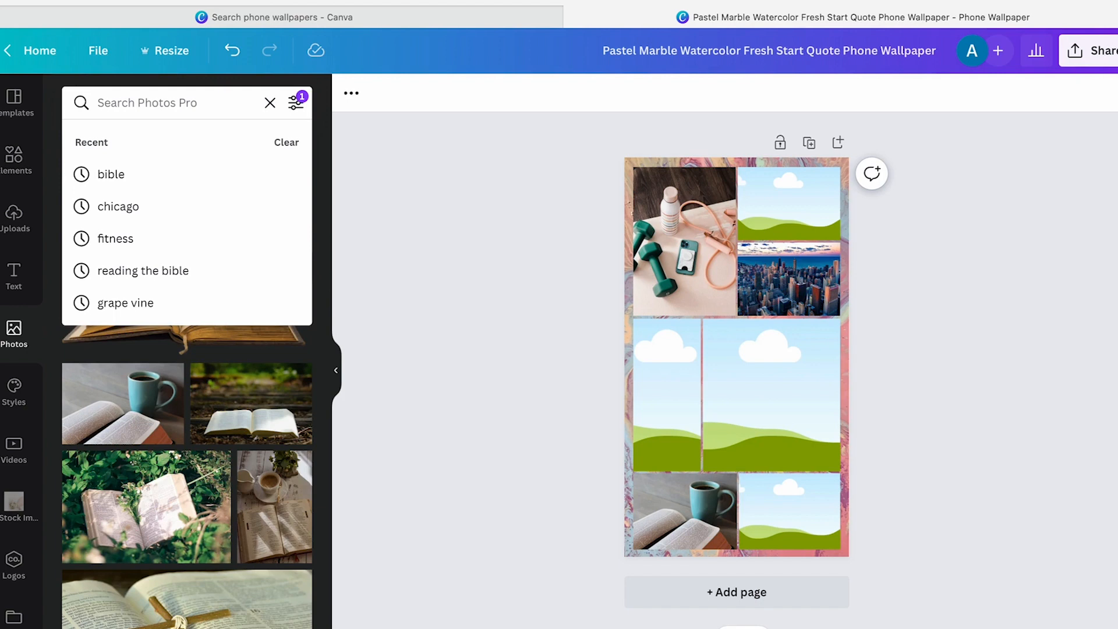
type("marriage")
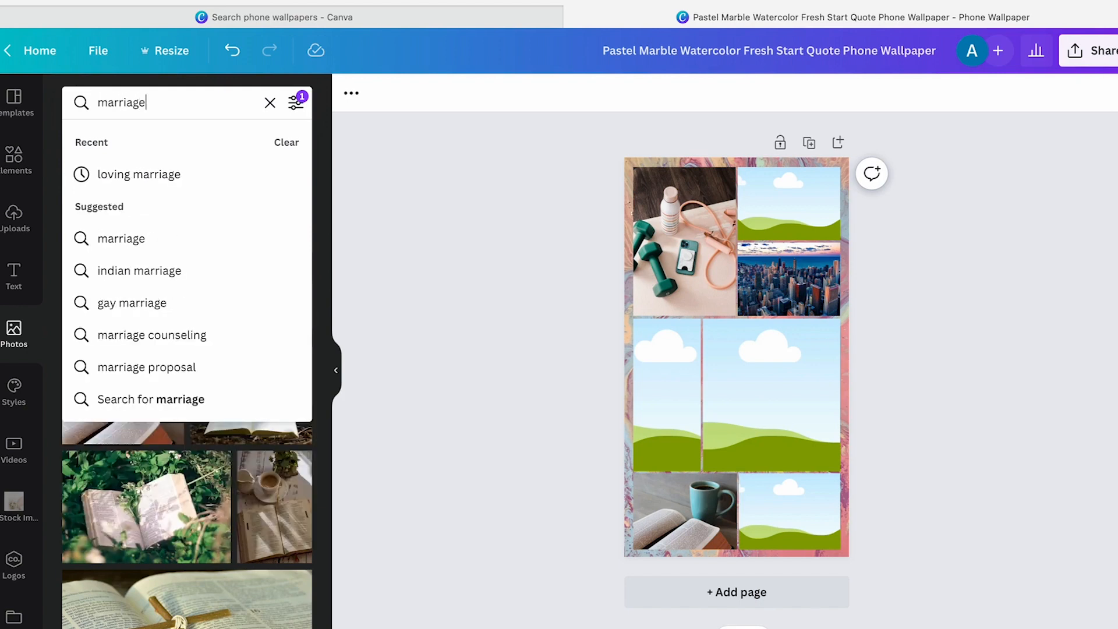
key("Enter")
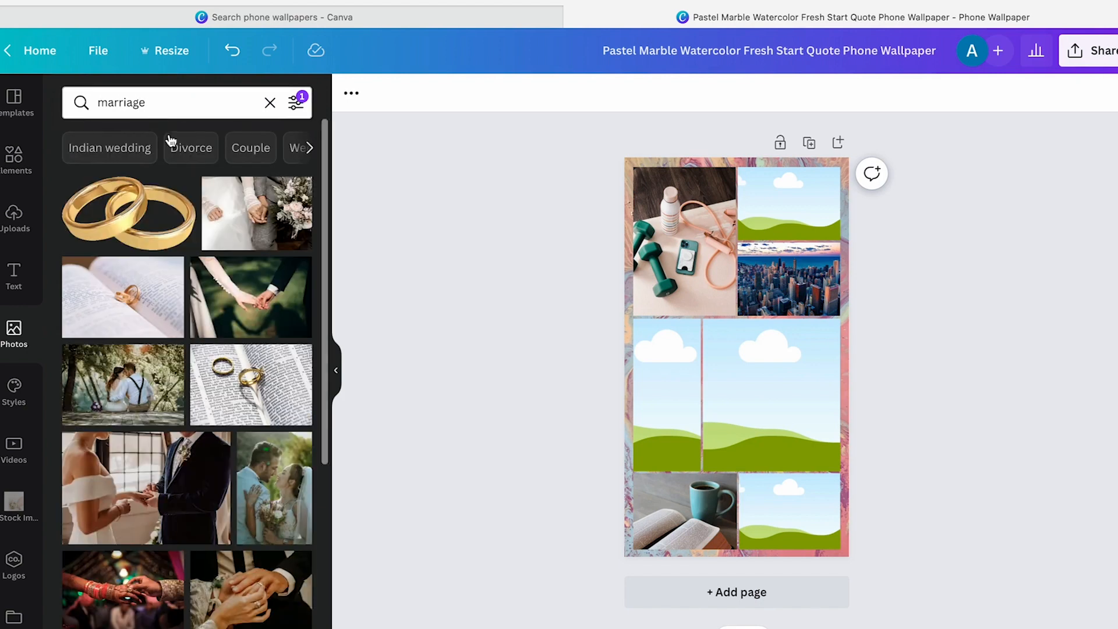
scroll("down", 3)
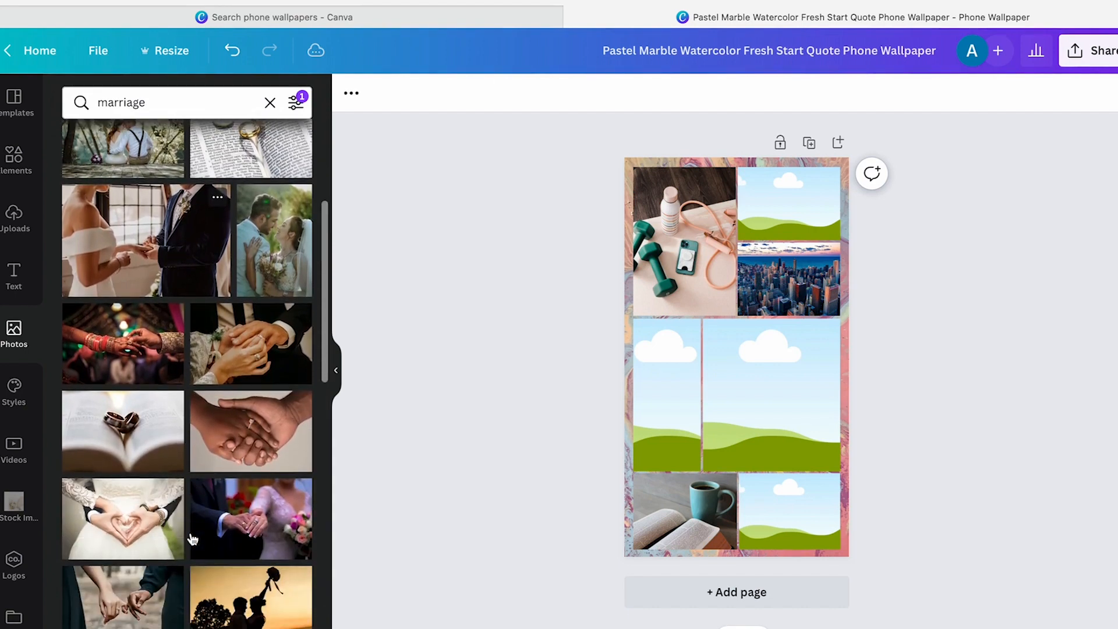
scroll("down", 3)
type("u")
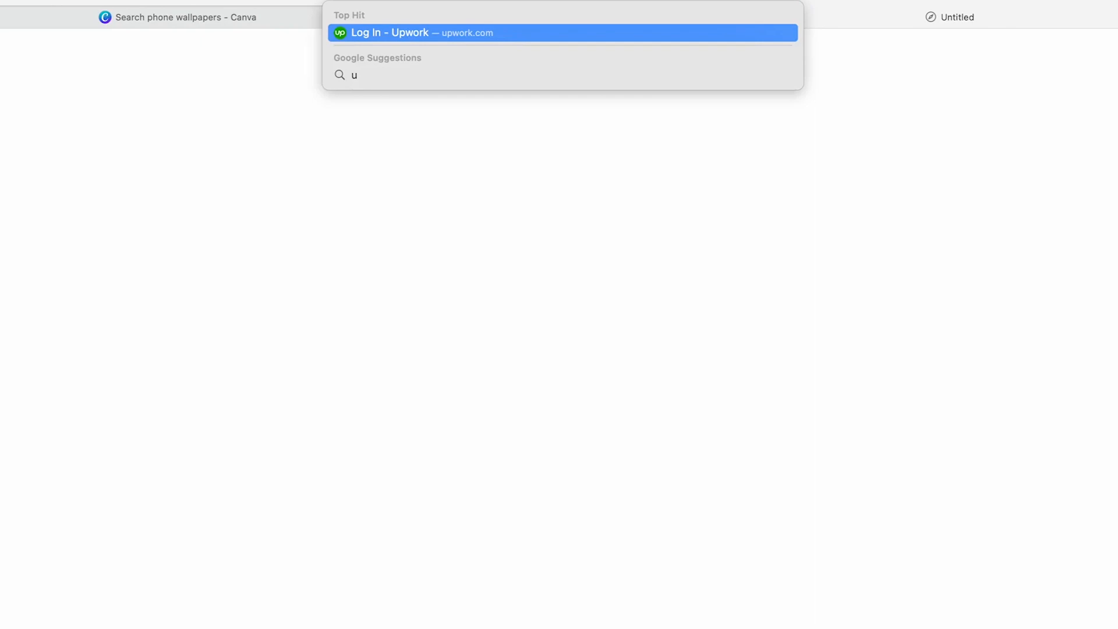
Load the Unsplash site from Safari's 'unsplash' address-bar suggestion
type("nsplash")
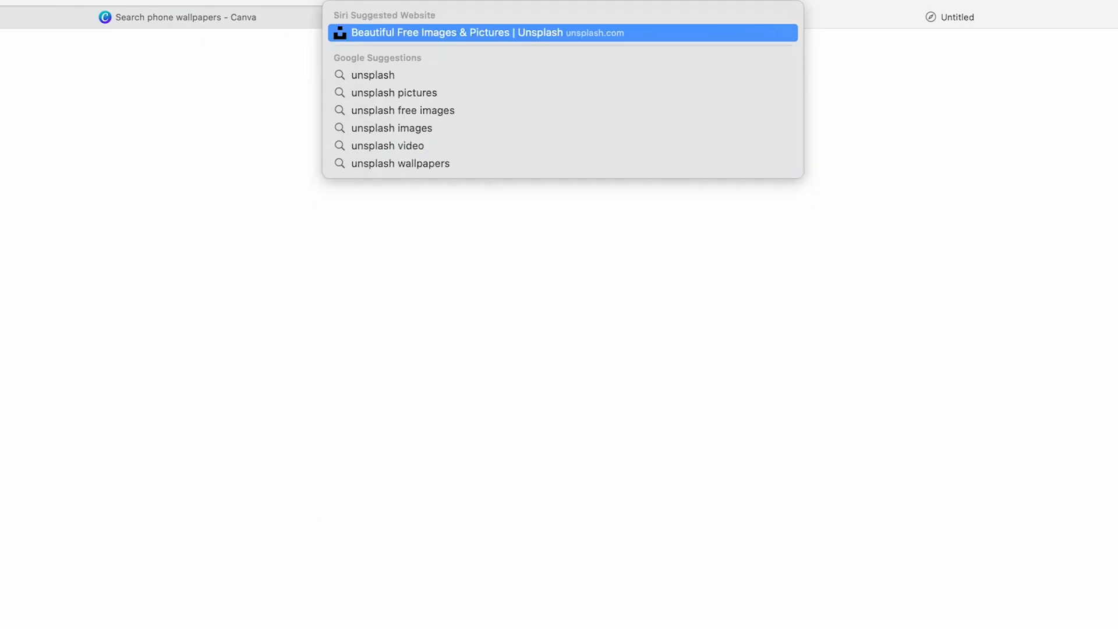
mouse_move(830, 35)
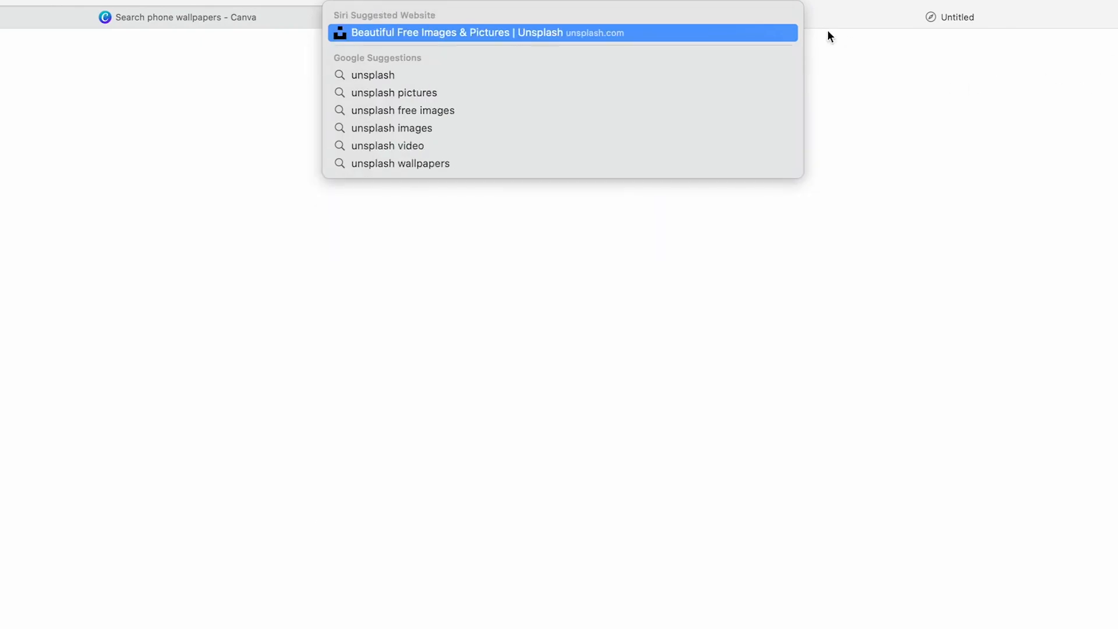
left_click(488, 33)
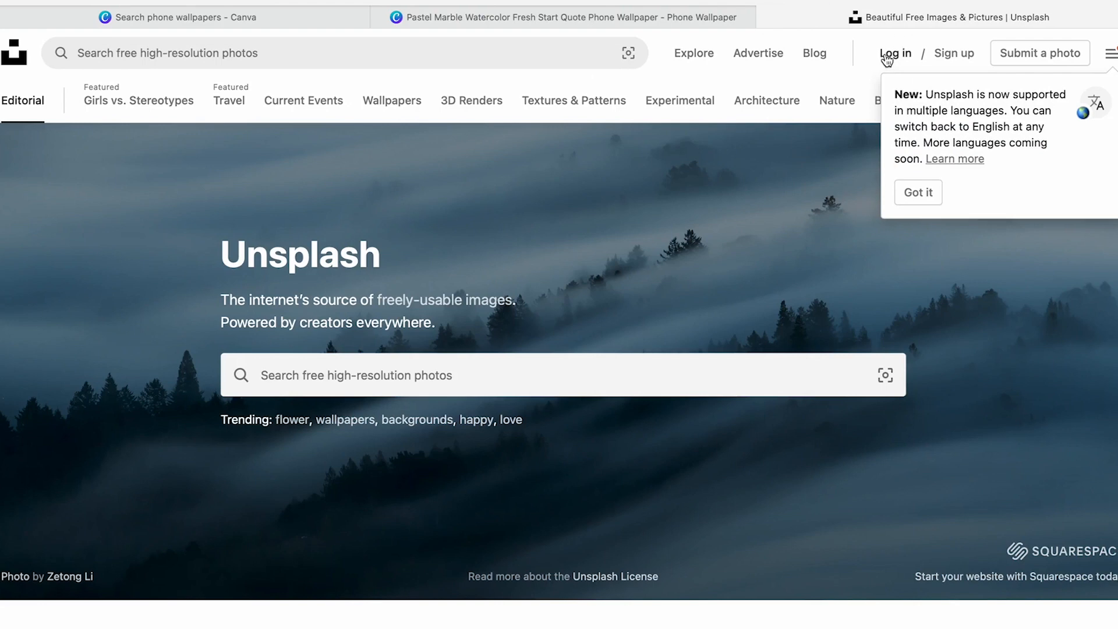
Search Unsplash for 'marriage' and download the silhouetted couple-at-sunset photo
left_click(918, 193)
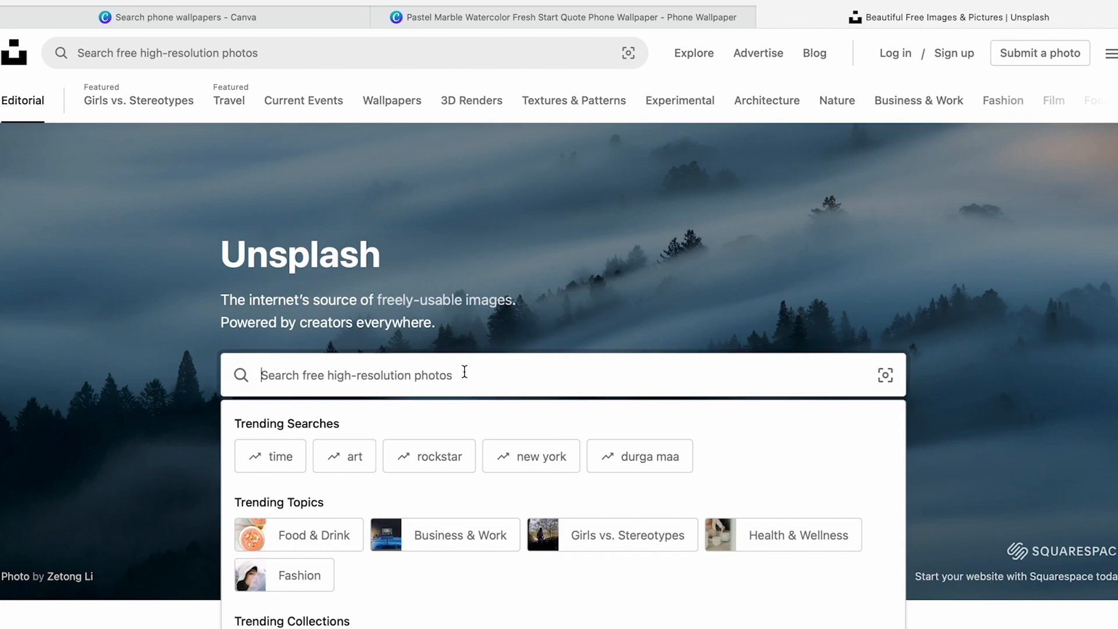
type("marriage")
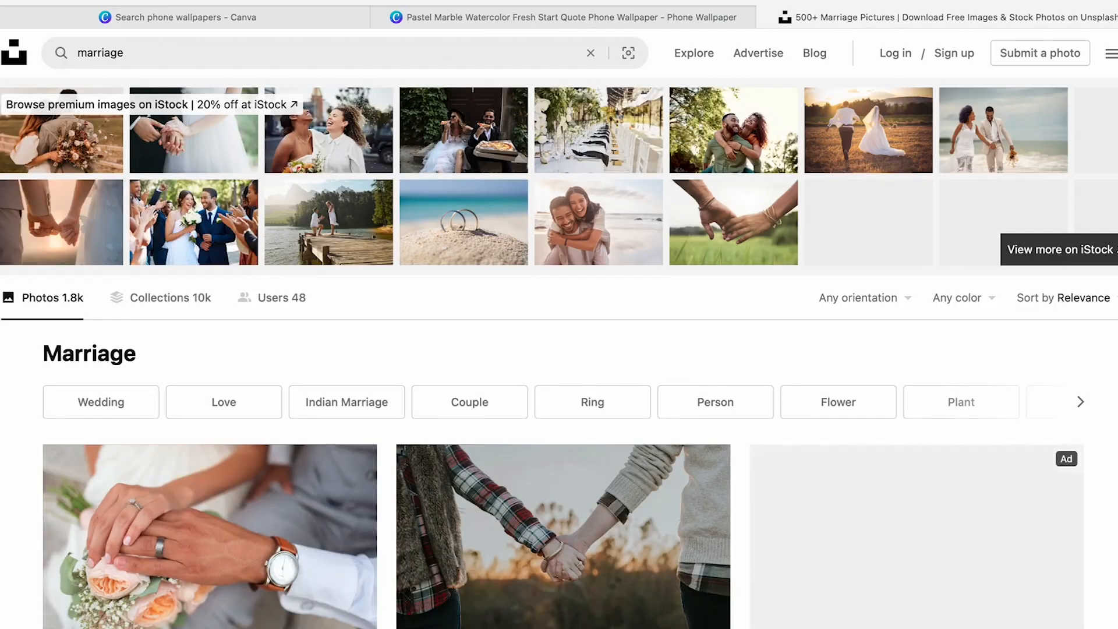
scroll("down", 3)
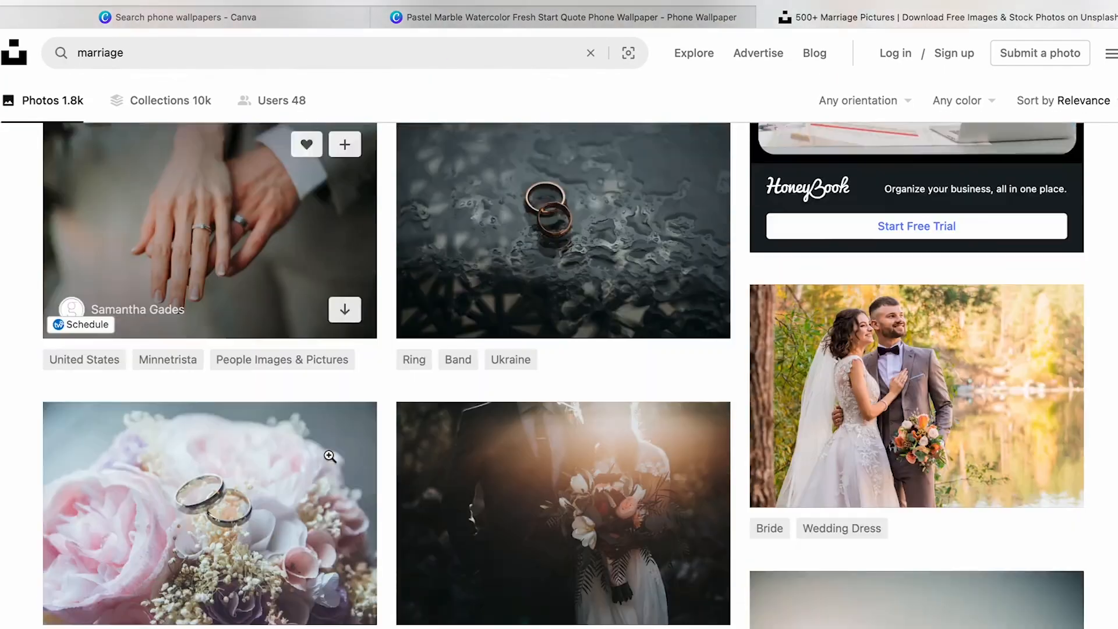
scroll("down", 3)
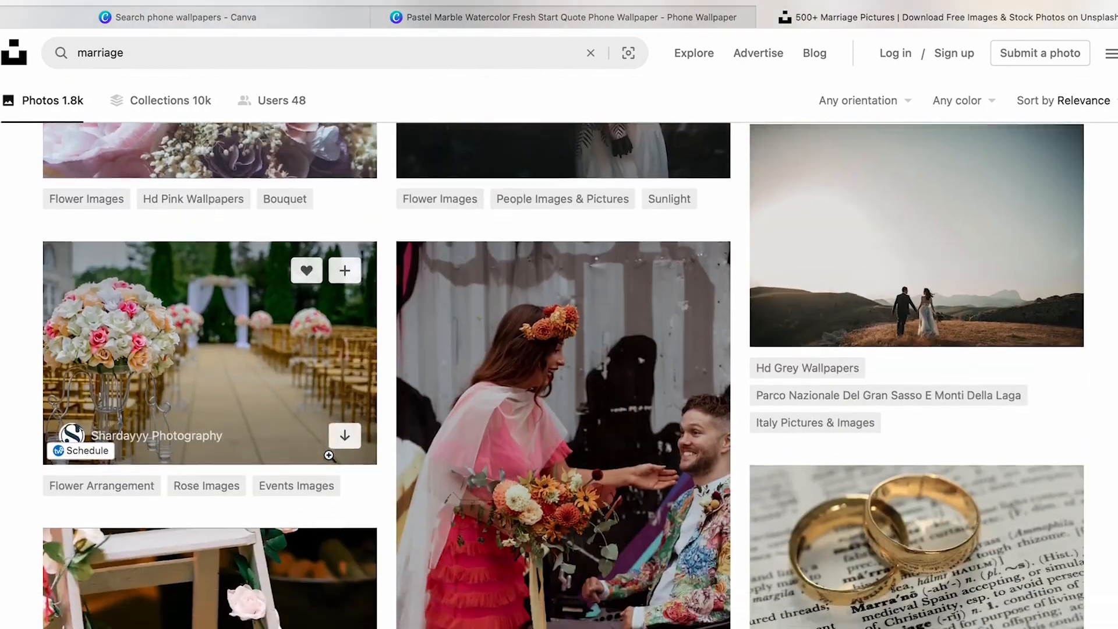
scroll("down", 3)
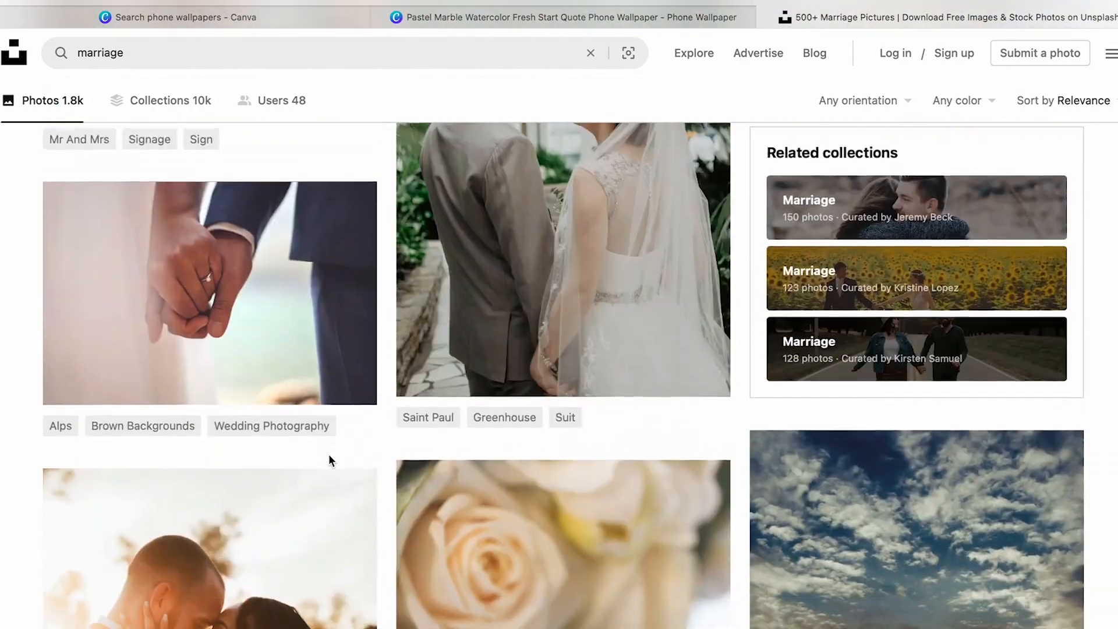
scroll("down", 3)
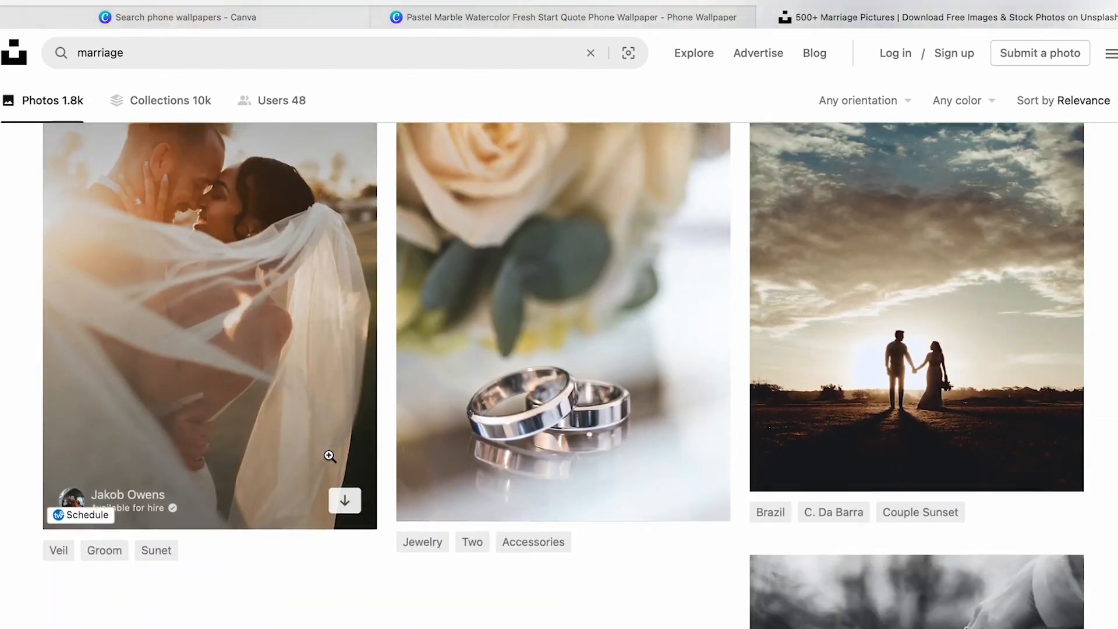
scroll("down", 3)
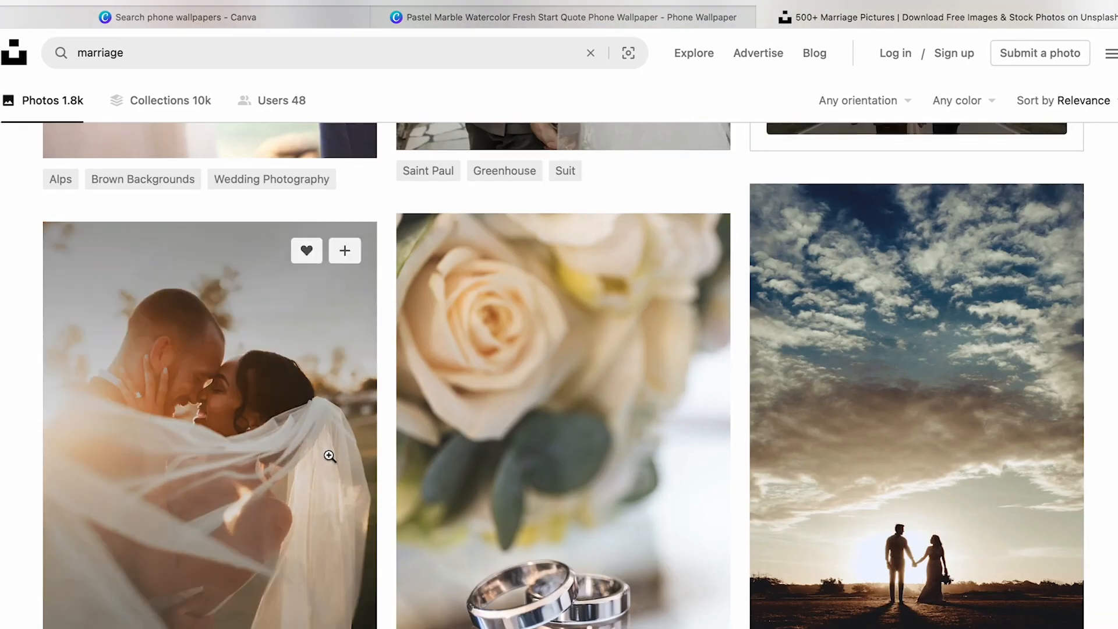
scroll("down", 3)
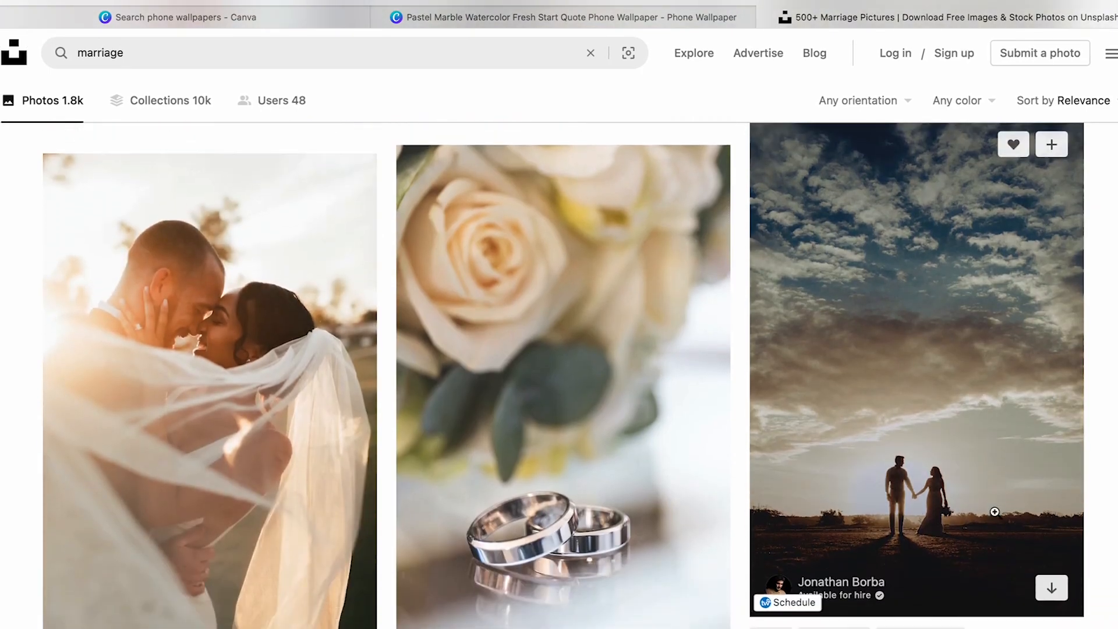
mouse_move(1051, 588)
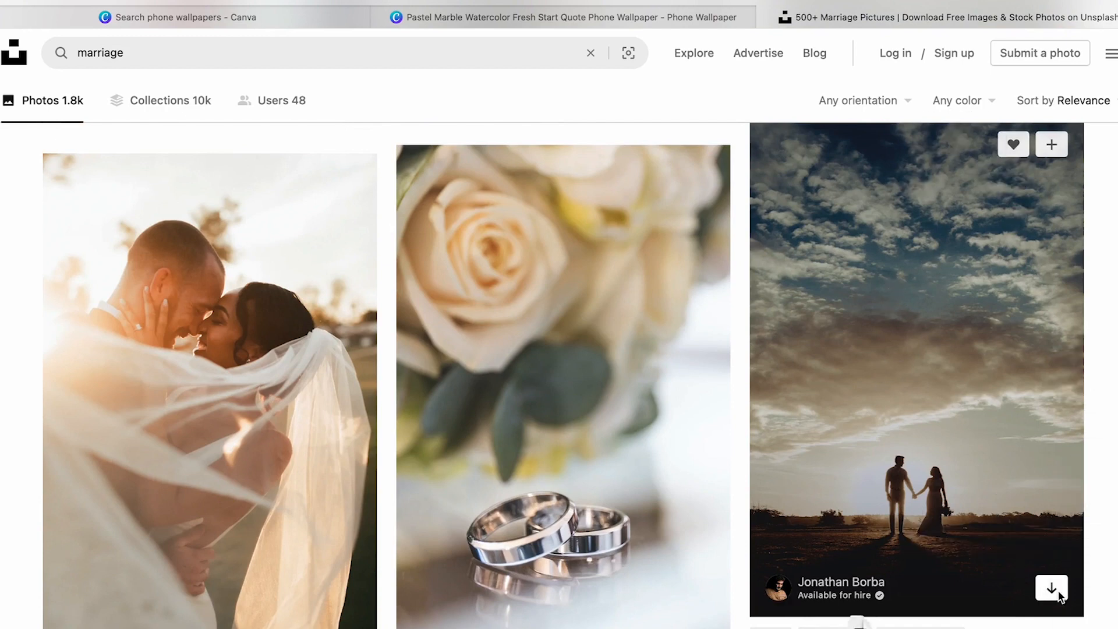
left_click(1051, 588)
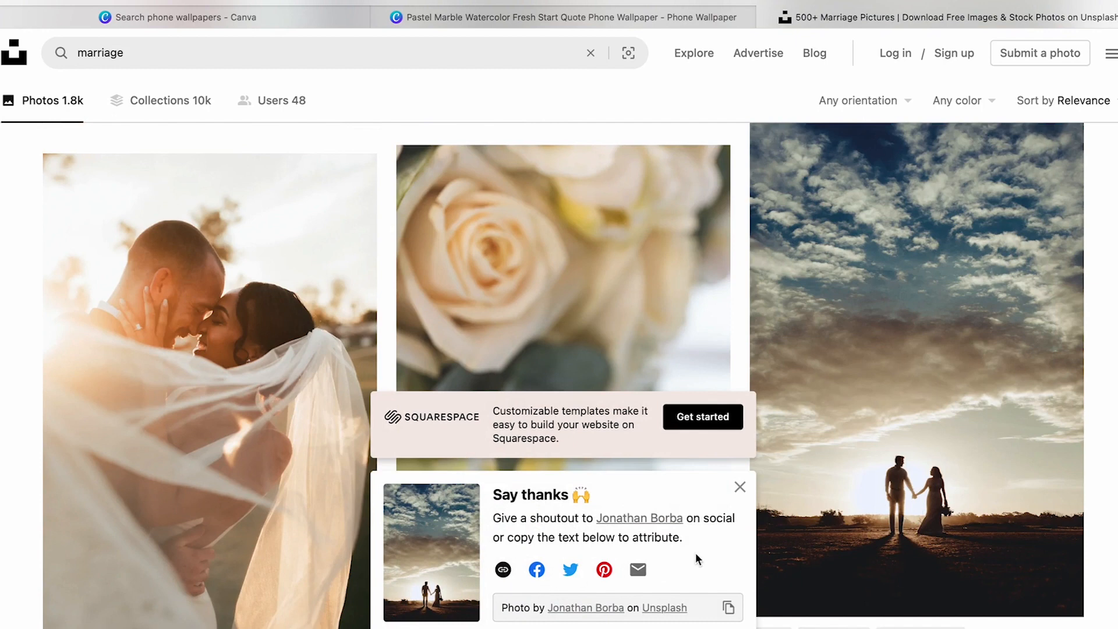
mouse_move(394, 554)
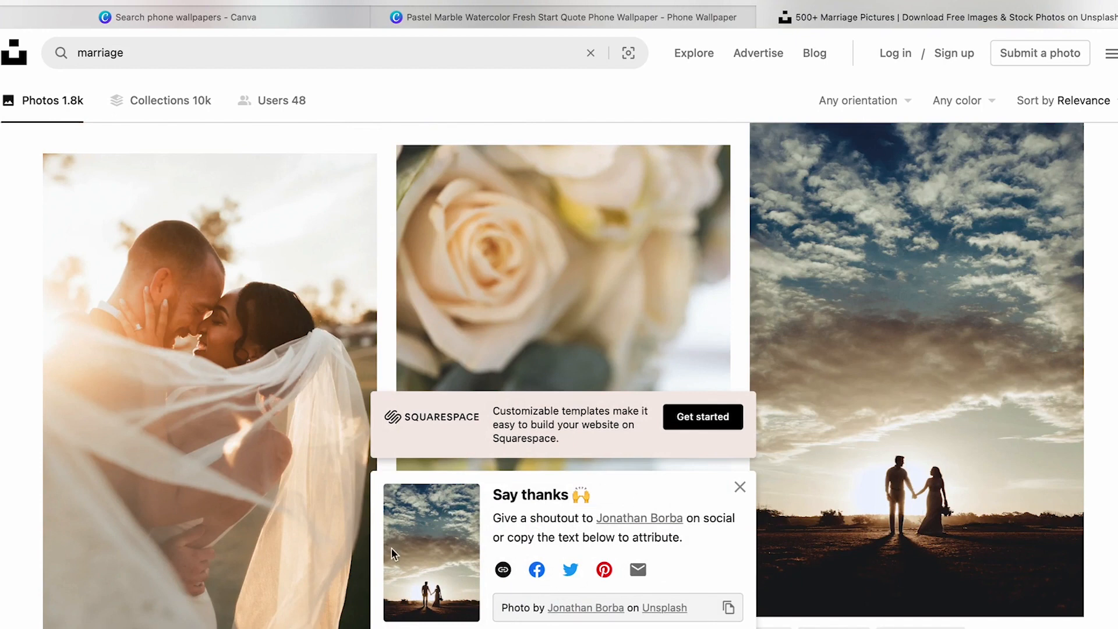
mouse_move(639, 527)
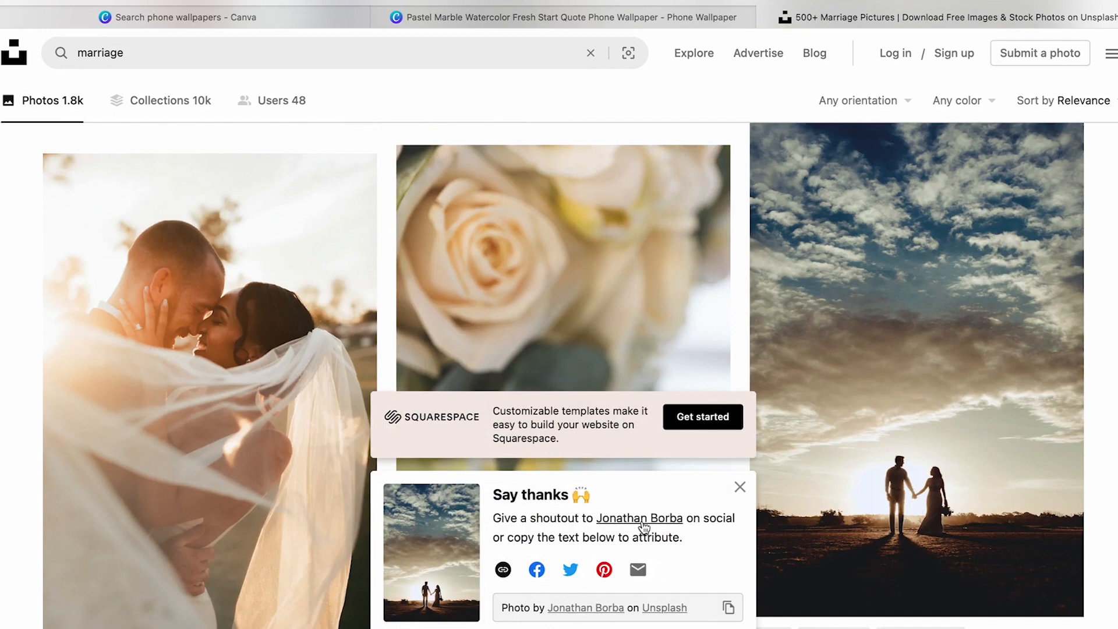
left_click(564, 17)
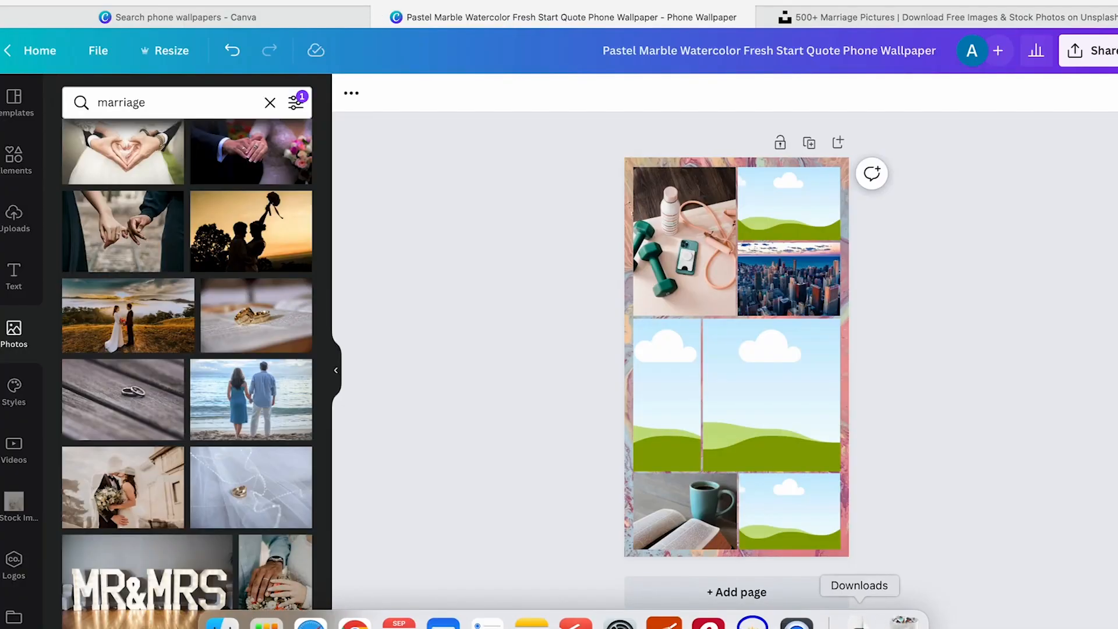
Upload the downloaded sunset couple photo to Canva and drop it into the tall left grid cell
left_click(860, 585)
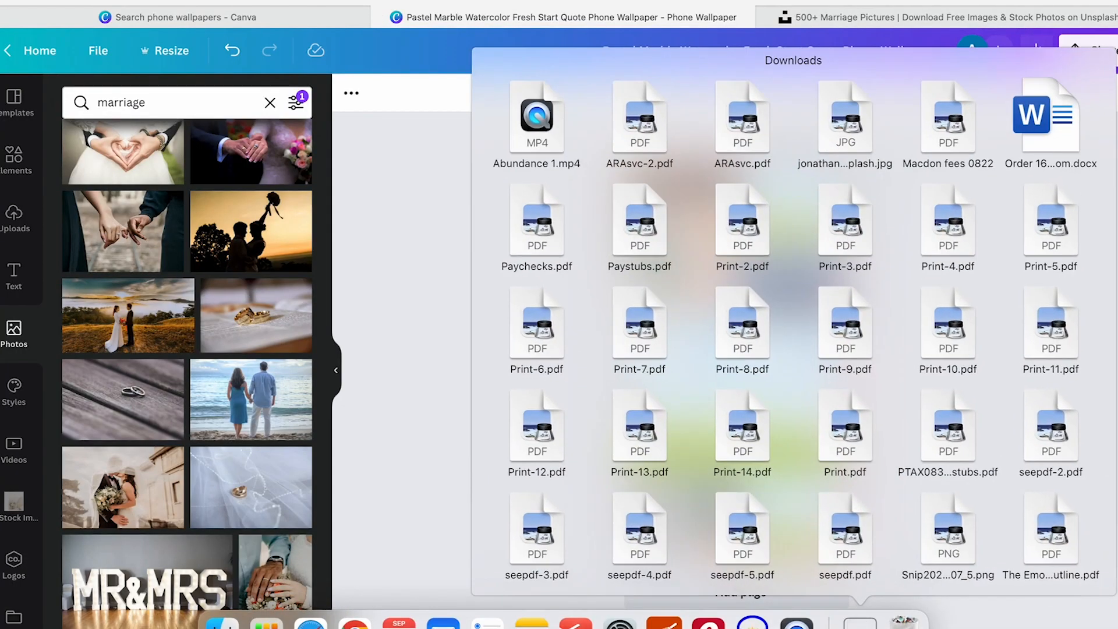
scroll("down", 3)
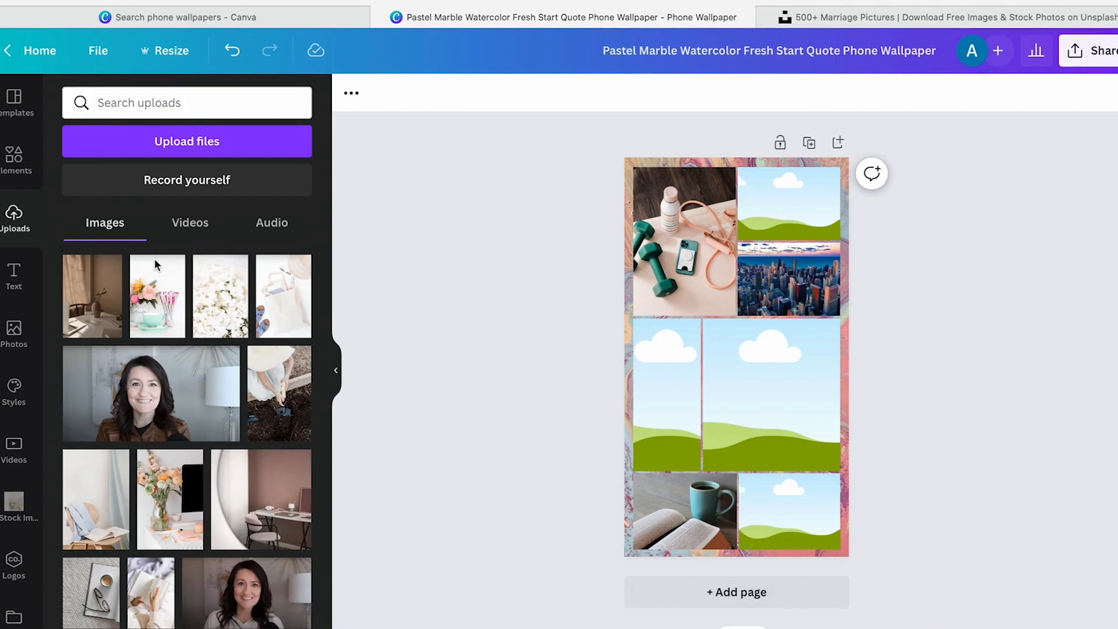
scroll("down", 3)
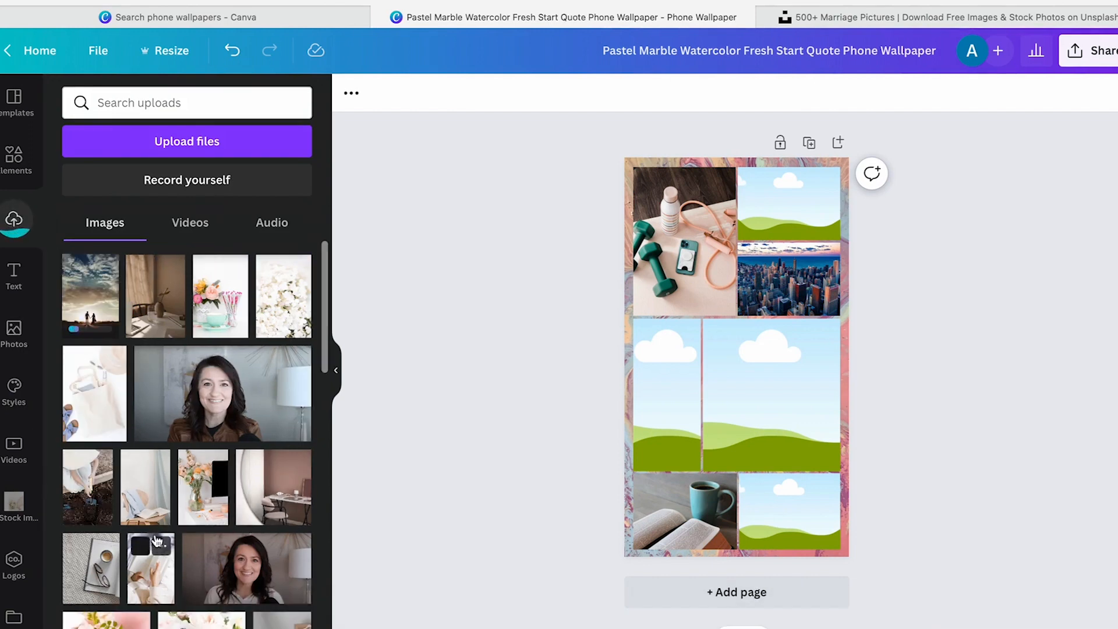
left_click(13, 274)
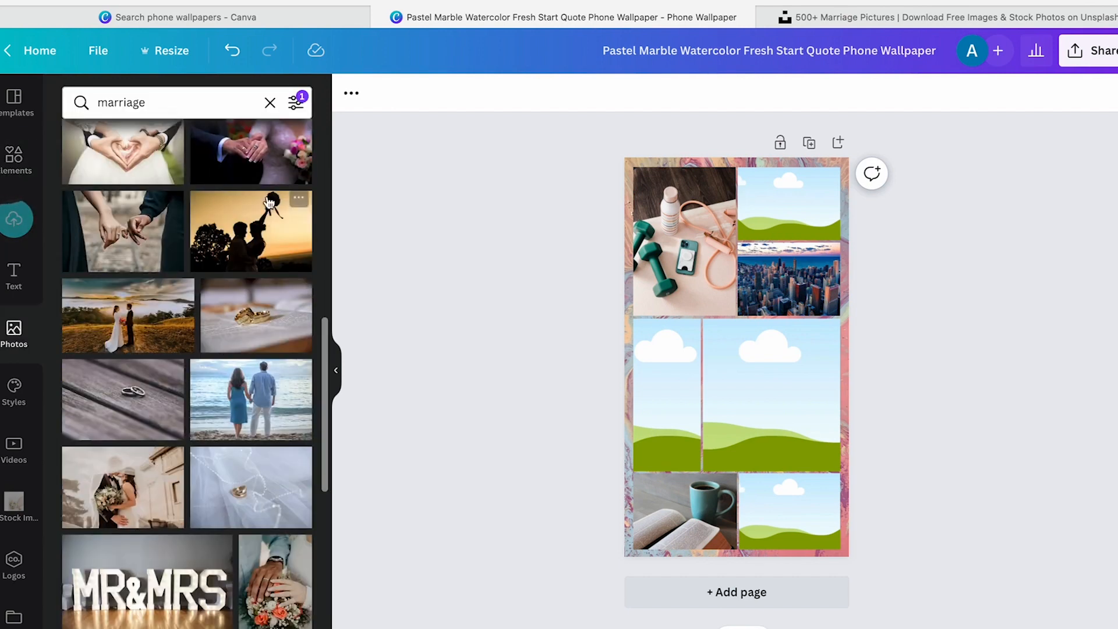
mouse_move(213, 414)
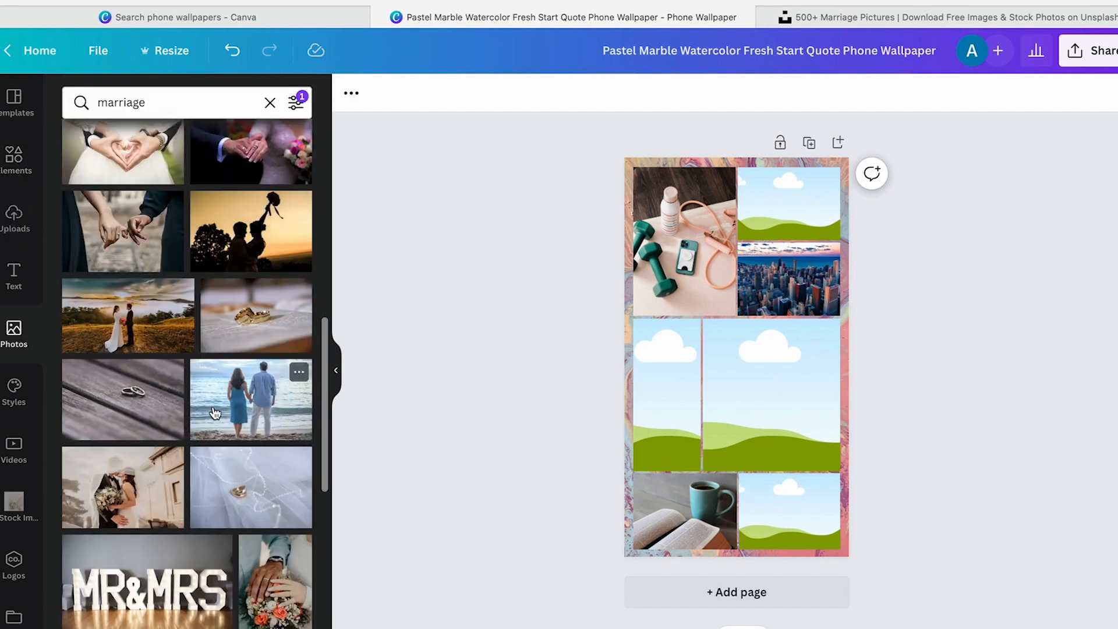
left_click(14, 217)
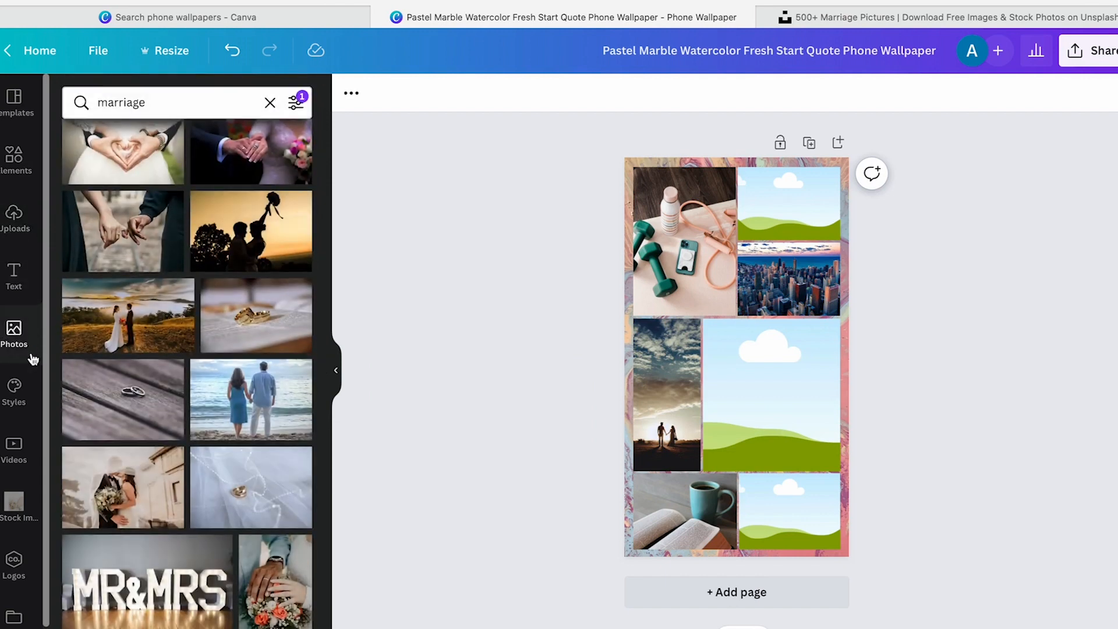
mouse_move(14, 335)
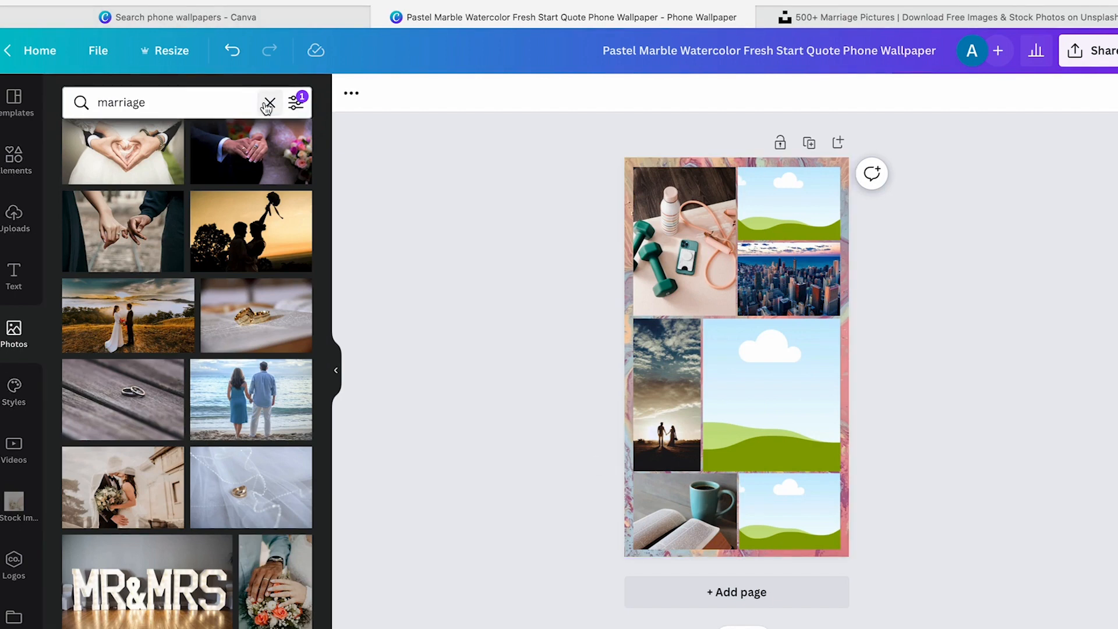
Replace the 'marriage' search with 'bathroom' and browse for a freestanding-tub photo
left_click(269, 102)
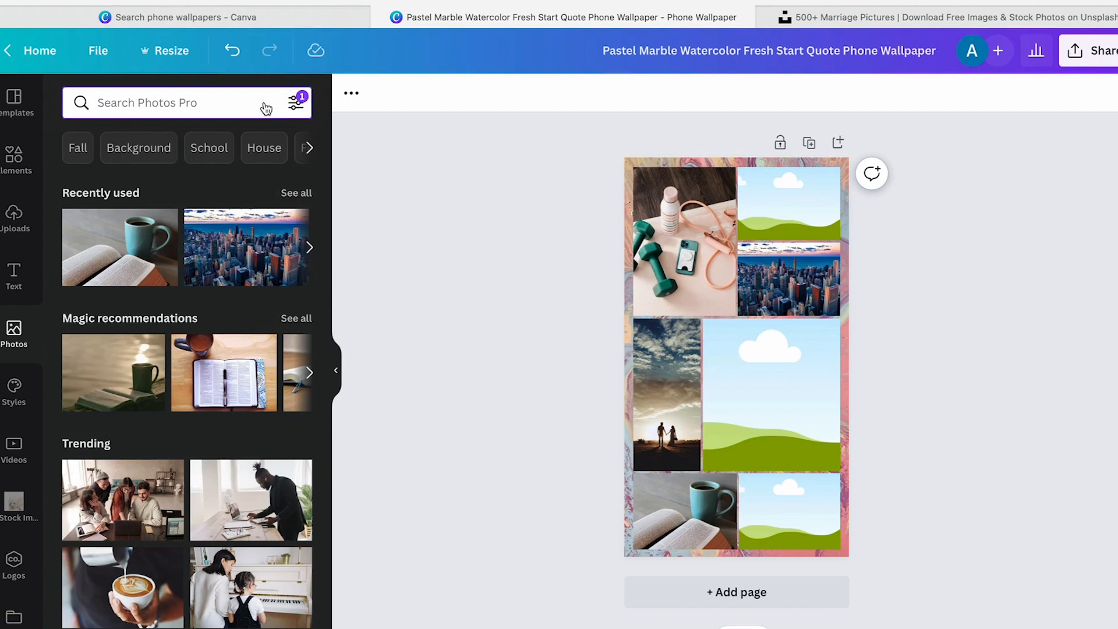
type("batr")
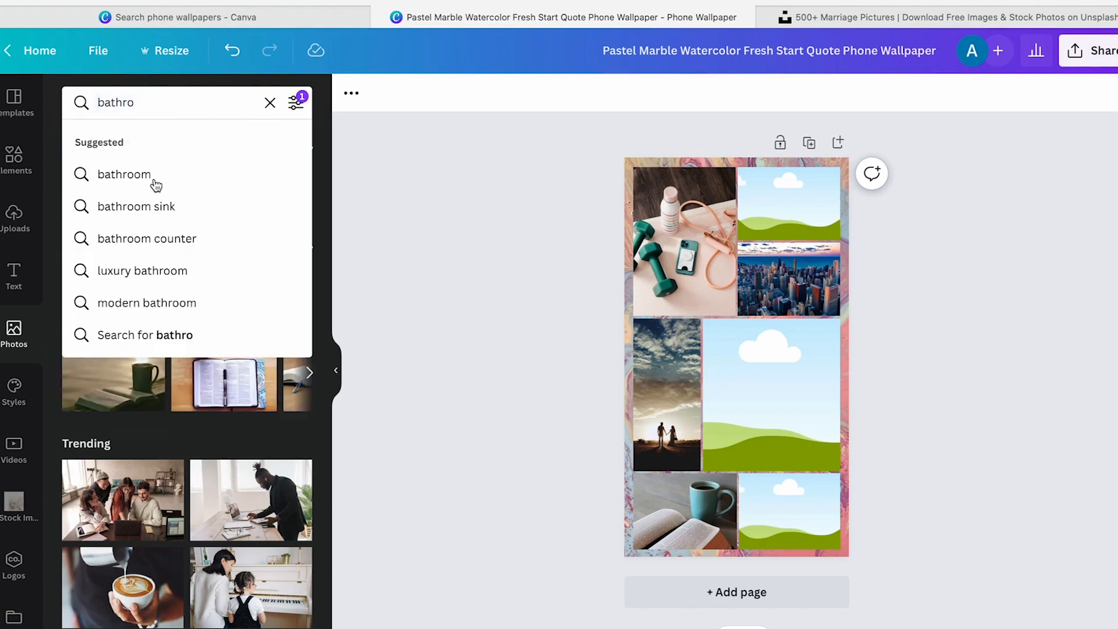
left_click(123, 174)
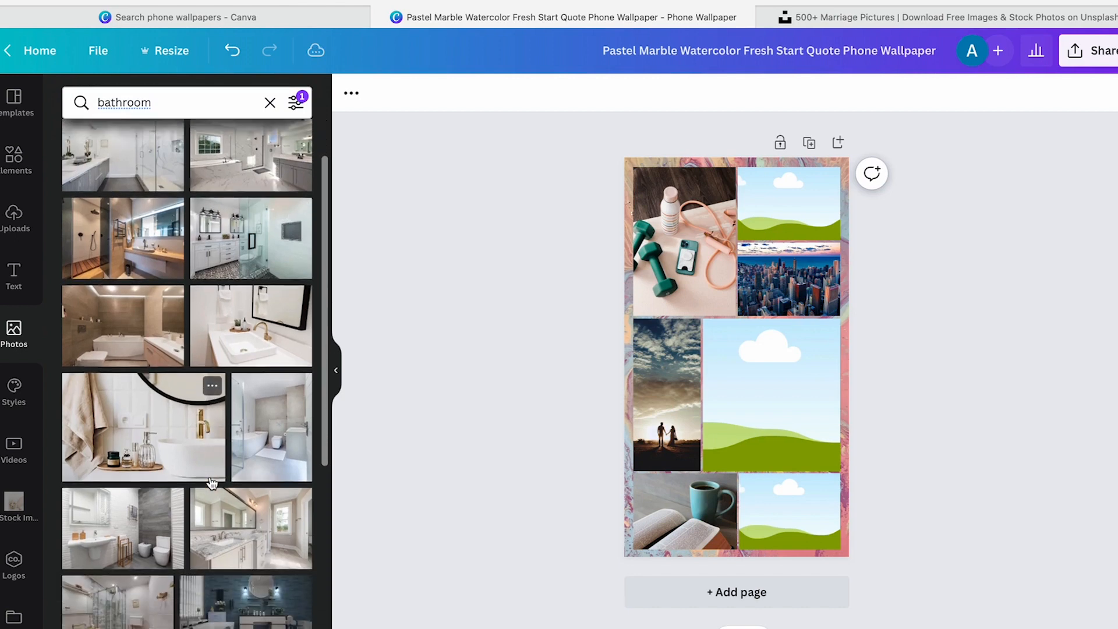
scroll("down", 3)
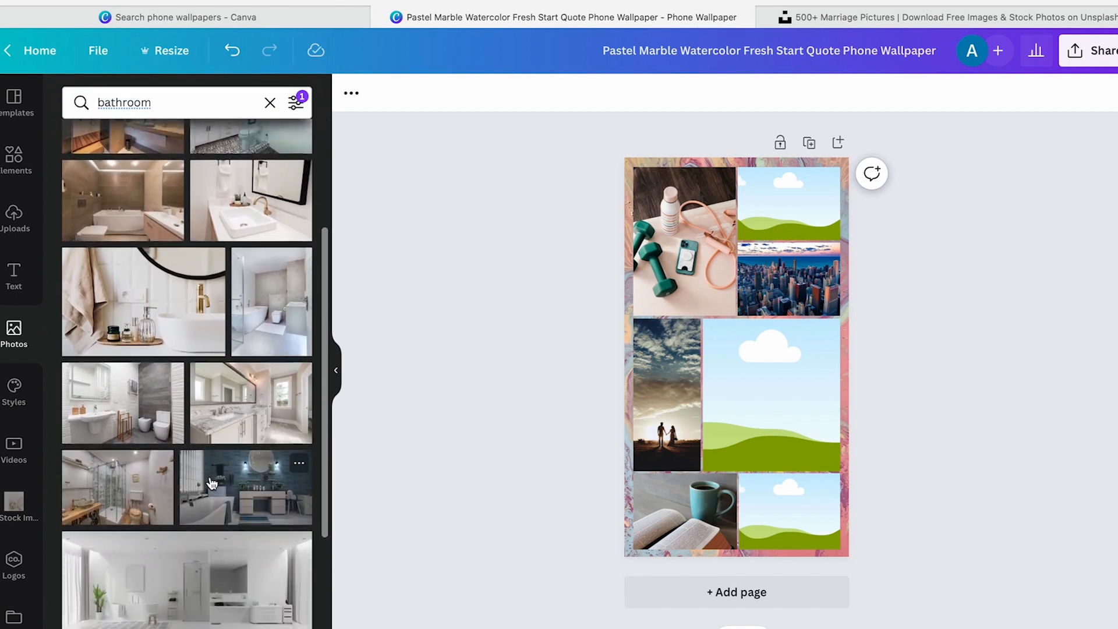
scroll("down", 3)
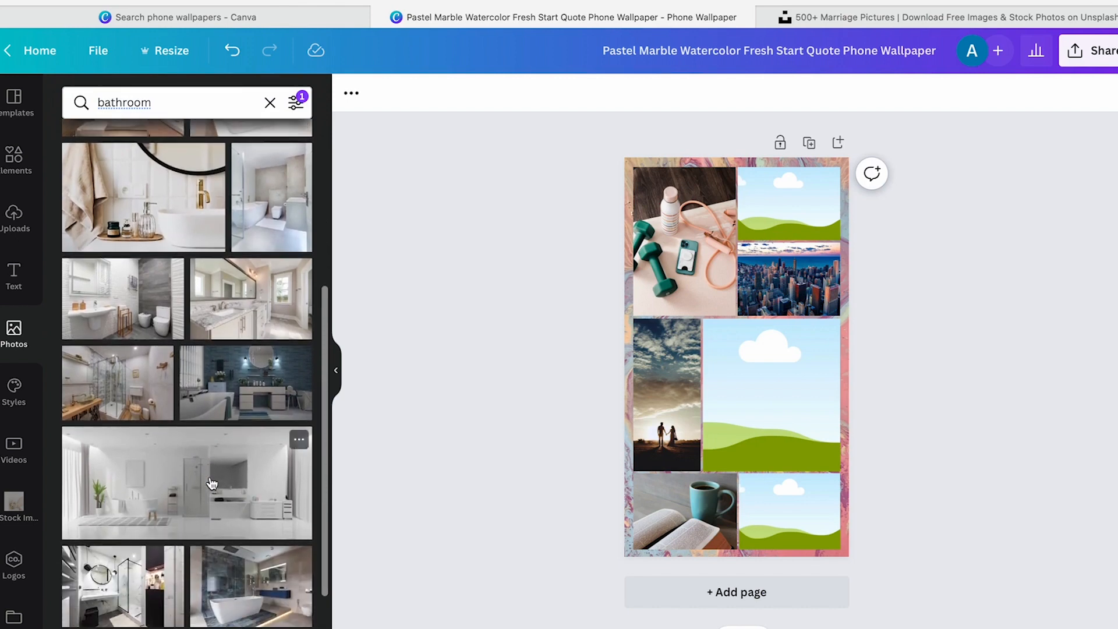
scroll("down", 3)
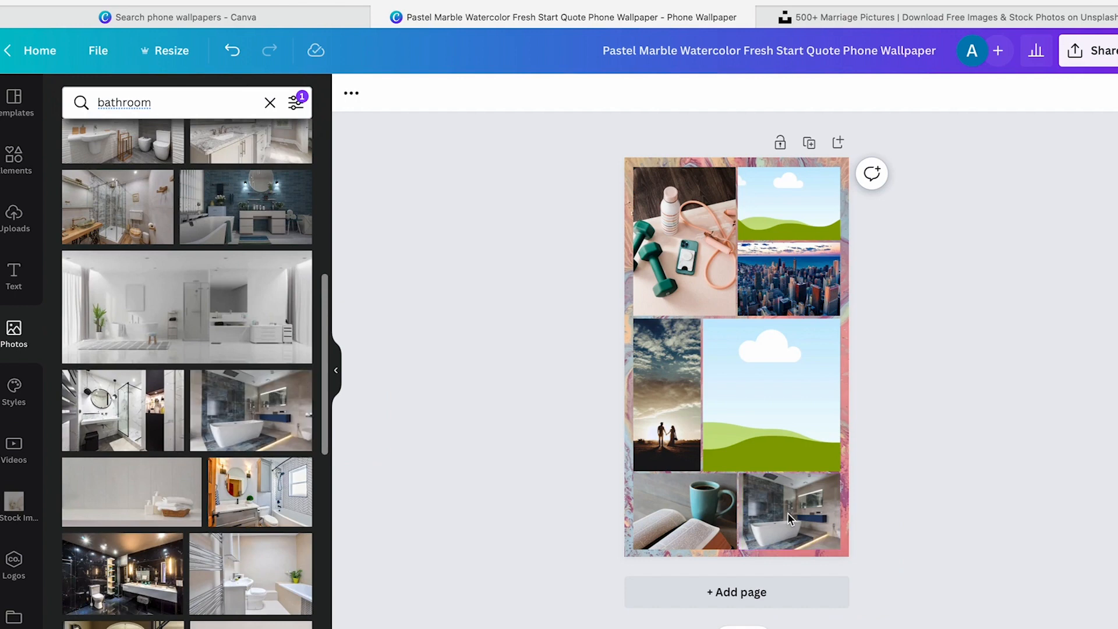
mouse_move(292, 429)
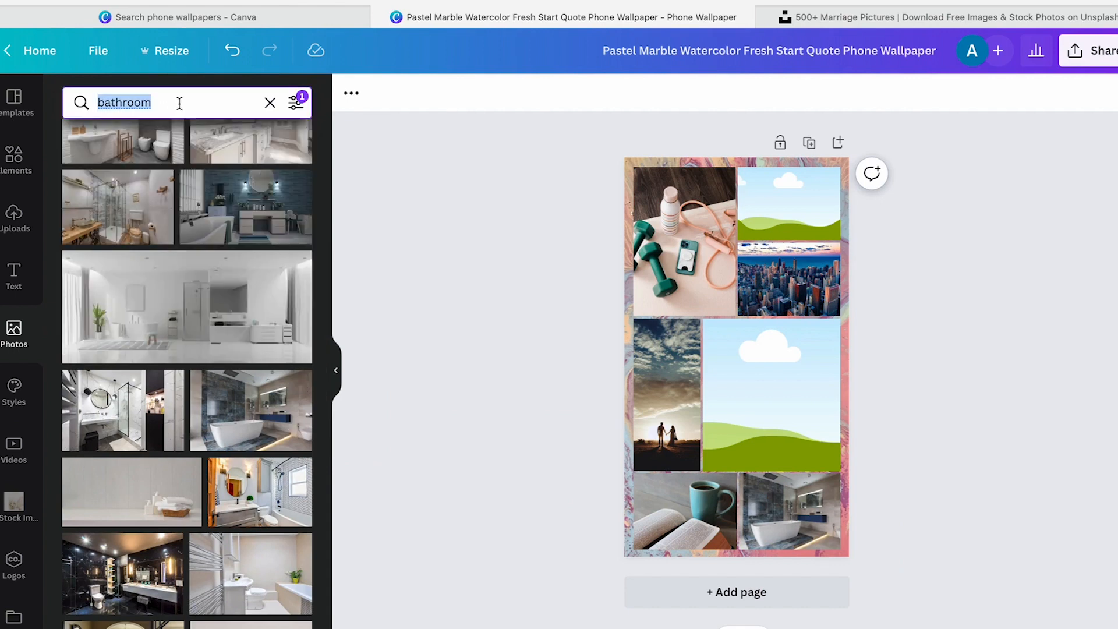
mouse_move(13, 220)
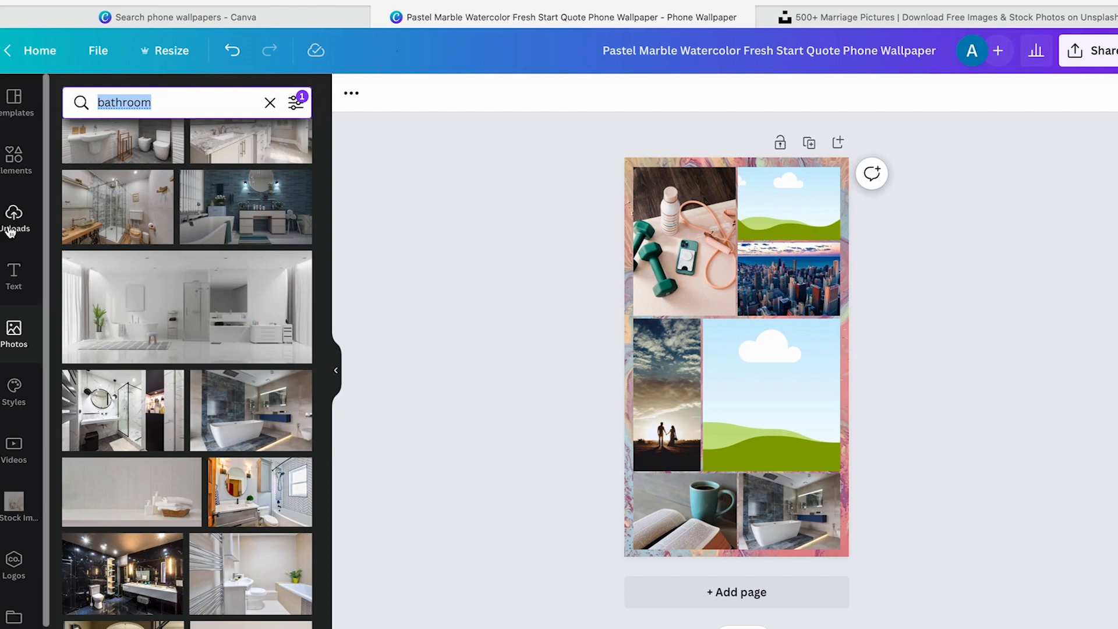
mouse_move(14, 229)
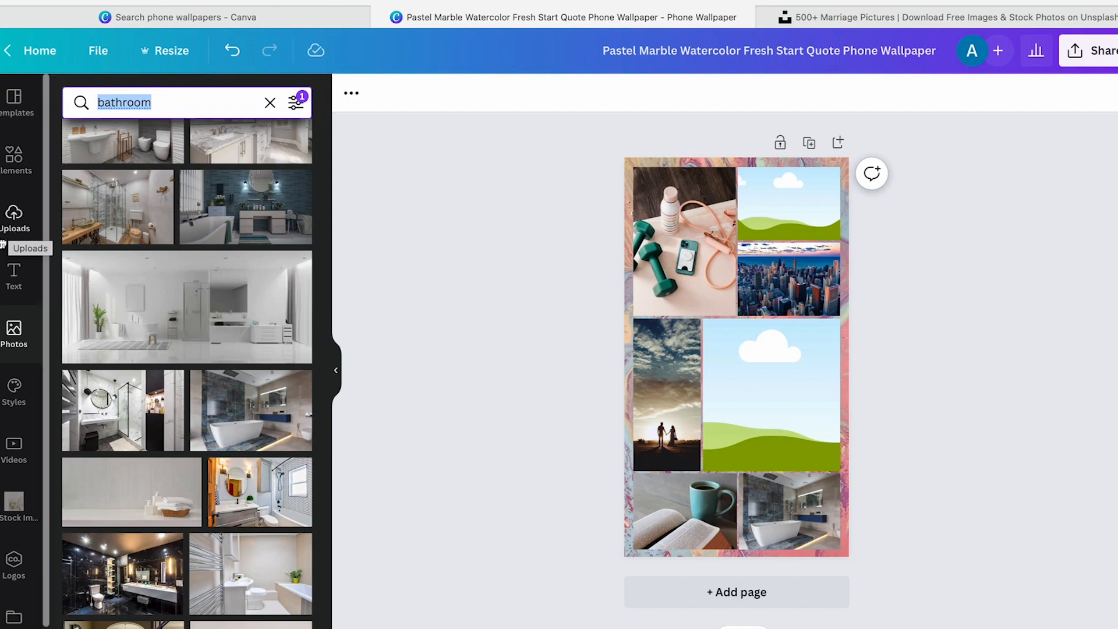
Search Photos for 'reading to kids' and drop the family-on-sofa photo into the top-right cell
type("reading to kids")
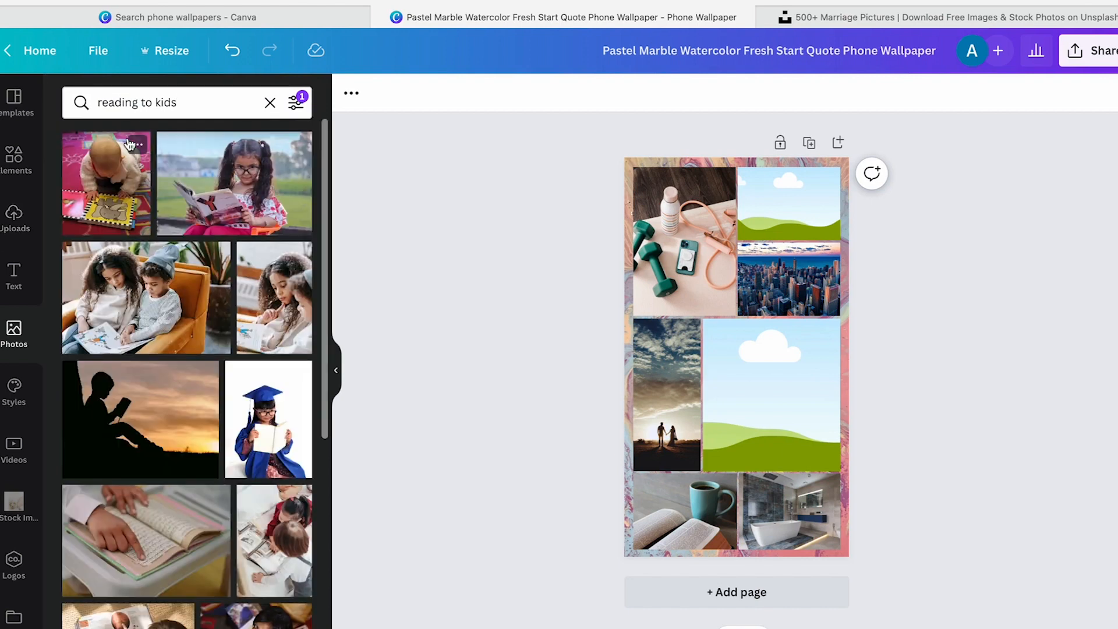
scroll("down", 3)
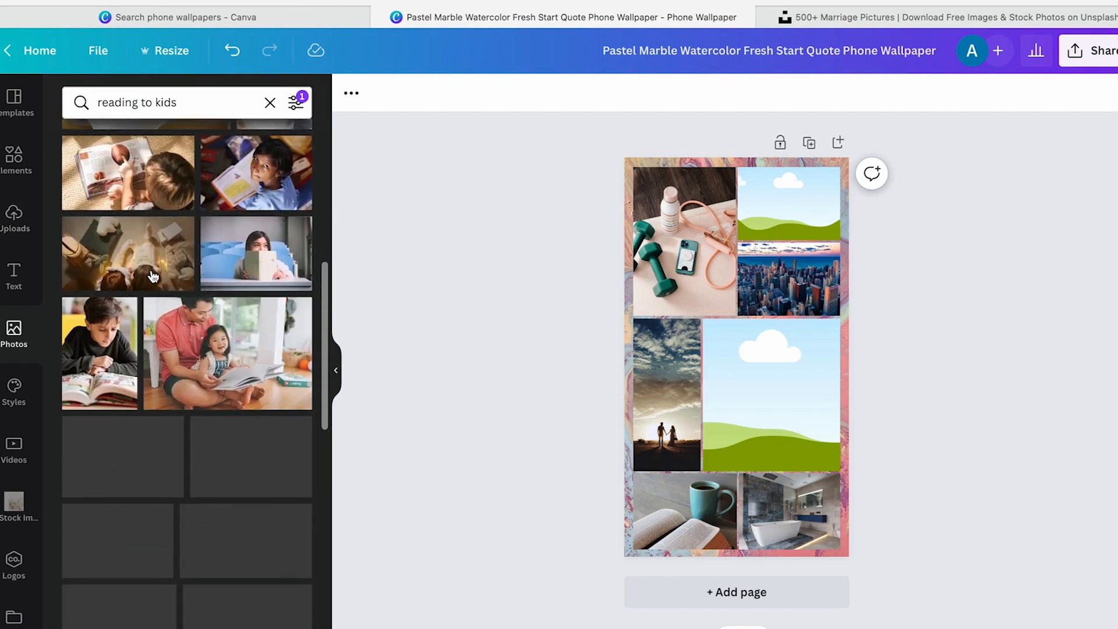
scroll("down", 3)
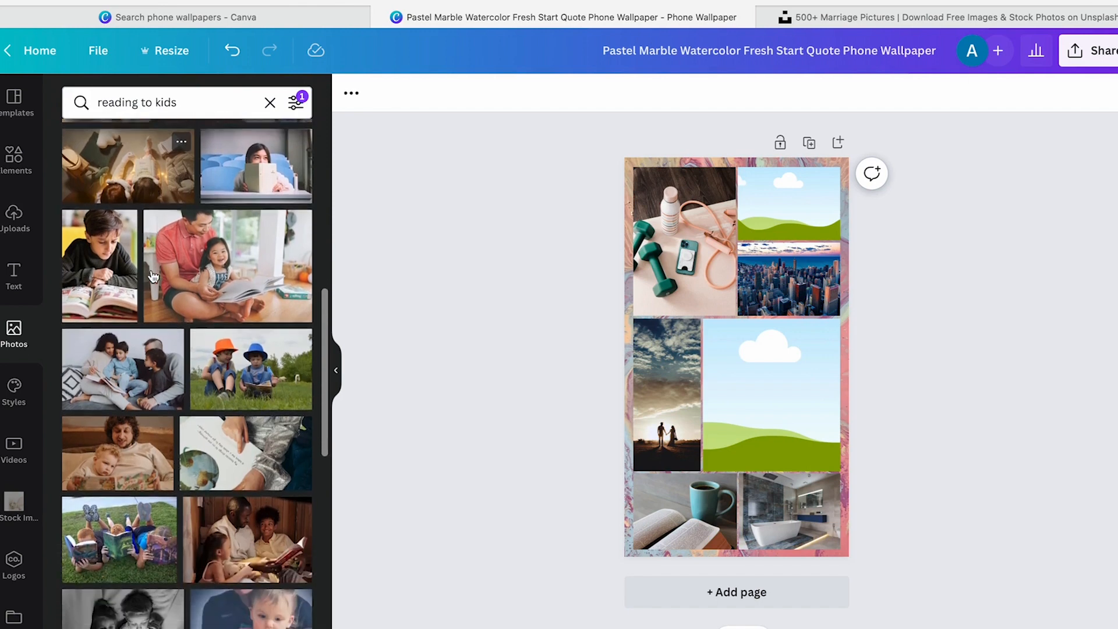
scroll("down", 3)
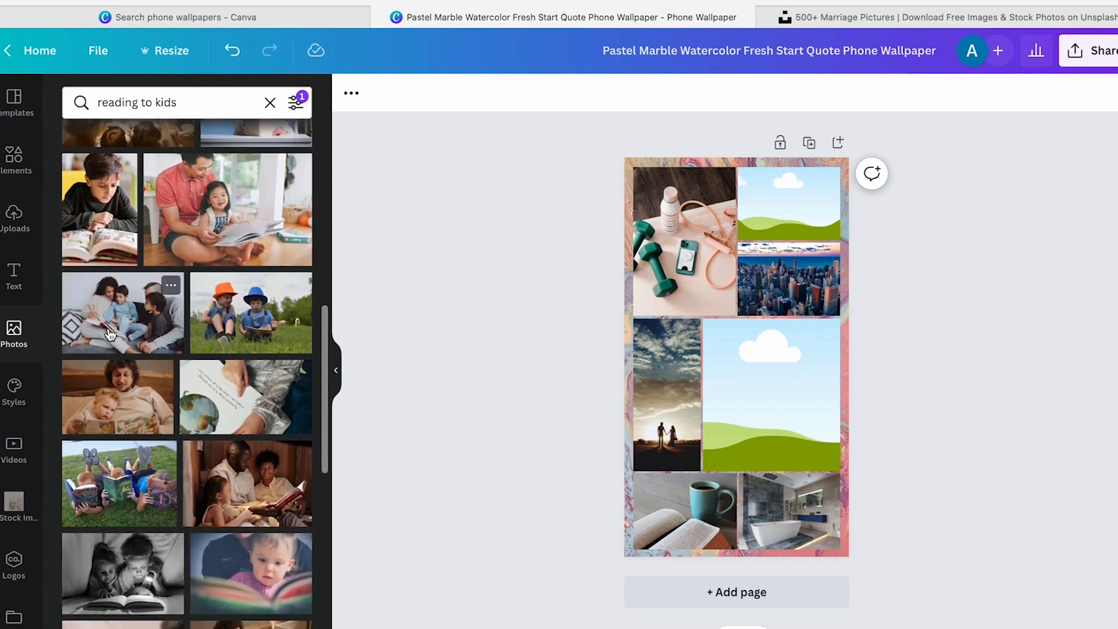
left_click_drag(121, 312, 770, 396)
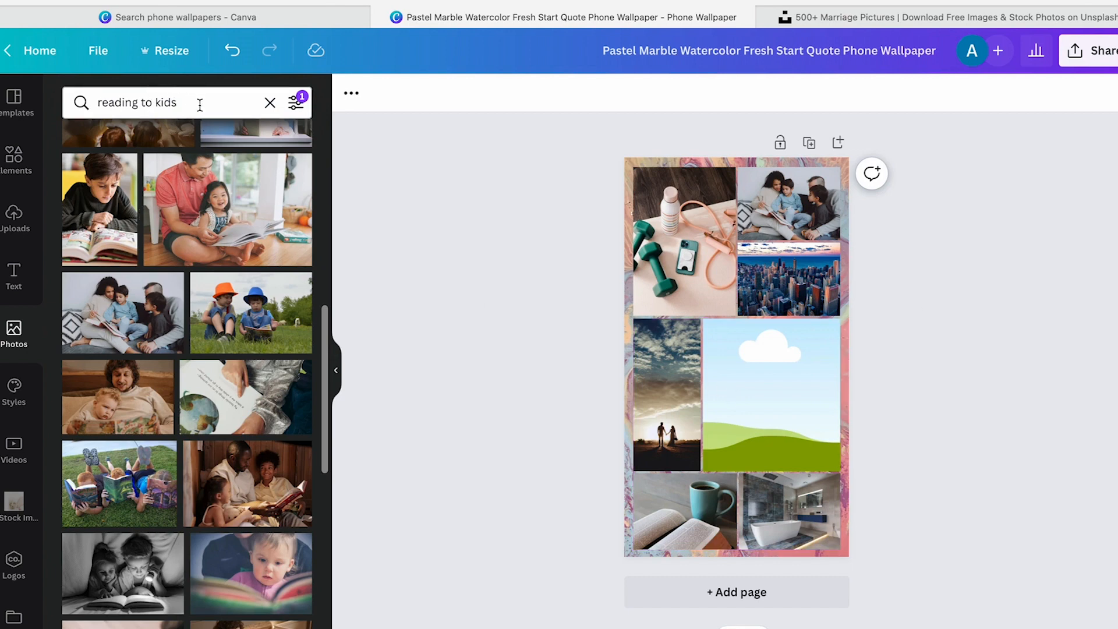
Search Photos for 'self care' and drop the hands-potting-a-plant photo into the middle cell
type("self")
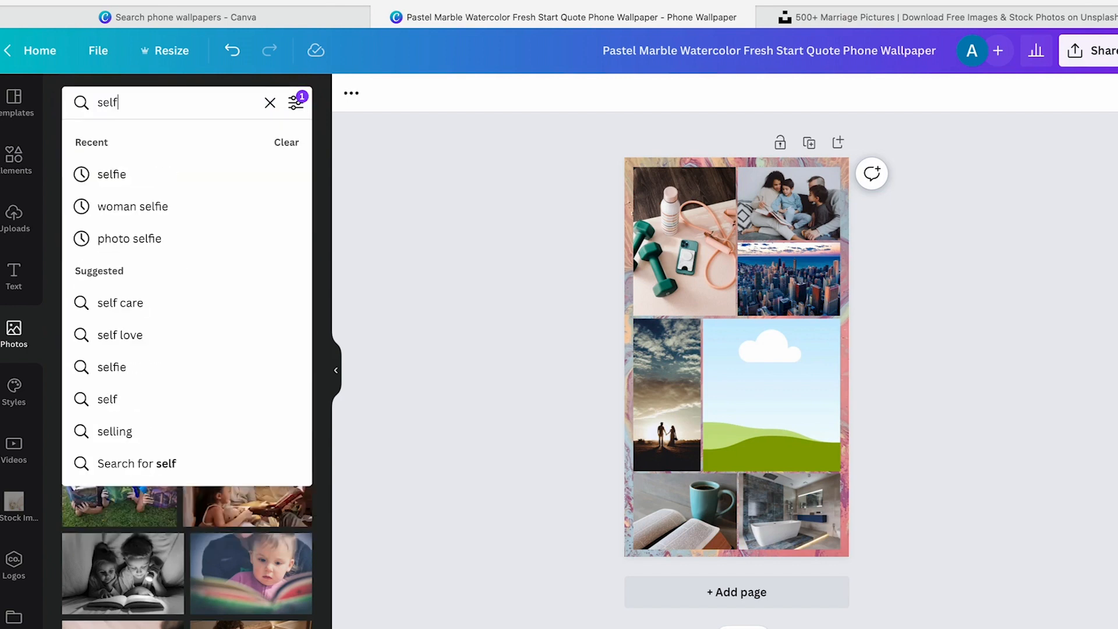
left_click(120, 302)
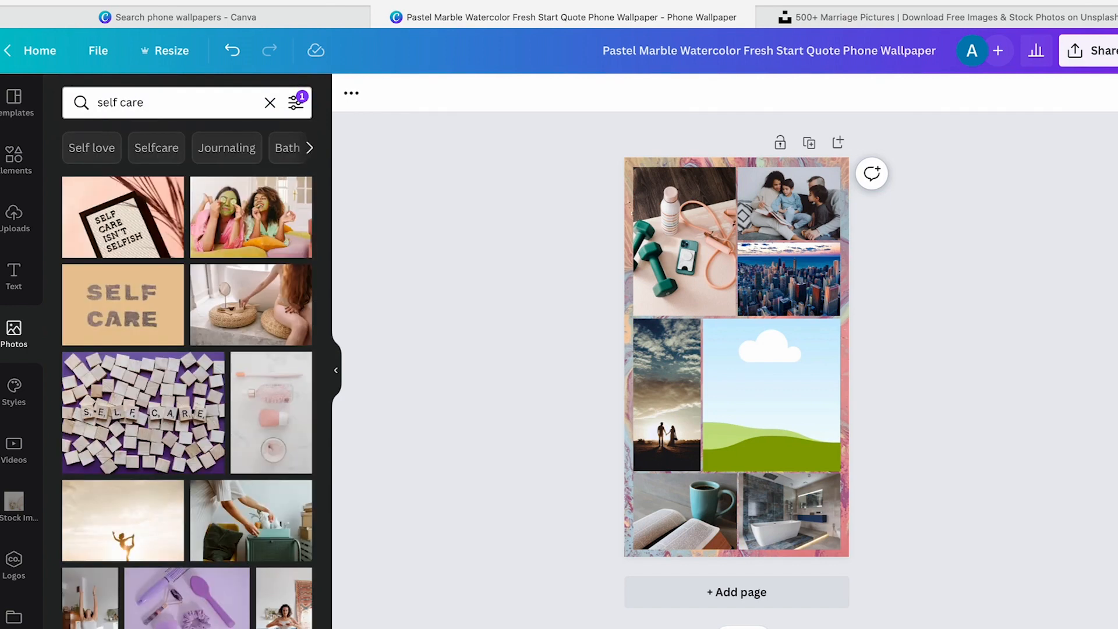
scroll("down", 3)
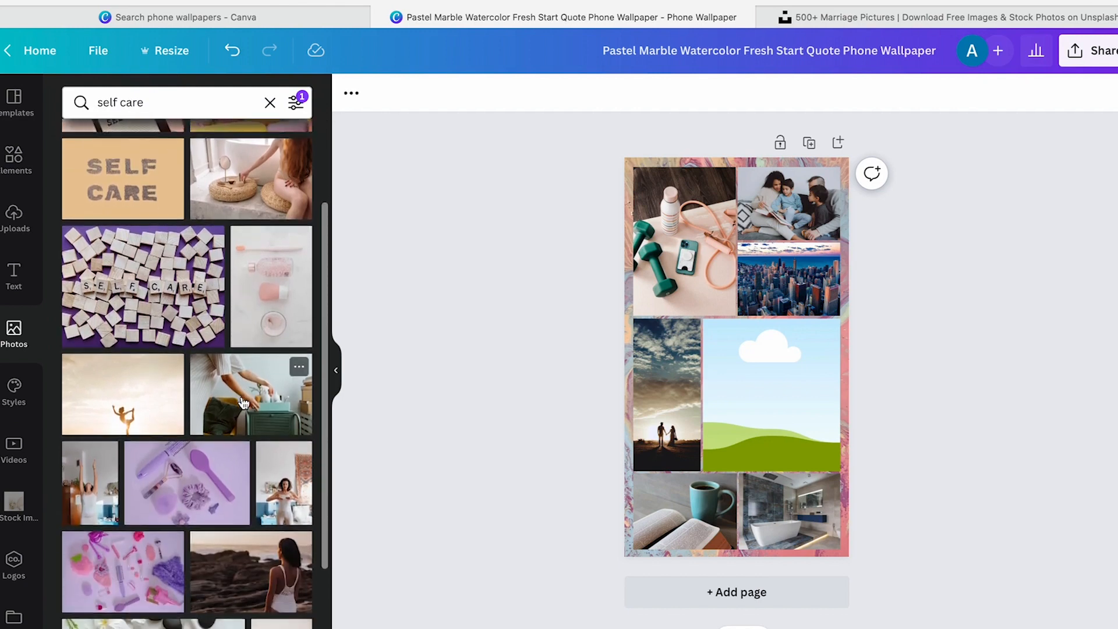
scroll("down", 3)
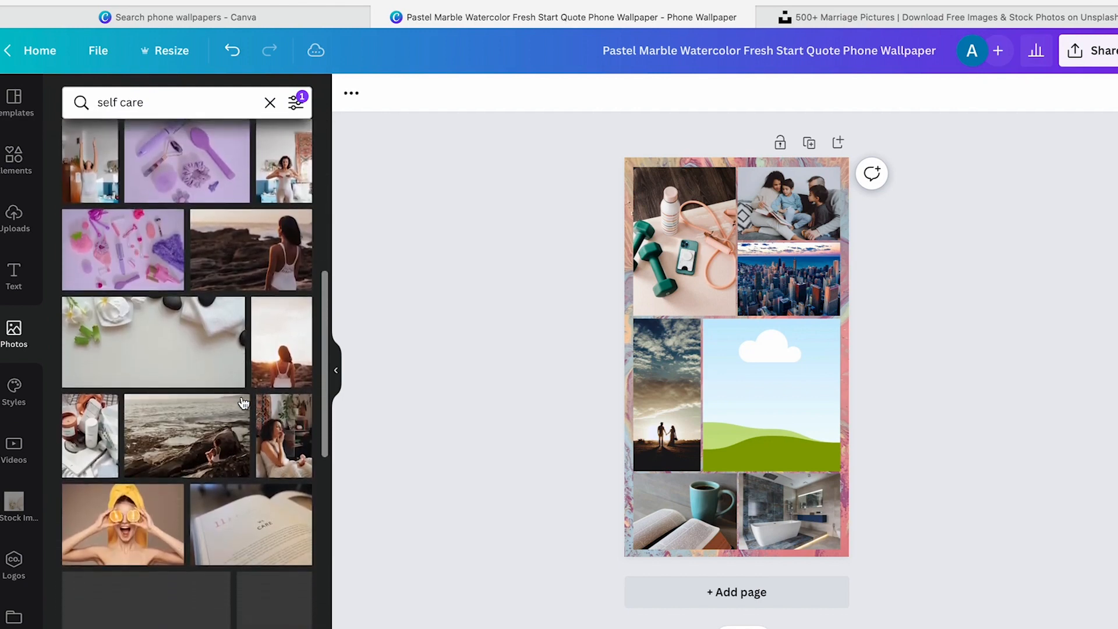
scroll("down", 3)
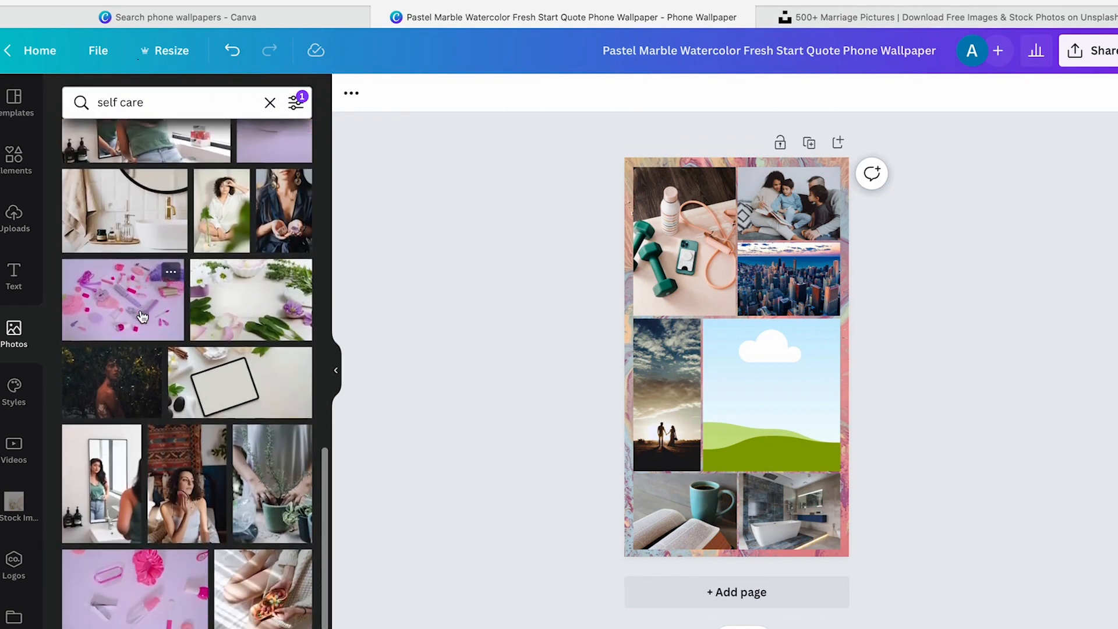
scroll("down", 3)
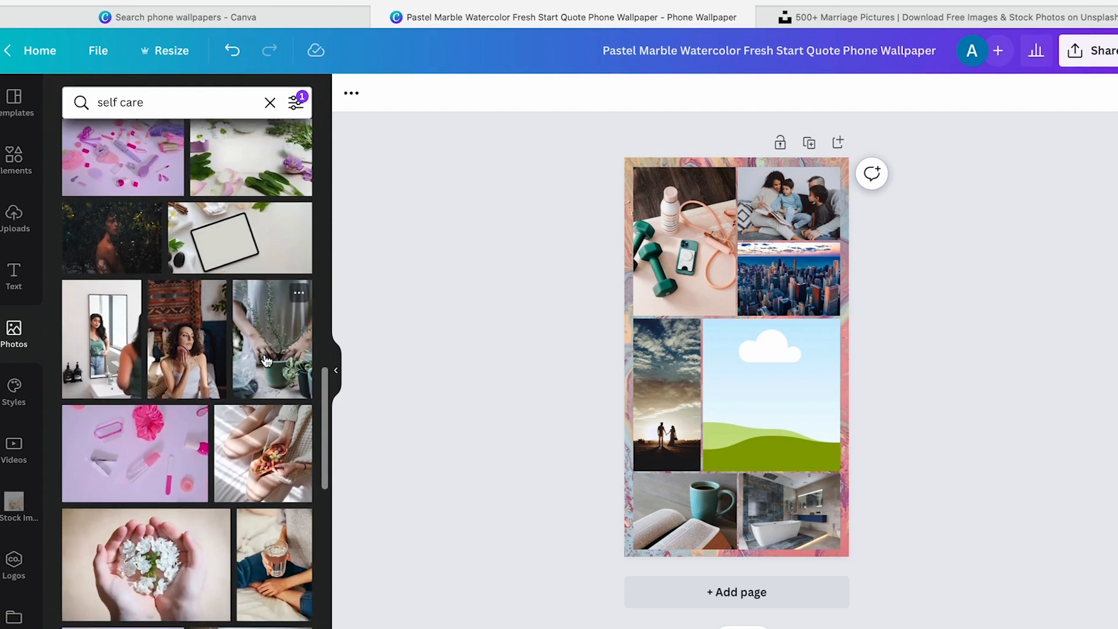
left_click_drag(271, 339, 773, 396)
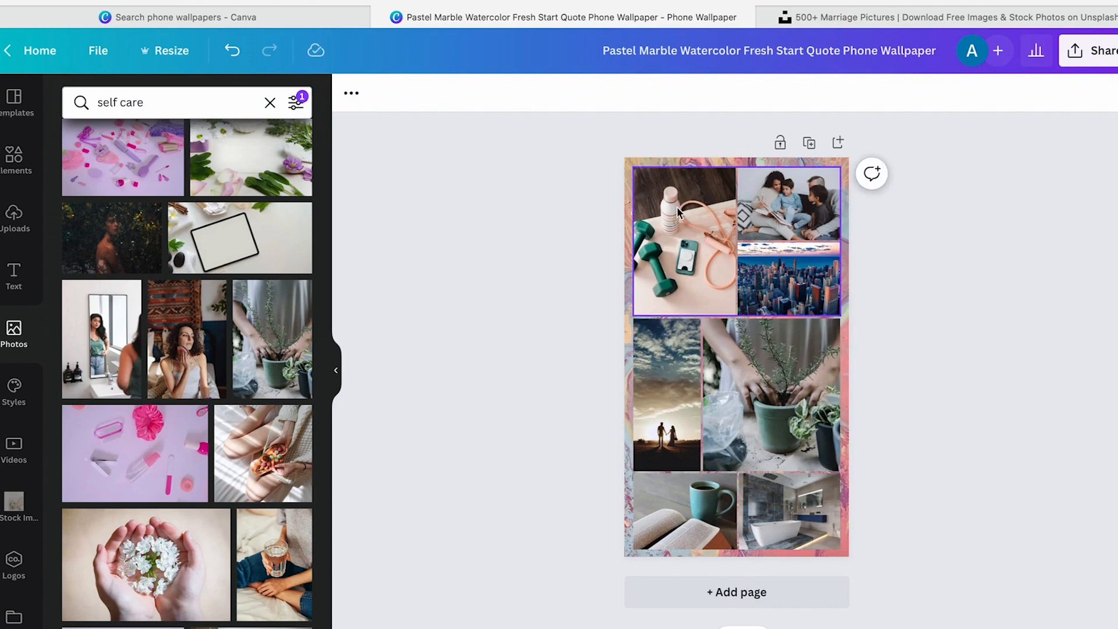
mouse_move(678, 275)
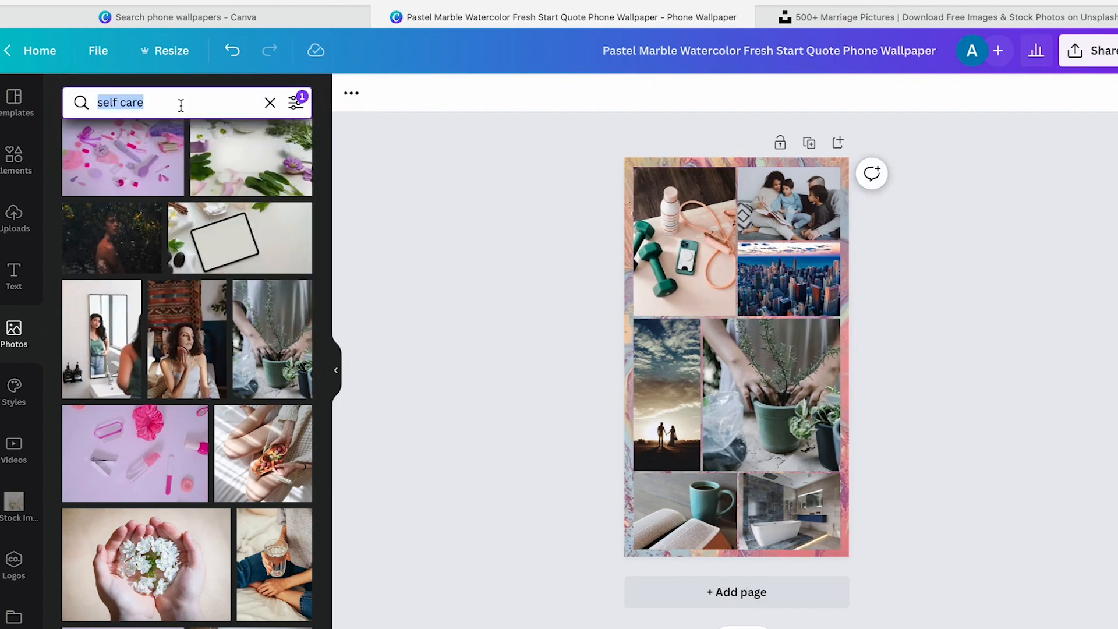
Put a 'cookie decorating' piping photo in the middle cell and reposition it within the frame
type("cookie decorating")
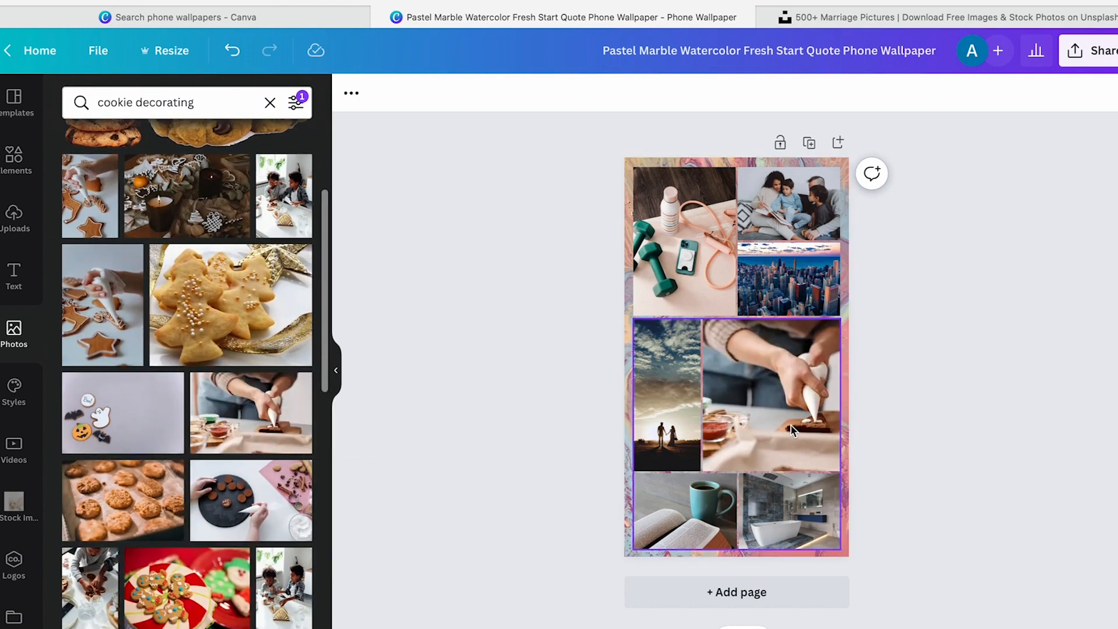
double_click(770, 398)
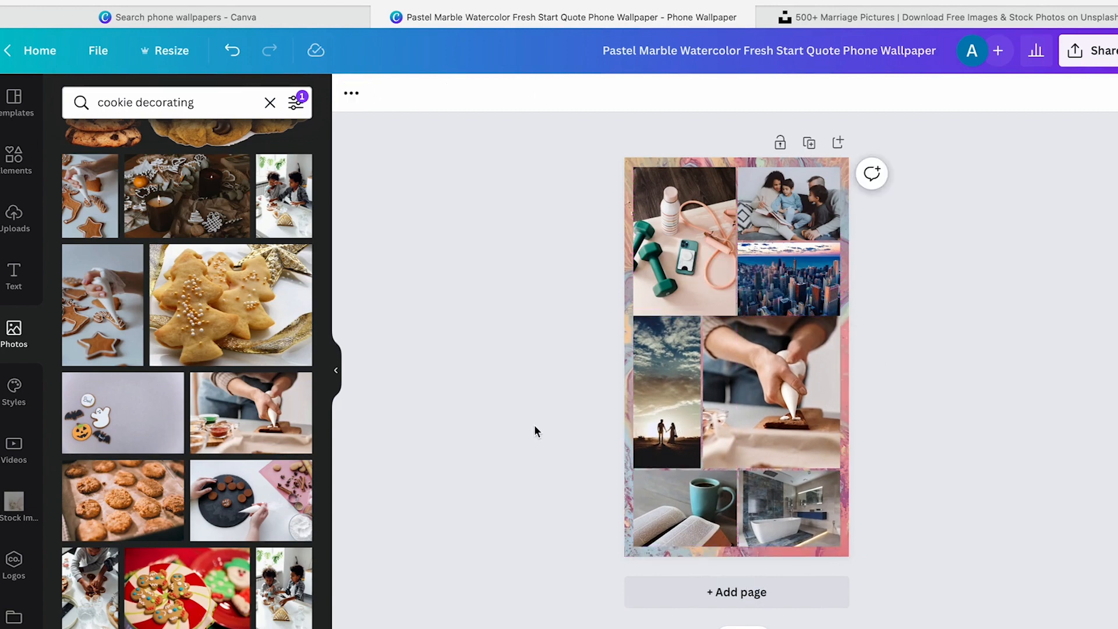
left_click(735, 353)
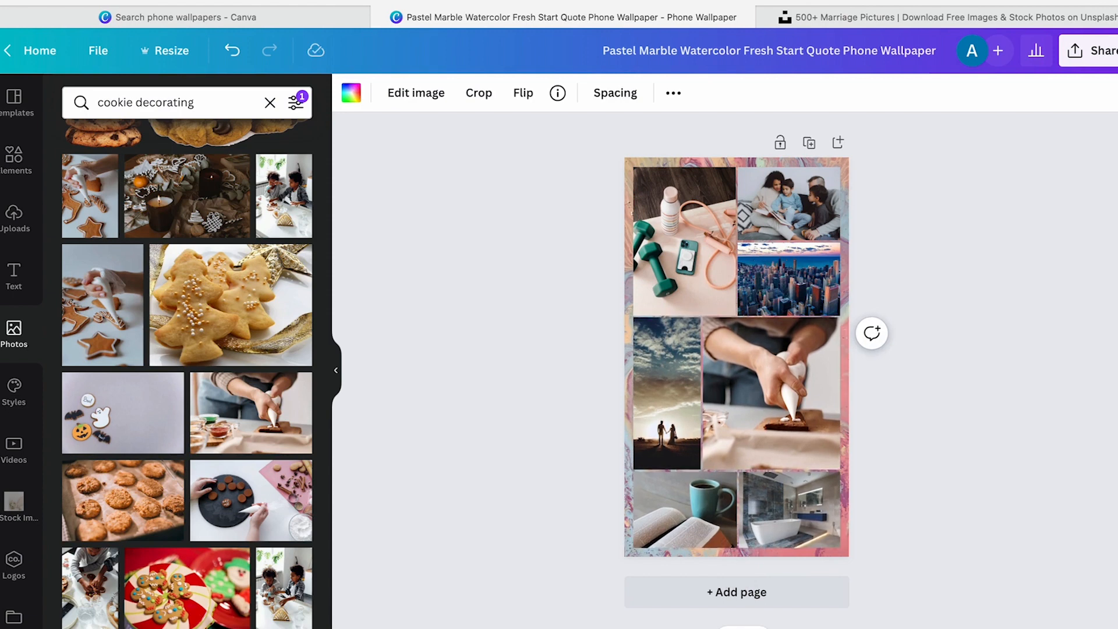
Rename the design to 'Phone Vision Board'
double_click(711, 51)
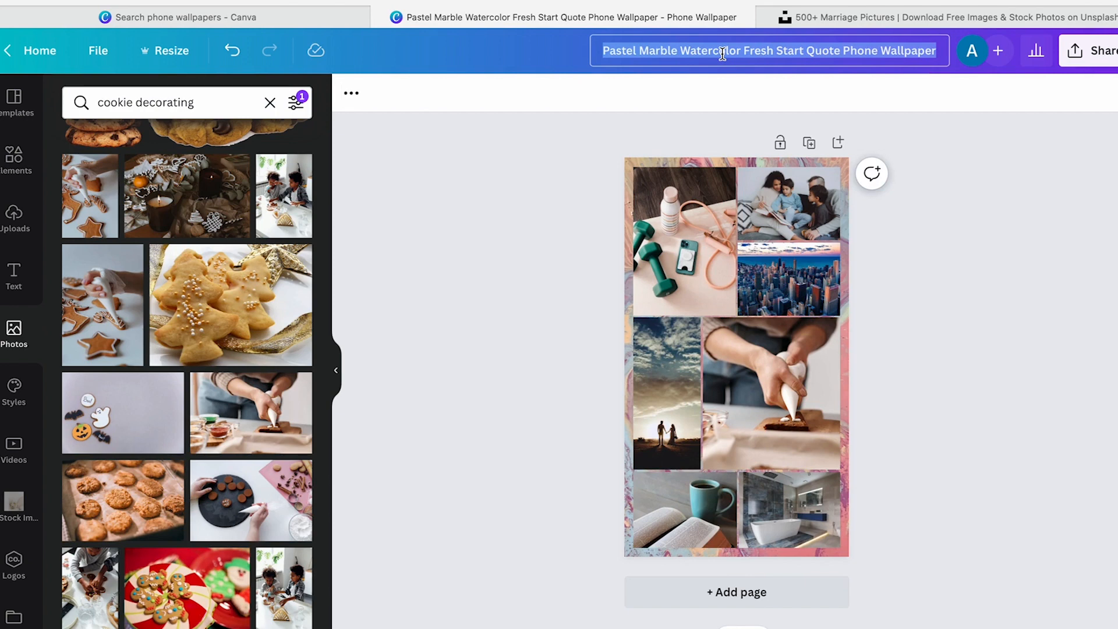
type("Goal Wallpaper")
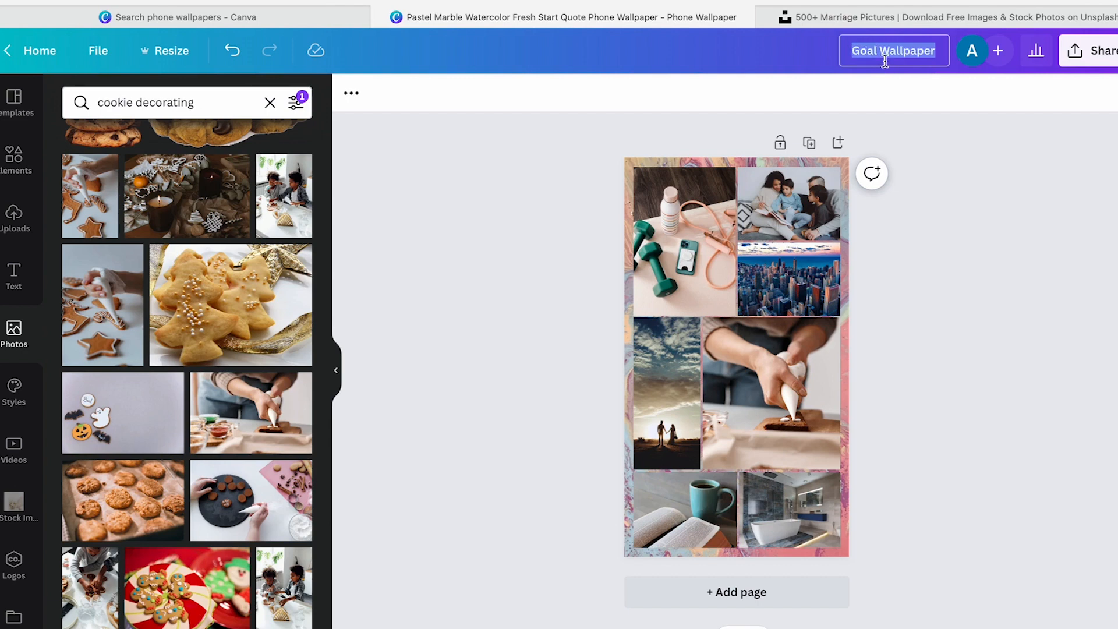
type("Phone Vision Board")
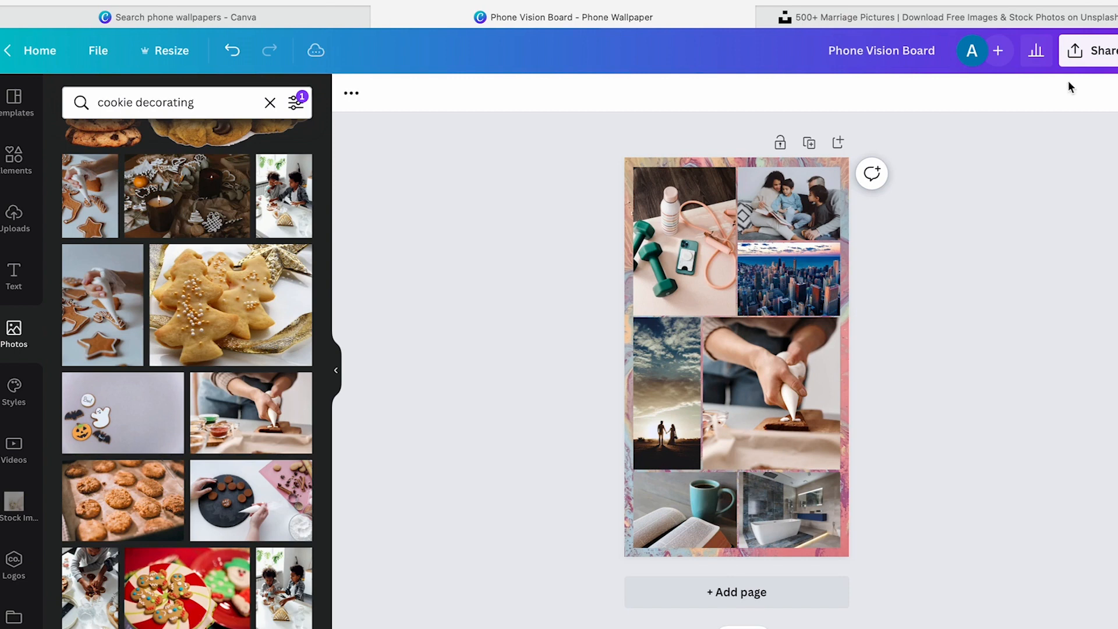
Download the design as a PNG from the Share menu
left_click(1101, 51)
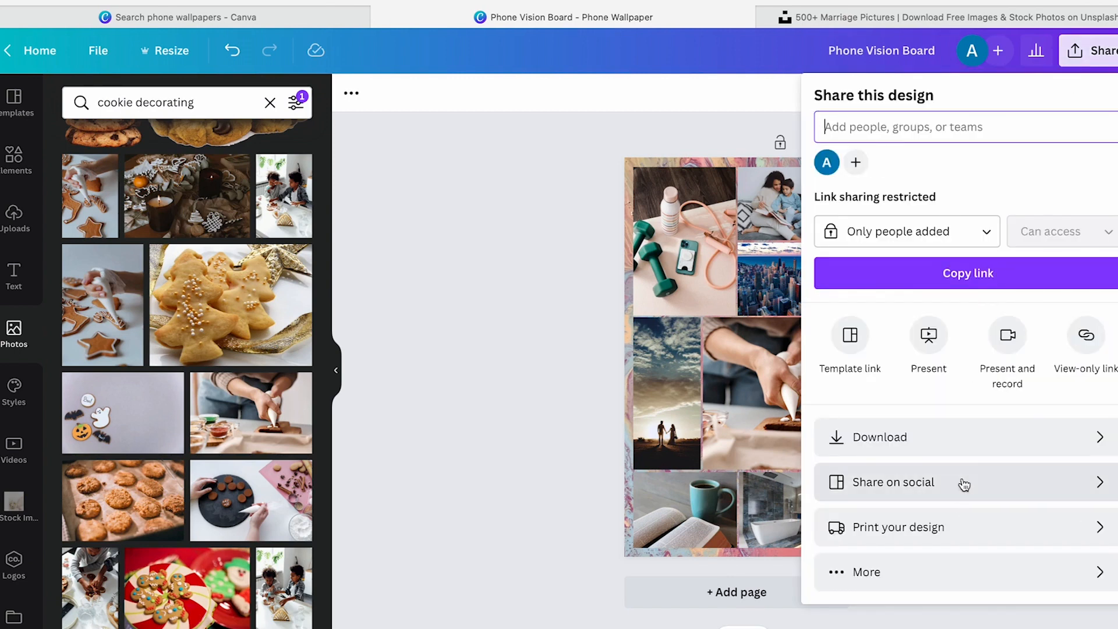
left_click(880, 437)
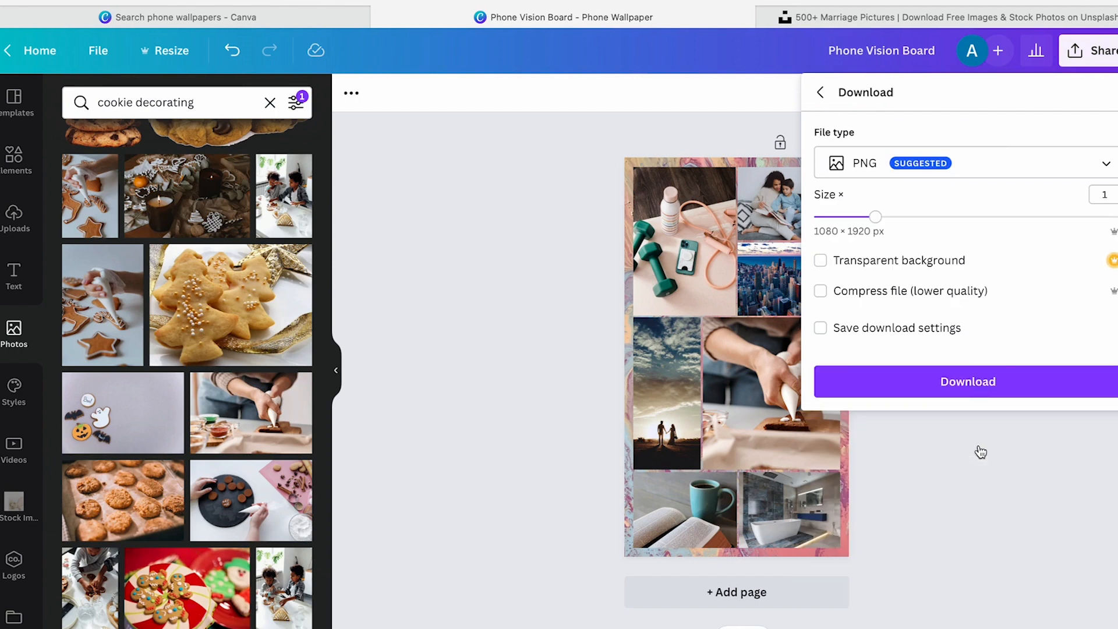
left_click(968, 382)
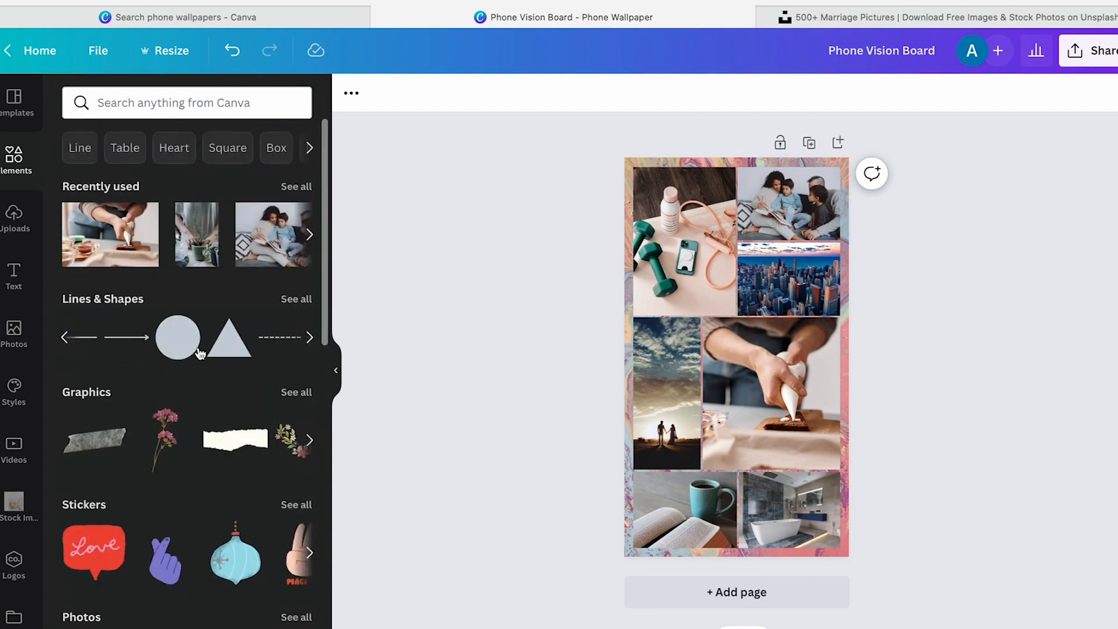
Add a square shape and stretch it into a thin banner across the top of the cookie photo
left_click(309, 337)
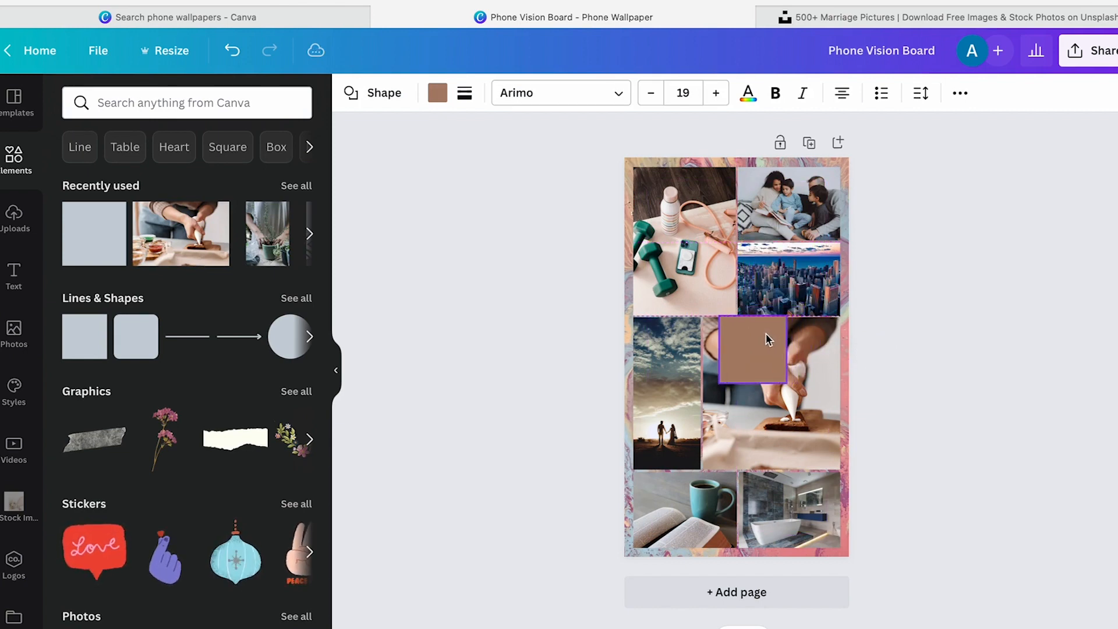
left_click_drag(783, 349, 812, 349)
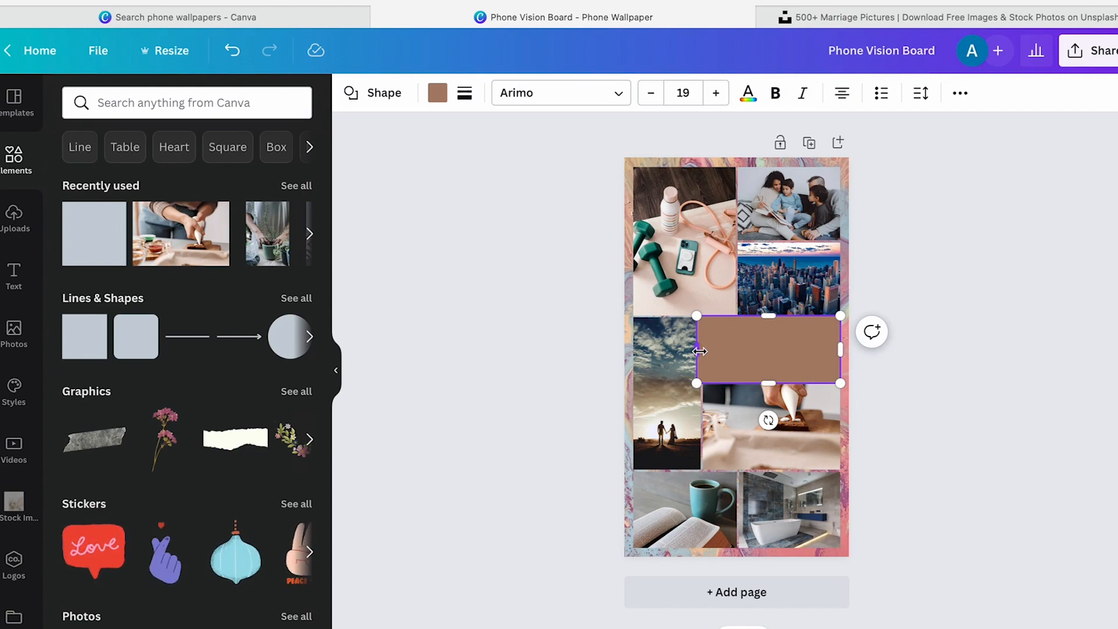
left_click_drag(696, 349, 710, 349)
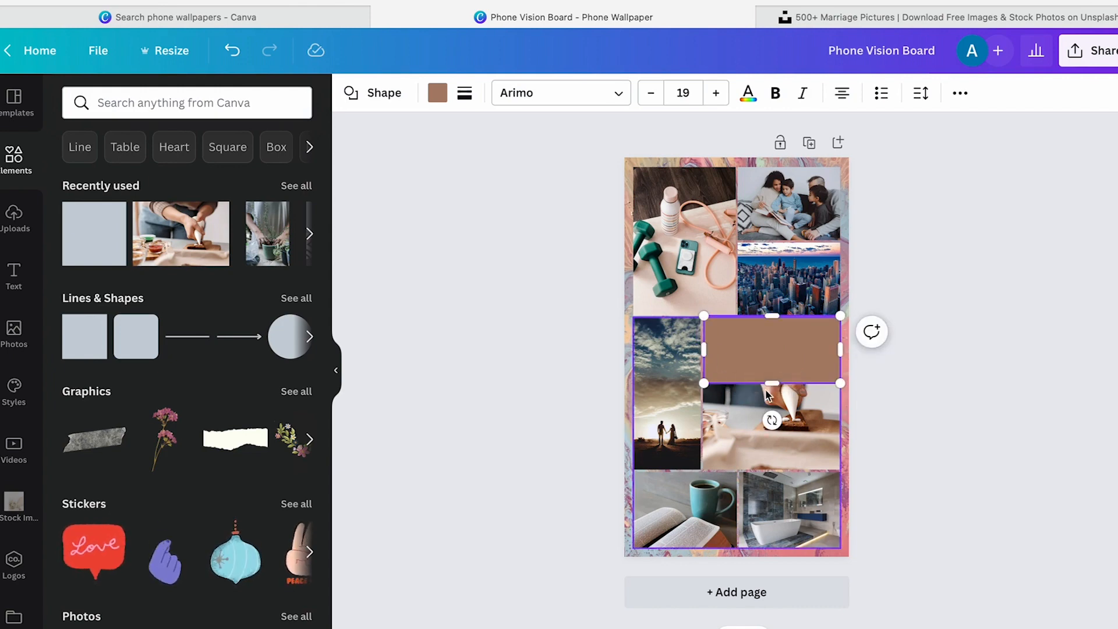
left_click_drag(772, 384, 771, 350)
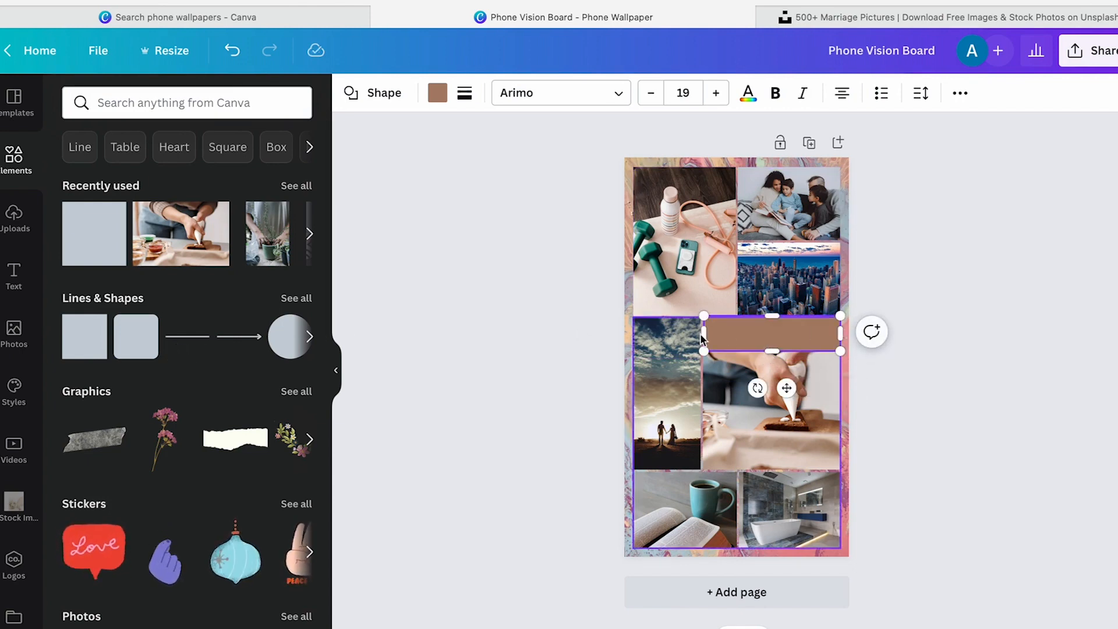
scroll("down", 3)
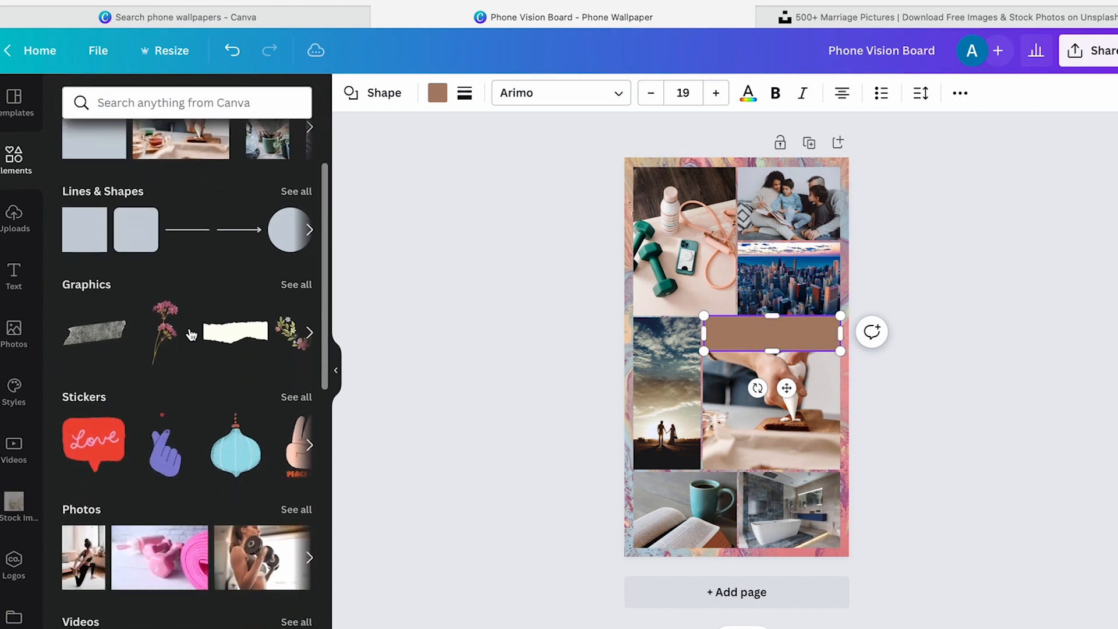
scroll("down", 3)
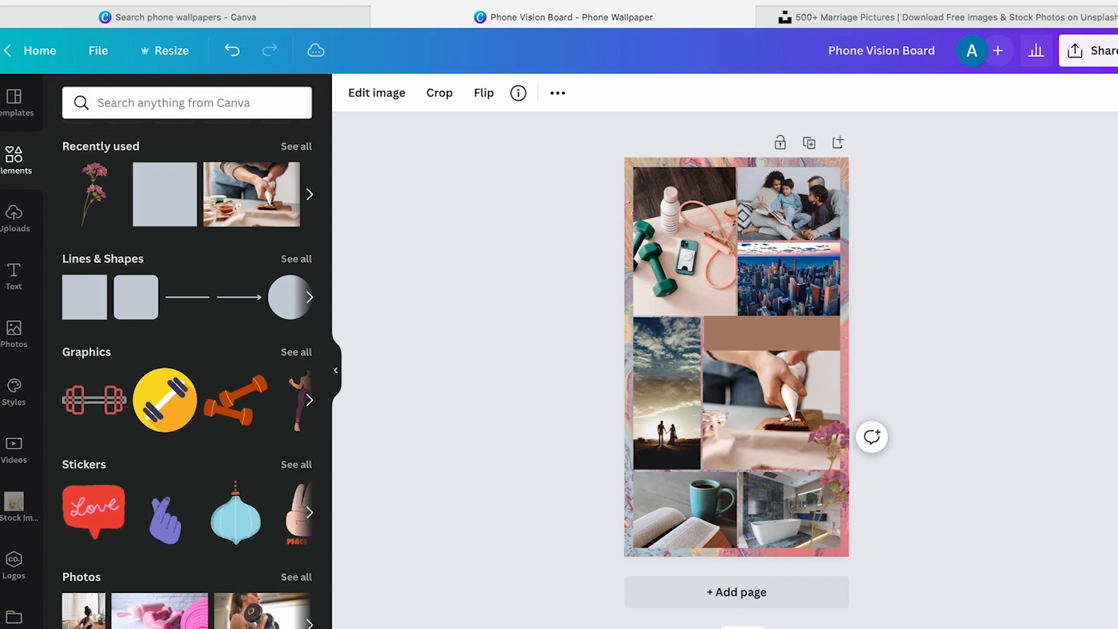
Select the pink flower graphic placed along the collage's lower right edge
left_click(831, 492)
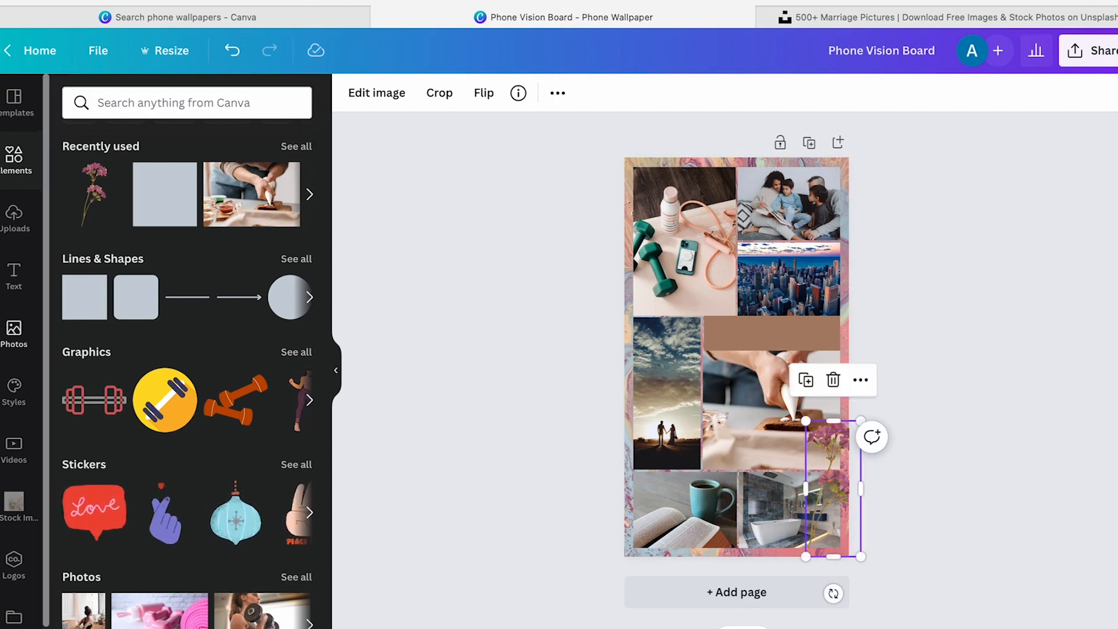
left_click(12, 274)
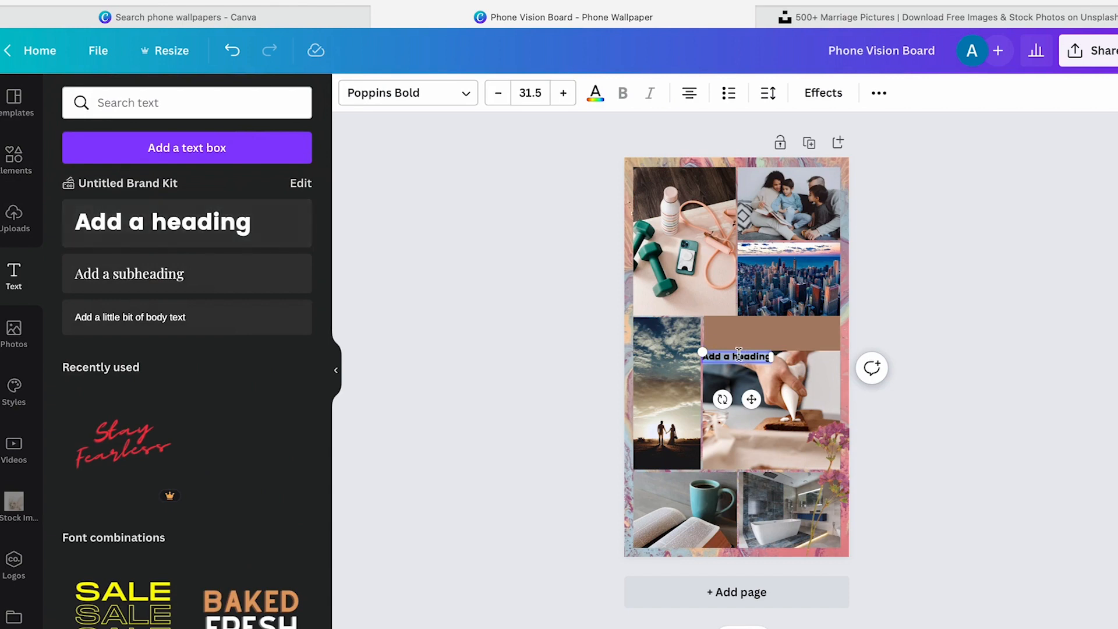
mouse_move(907, 324)
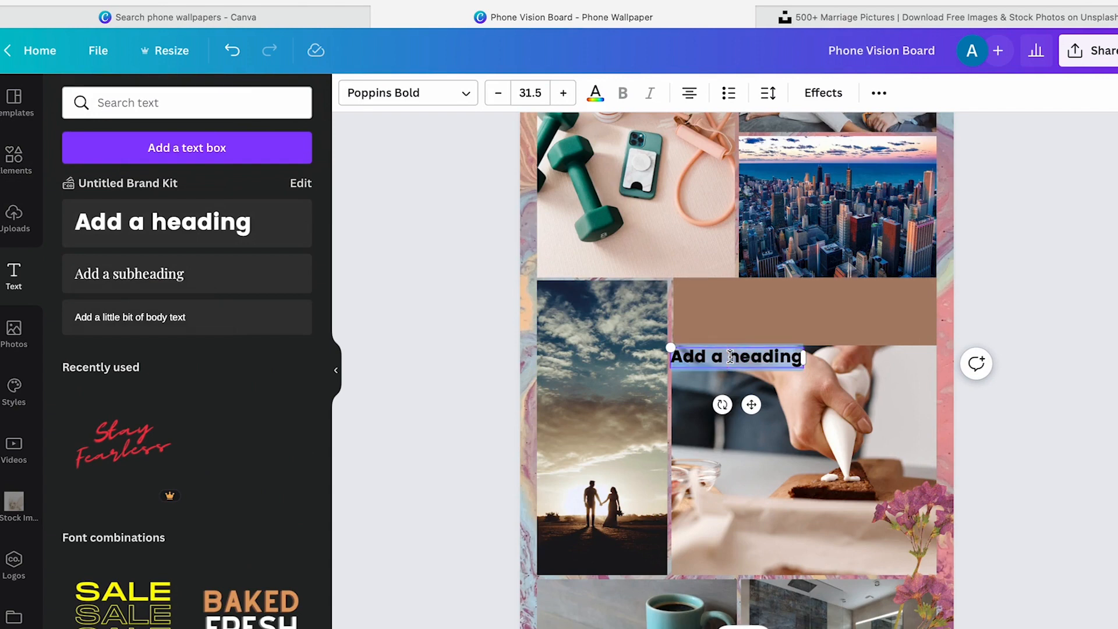
Type 'RENEW' into the heading and move it onto the centre of the brown banner
type("RENEW")
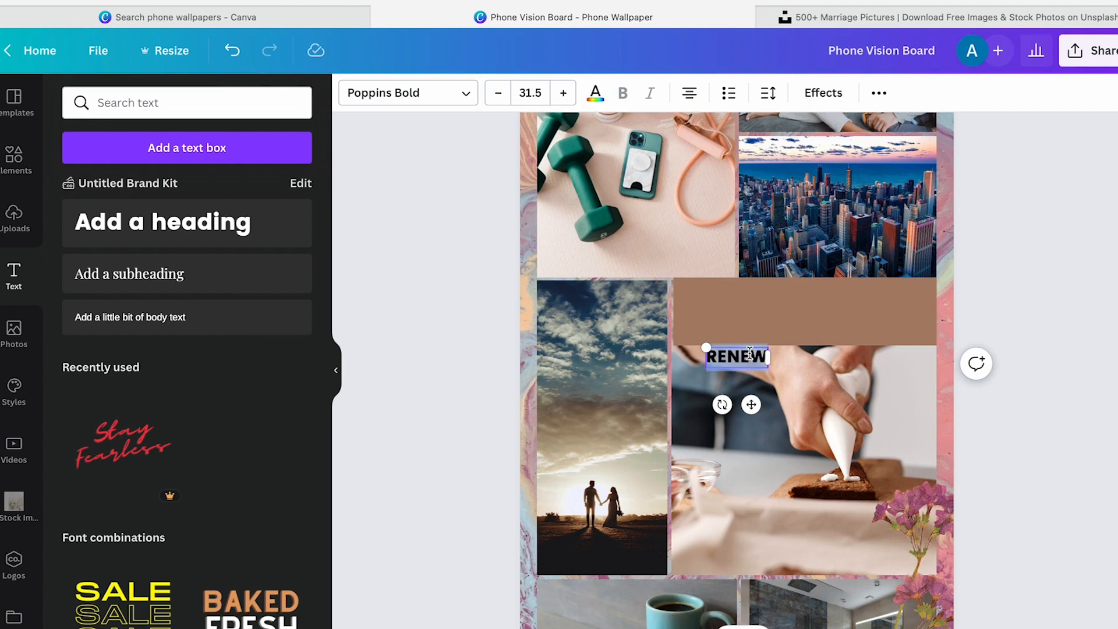
left_click(804, 312)
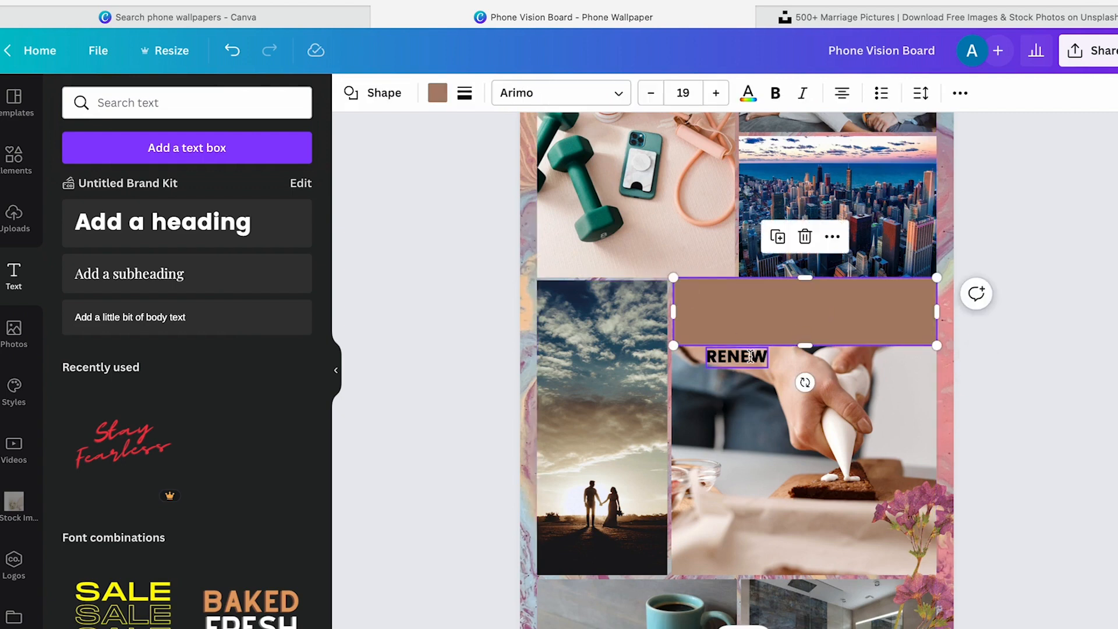
left_click_drag(737, 357, 805, 312)
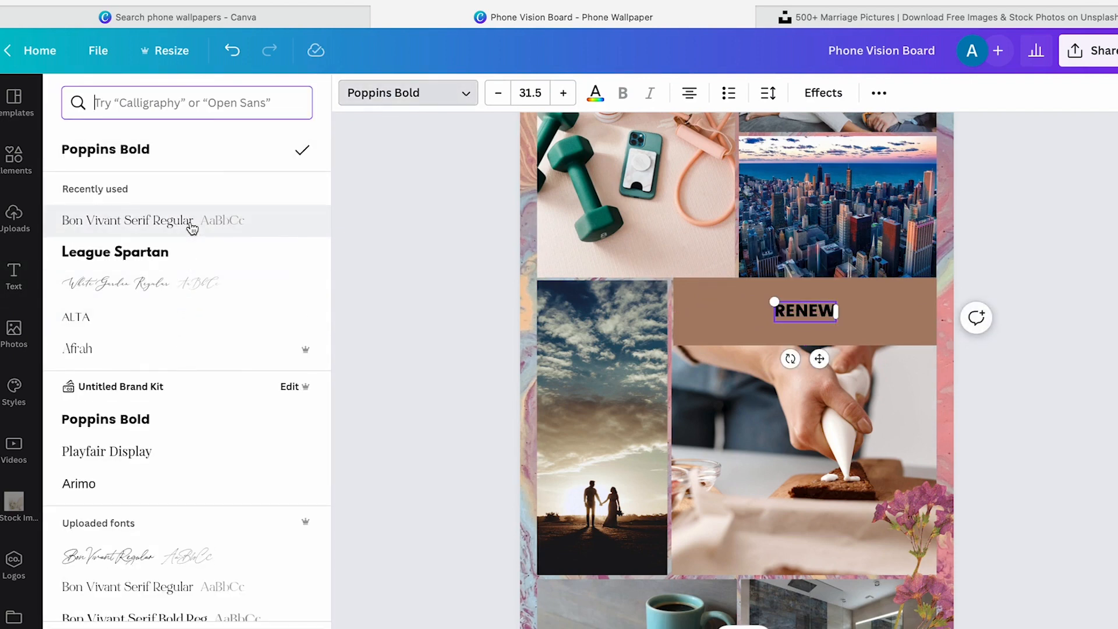
Switch 'Renew' to a script font and enlarge its text slightly
left_click(127, 220)
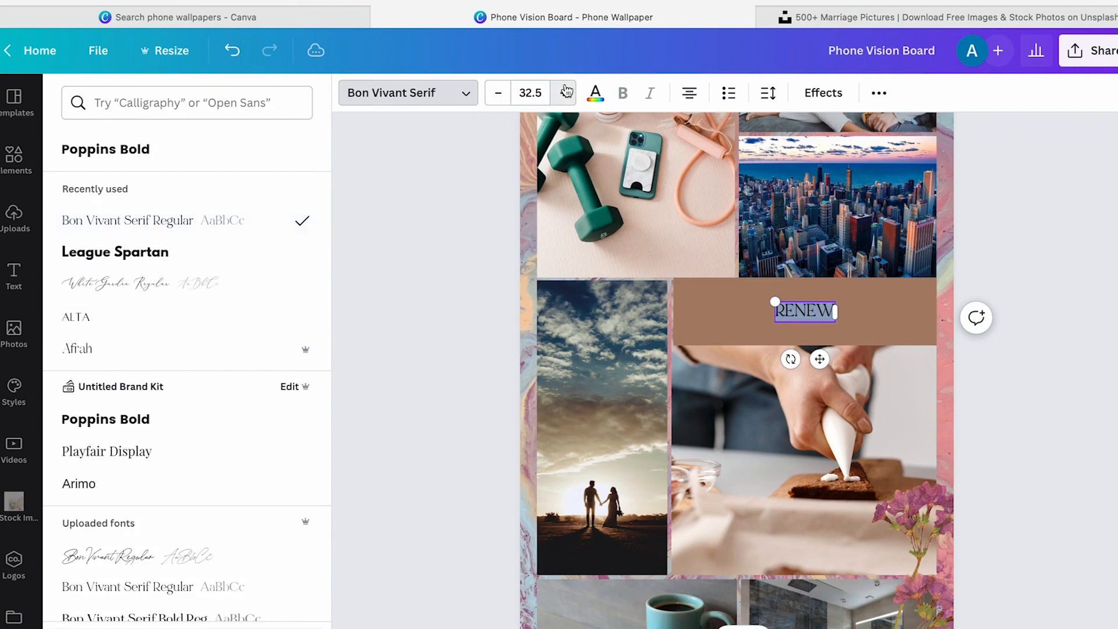
left_click(564, 93)
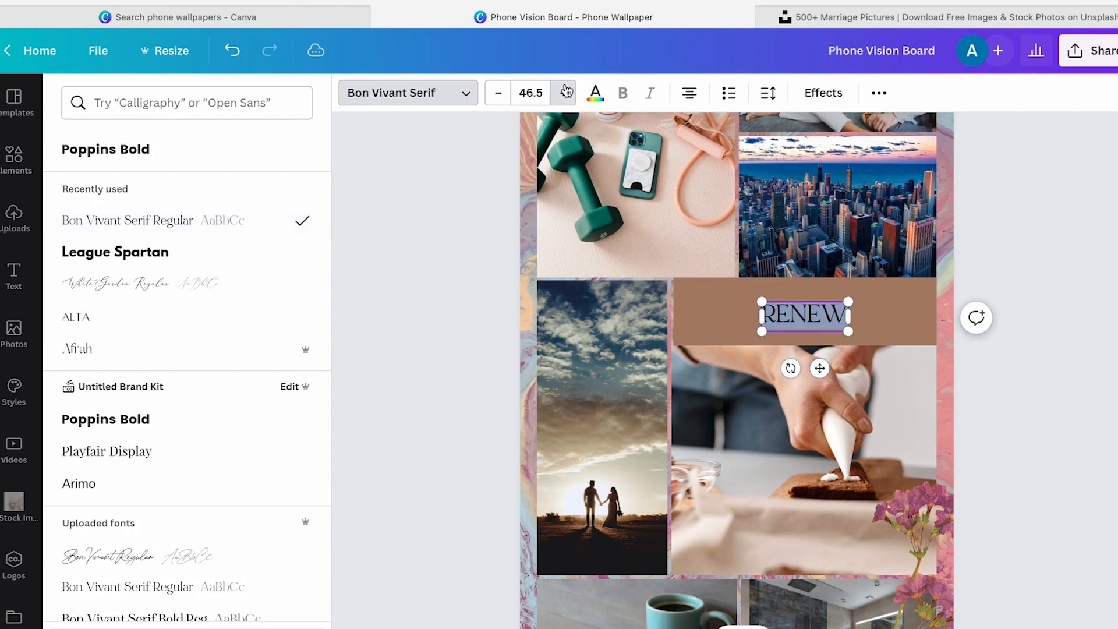
left_click(563, 93)
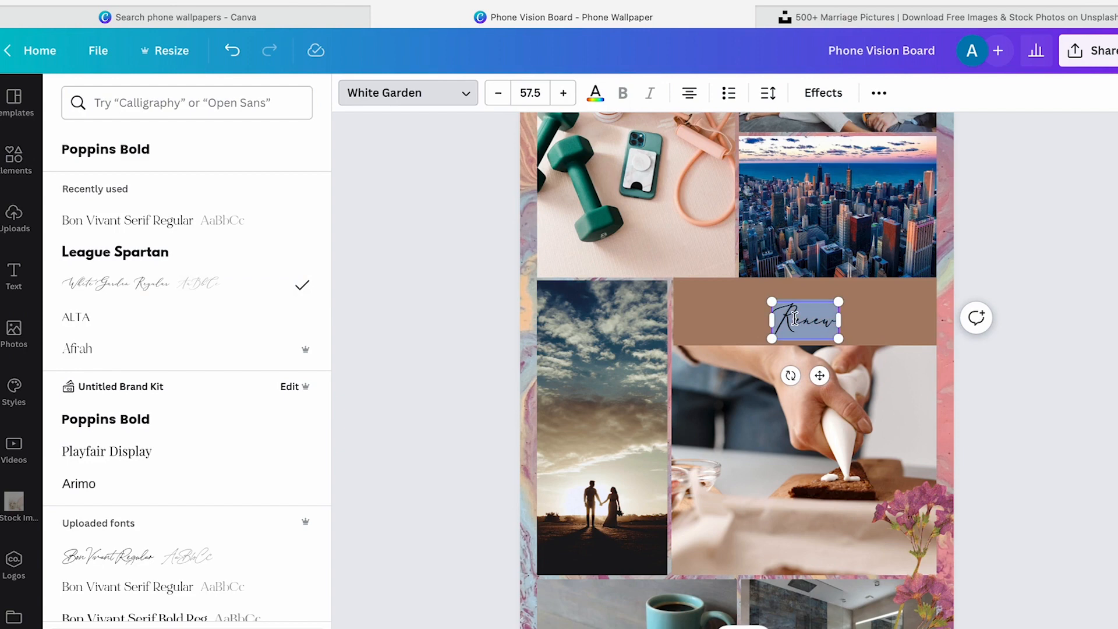
Make 'Renew' light cream and increase its font size to 125
left_click(594, 92)
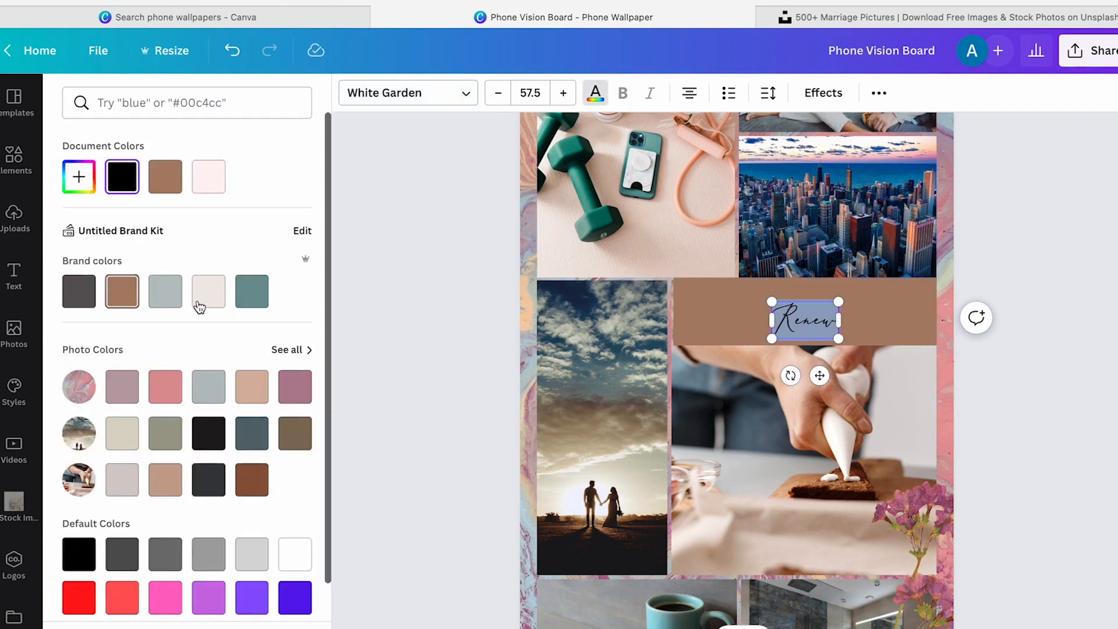
left_click(209, 291)
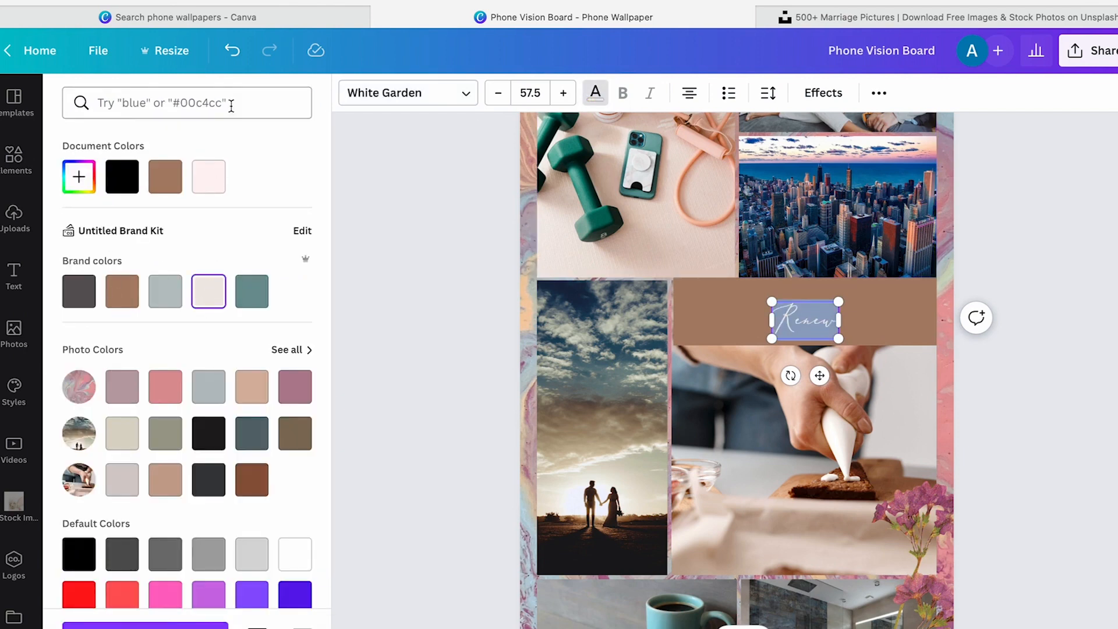
left_click(563, 93)
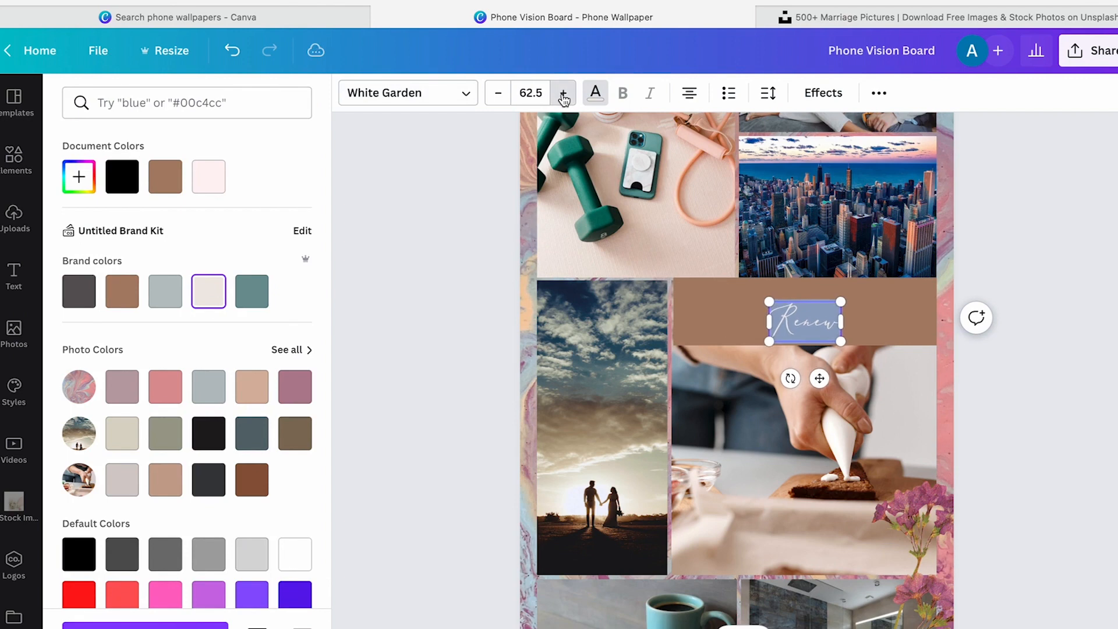
left_click(563, 93)
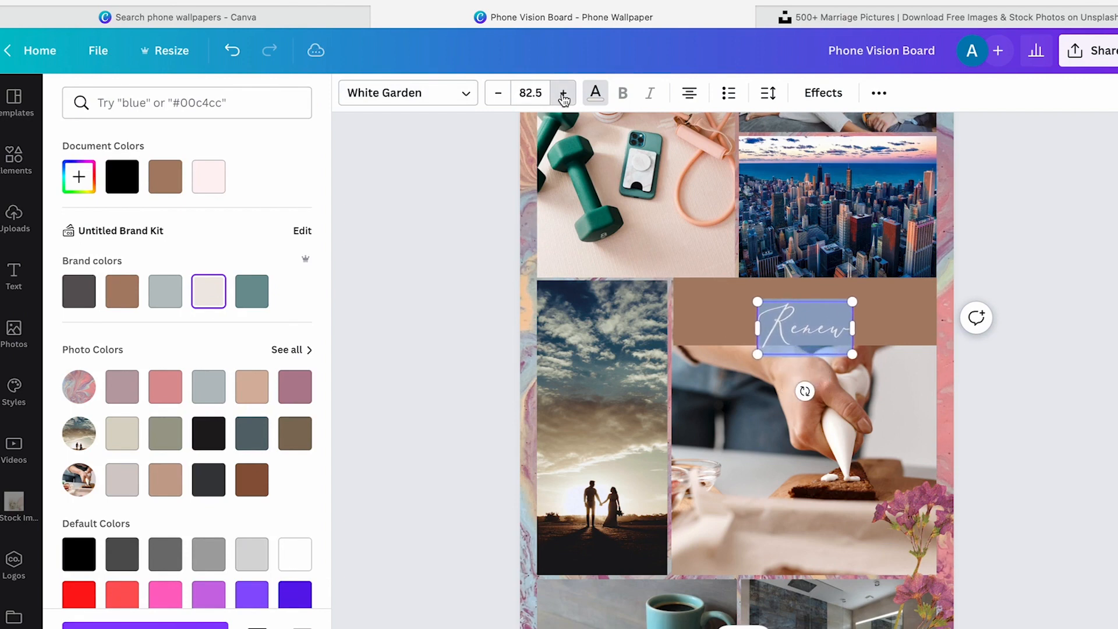
left_click(563, 93)
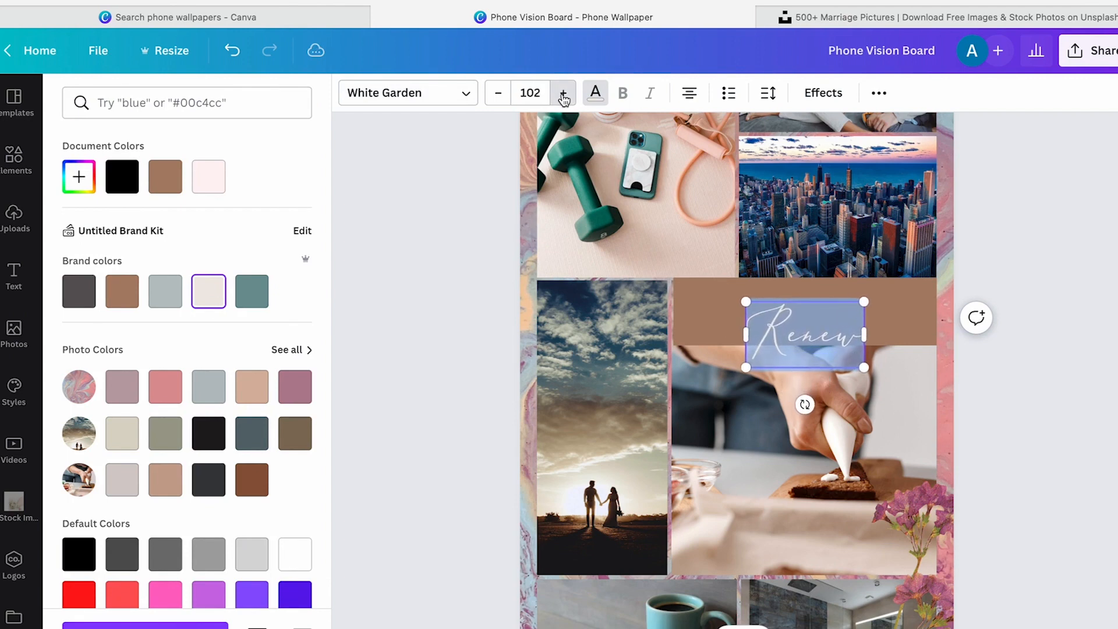
left_click(563, 92)
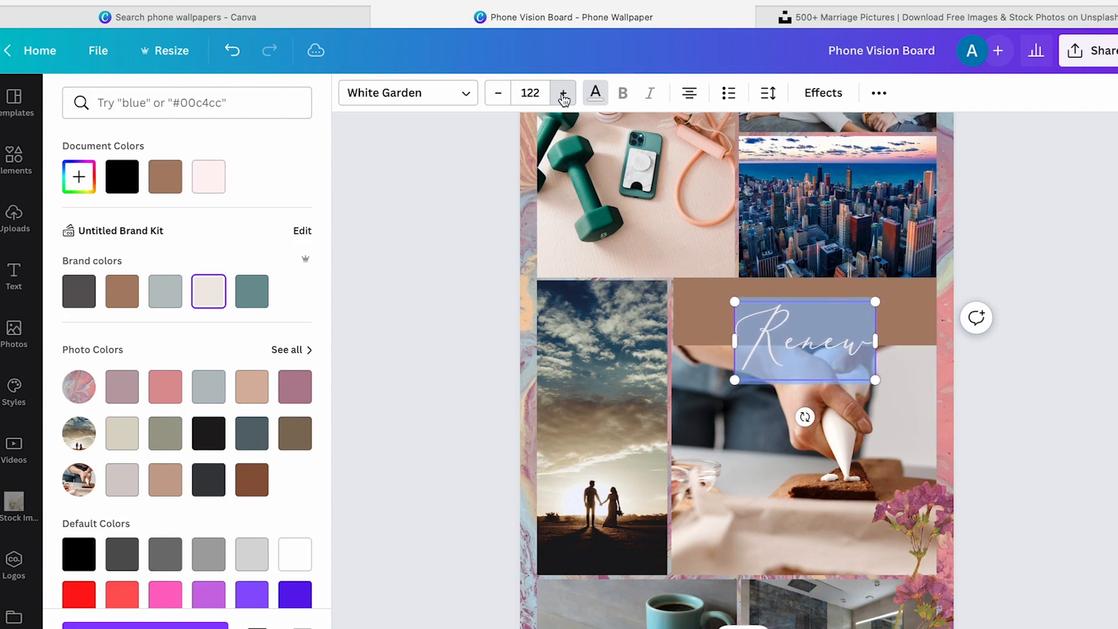
left_click(562, 92)
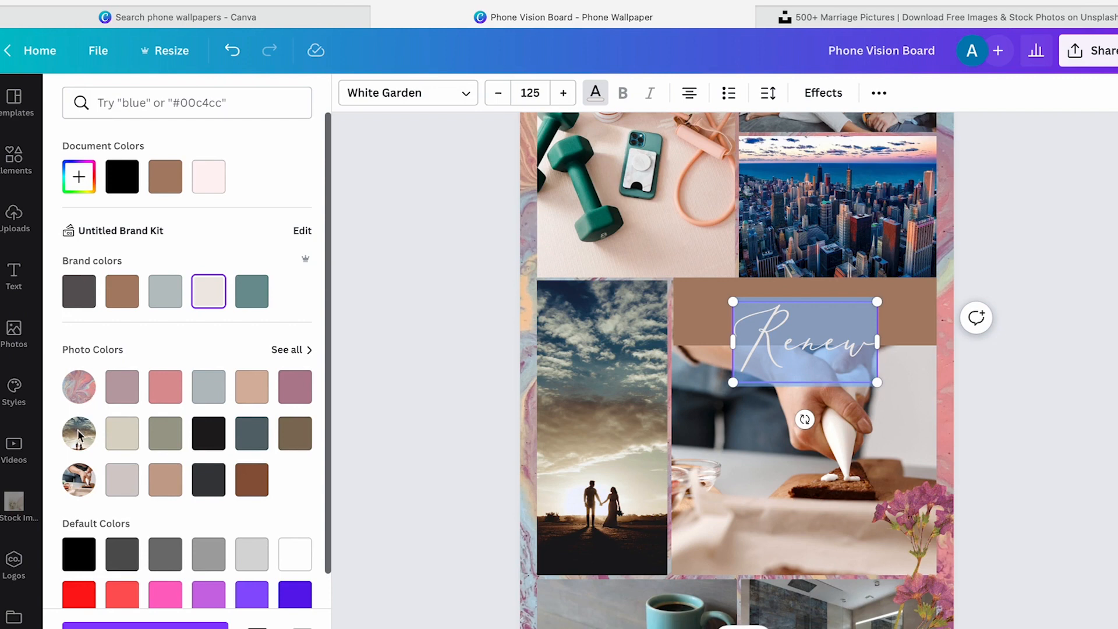
mouse_move(85, 480)
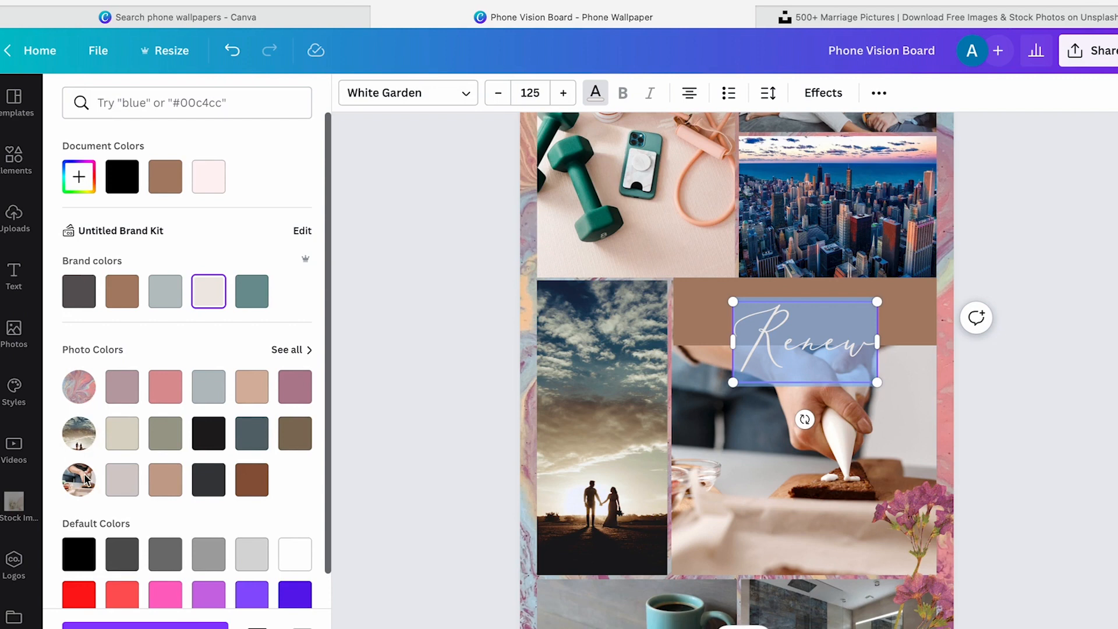
left_click(13, 276)
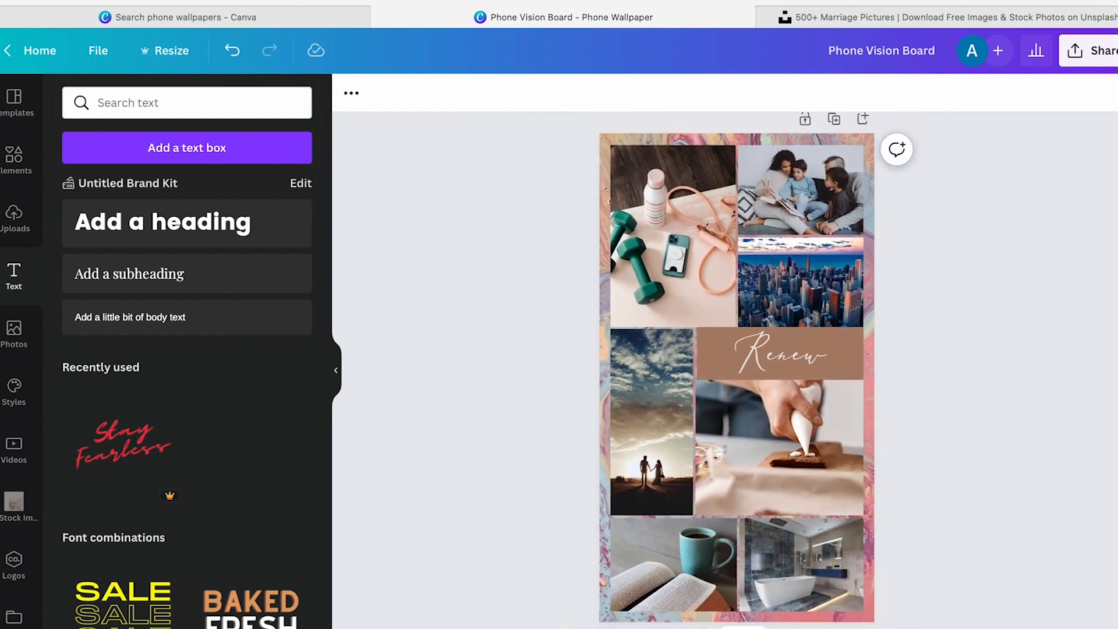
Recolour the brown strip behind 'Renew' soft pink, then deselect it
left_click(777, 355)
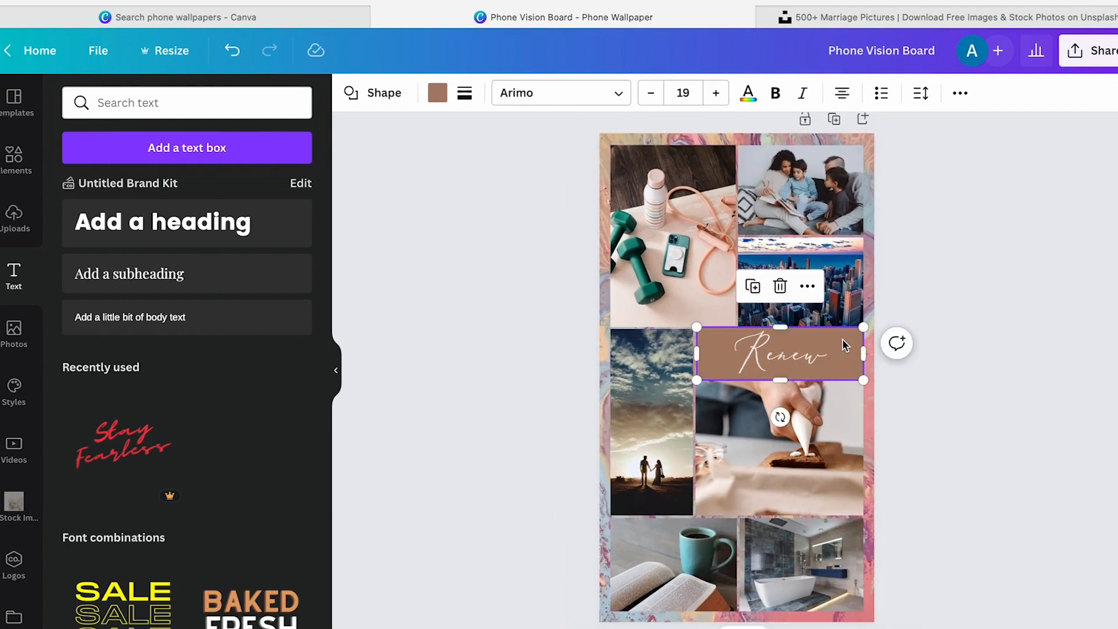
left_click(438, 92)
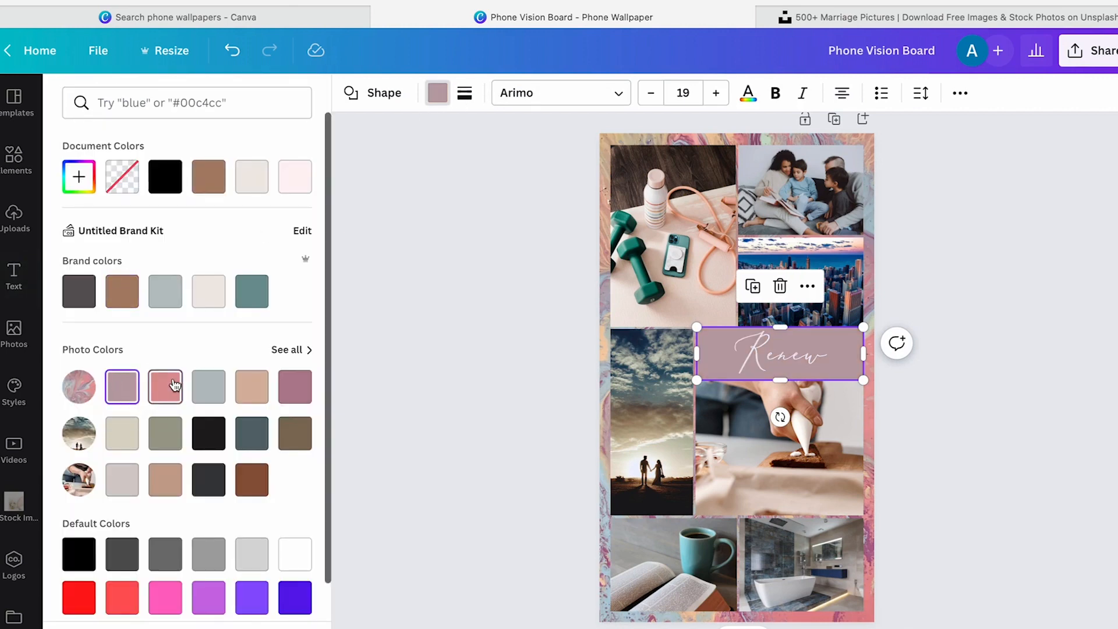
left_click(13, 277)
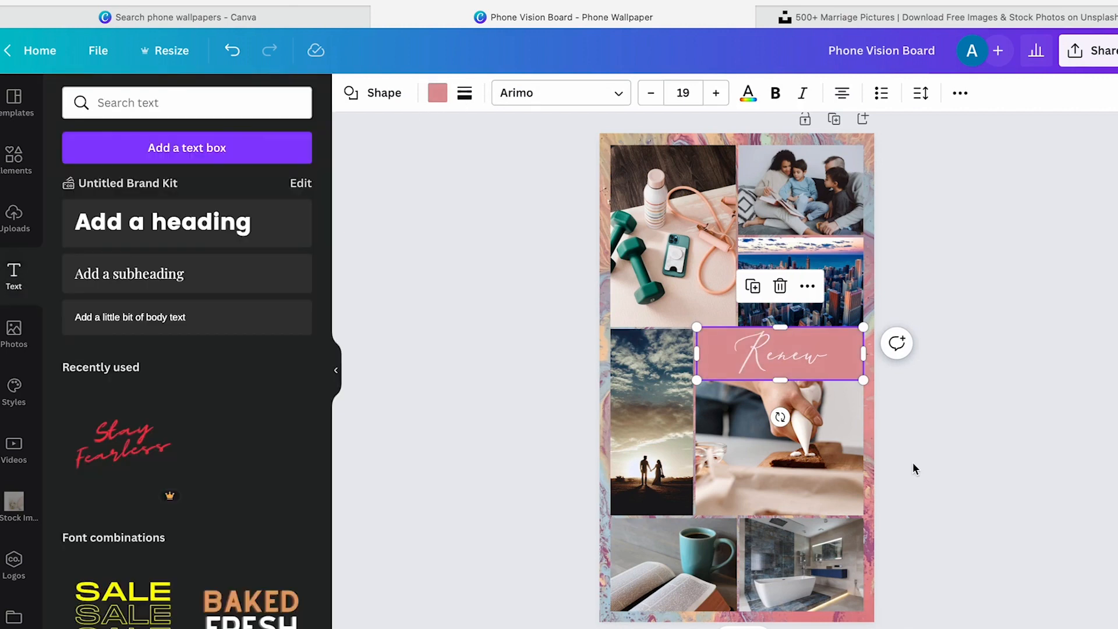
left_click(915, 468)
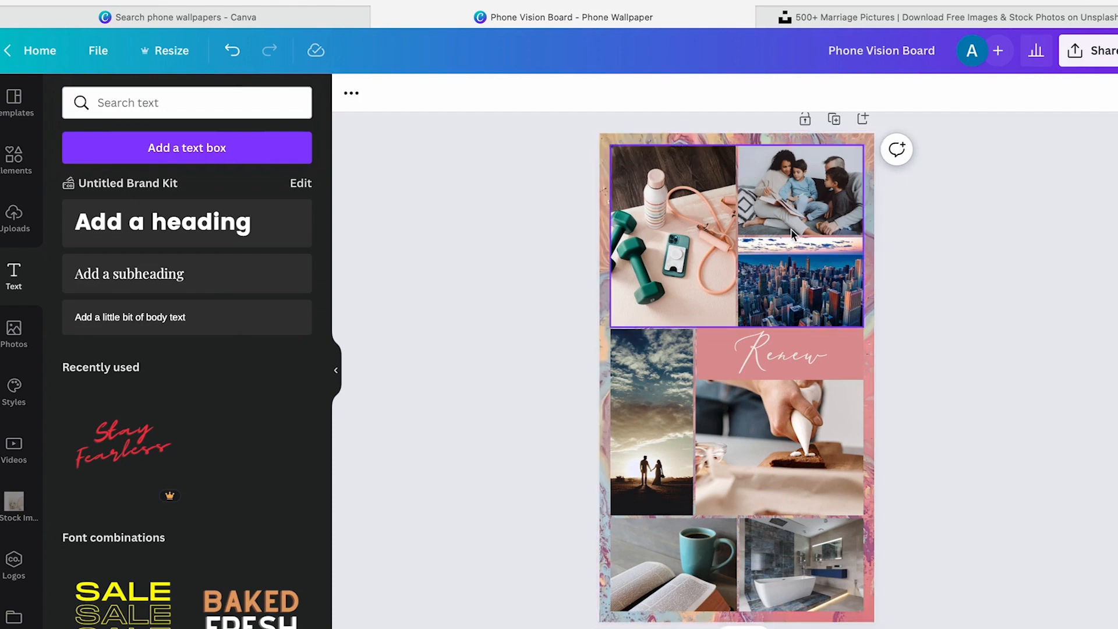
mouse_move(686, 195)
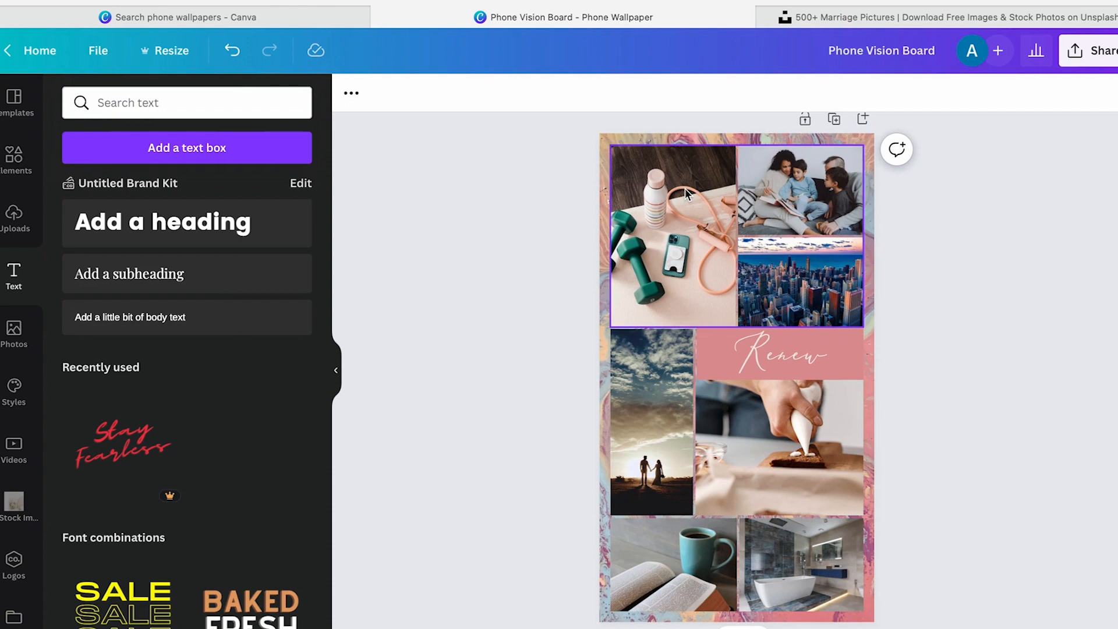
left_click(779, 355)
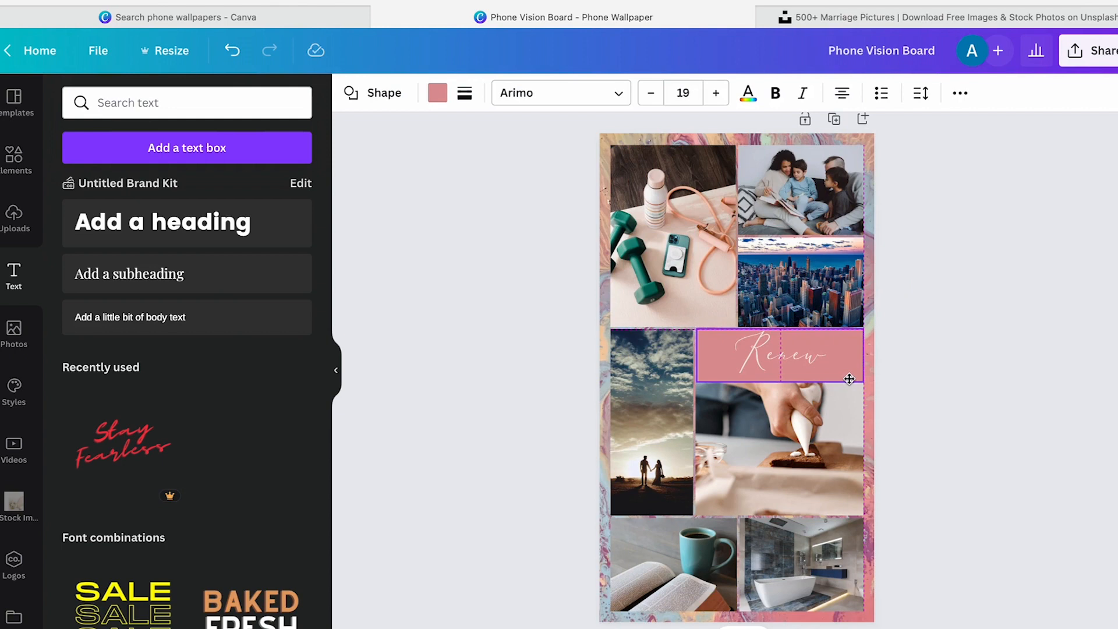
left_click(779, 355)
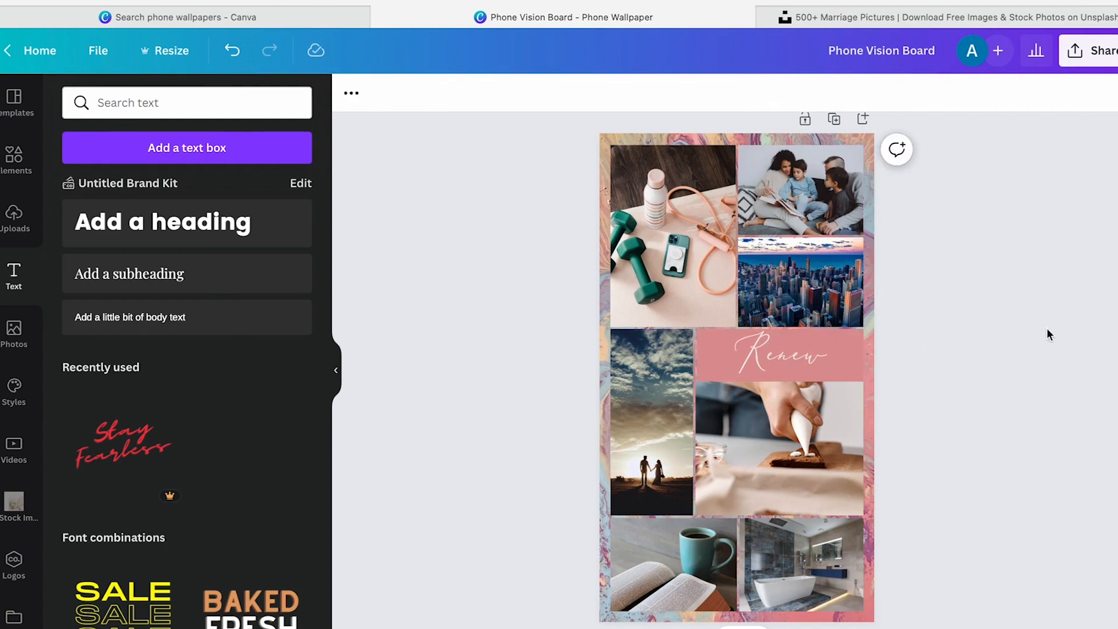
mouse_move(32, 51)
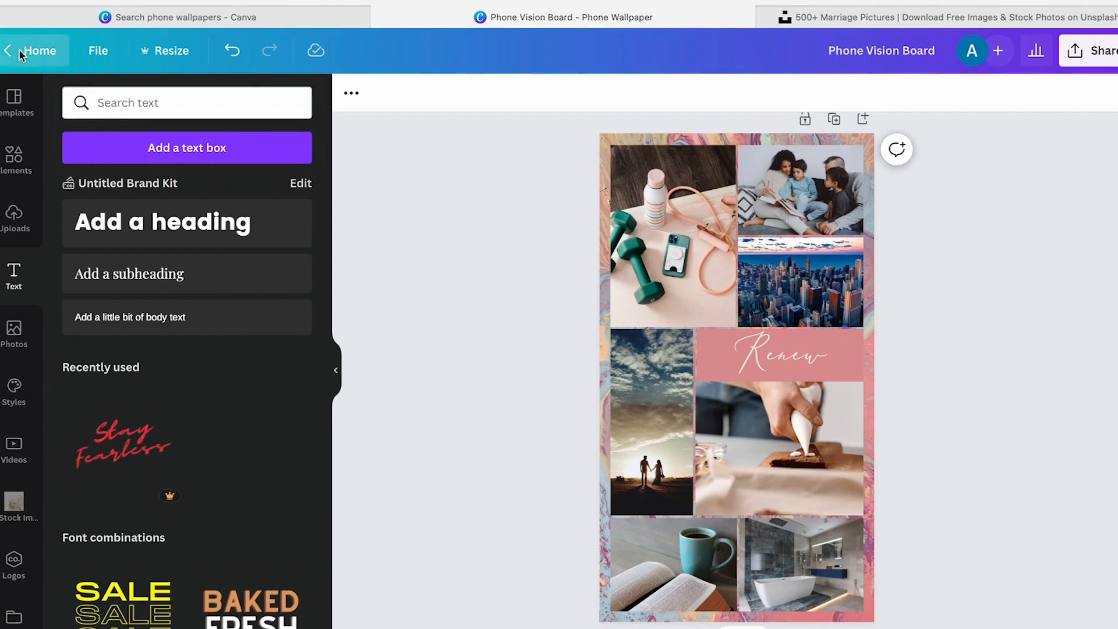
Scroll through the Phone Wallpaper template results in the Templates sidebar
left_click(32, 50)
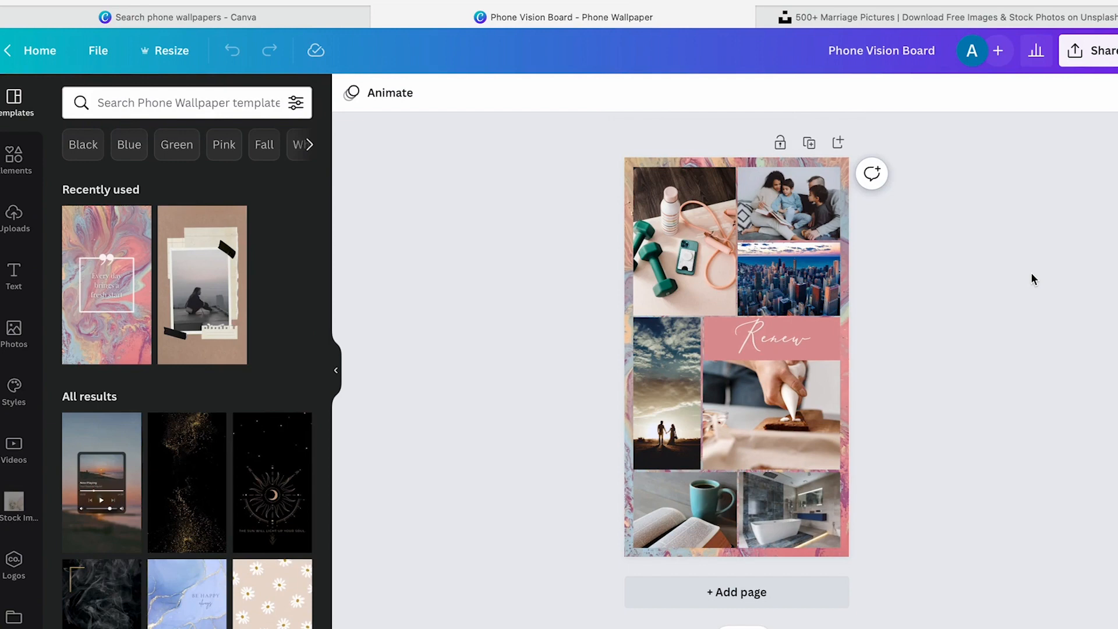
mouse_move(226, 344)
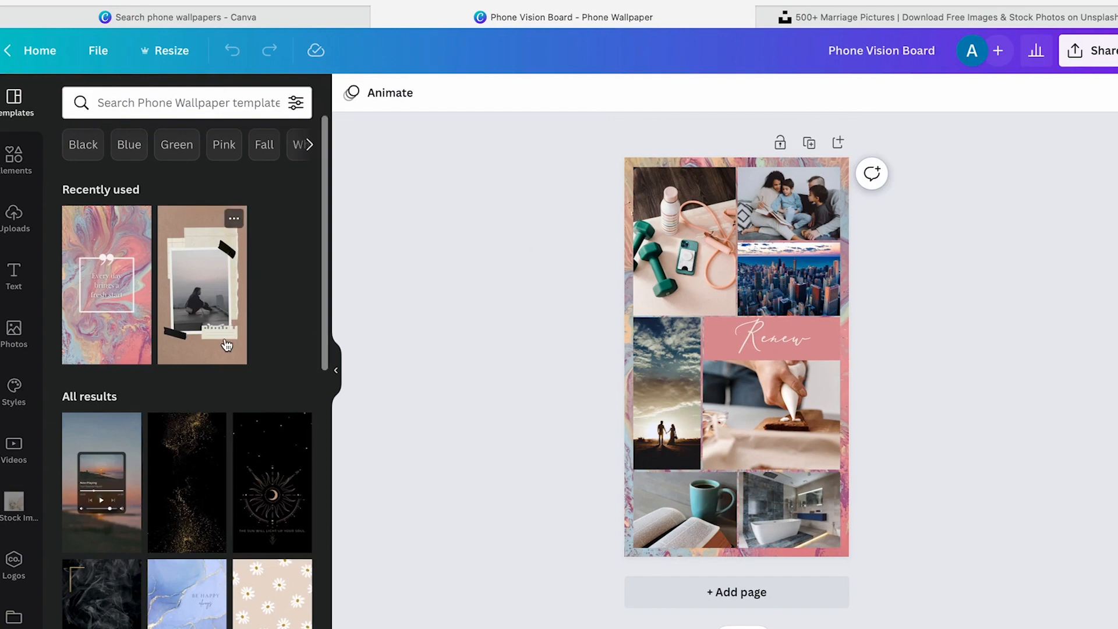
scroll("down", 3)
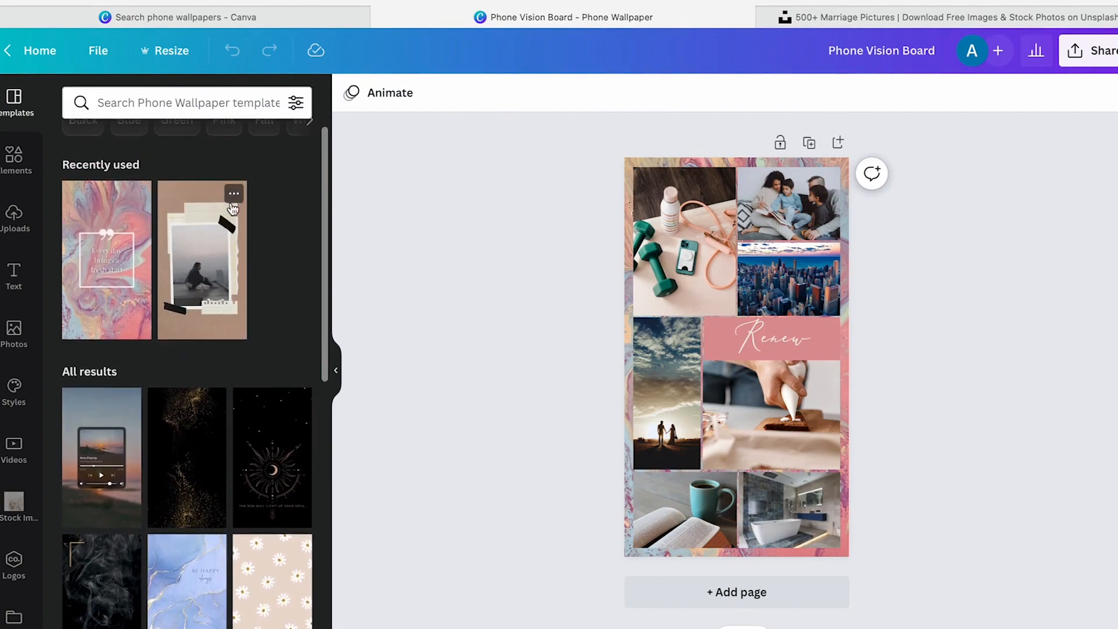
scroll("down", 3)
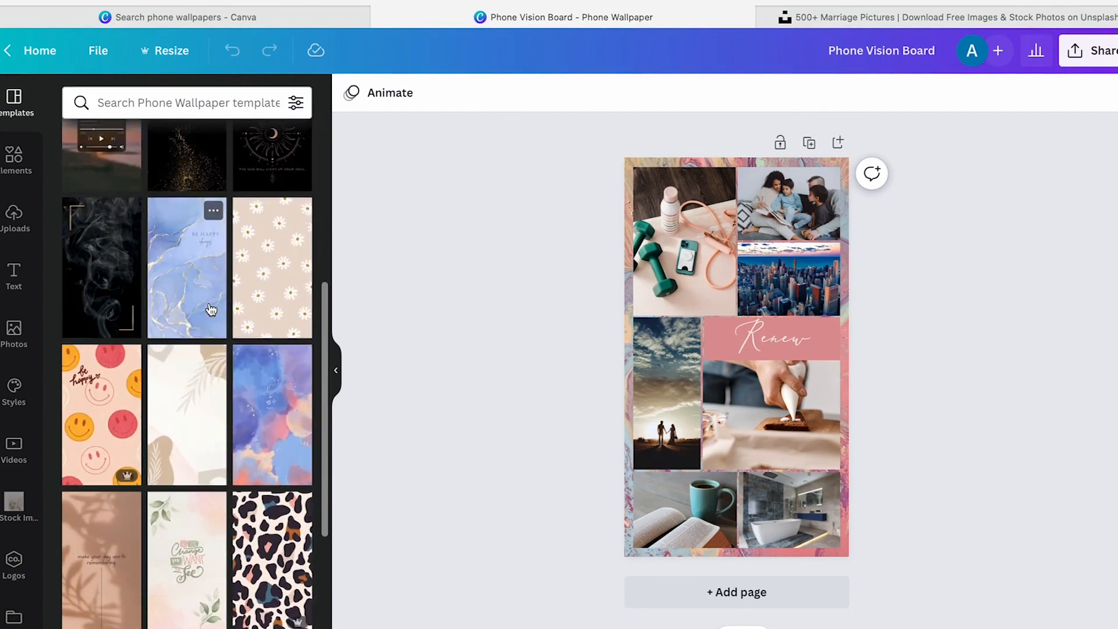